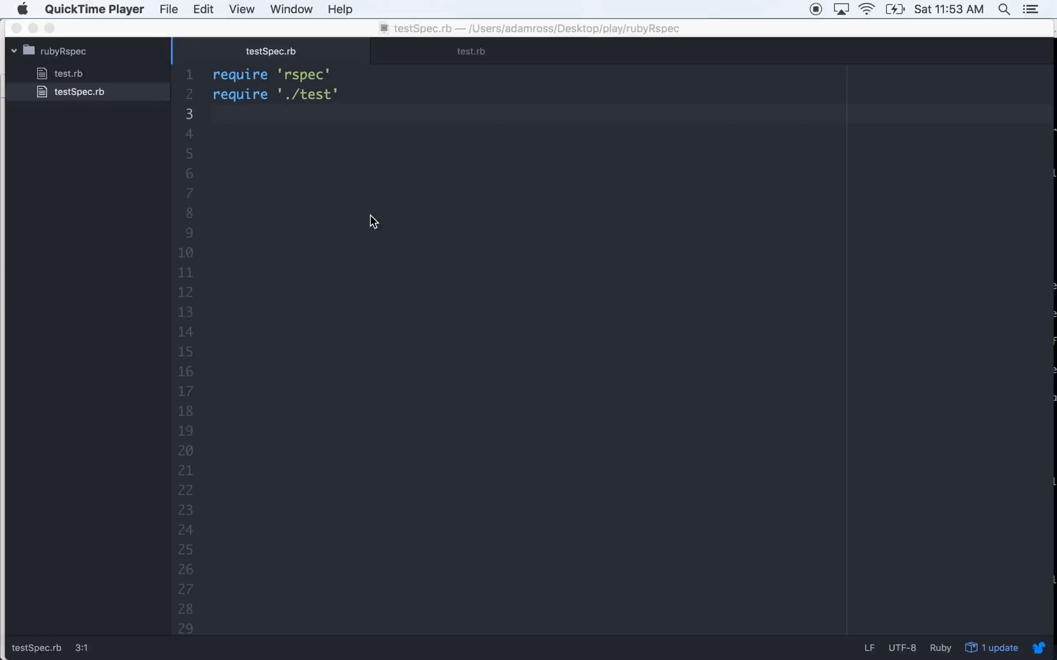
pyautogui.moveTo(380, 221)
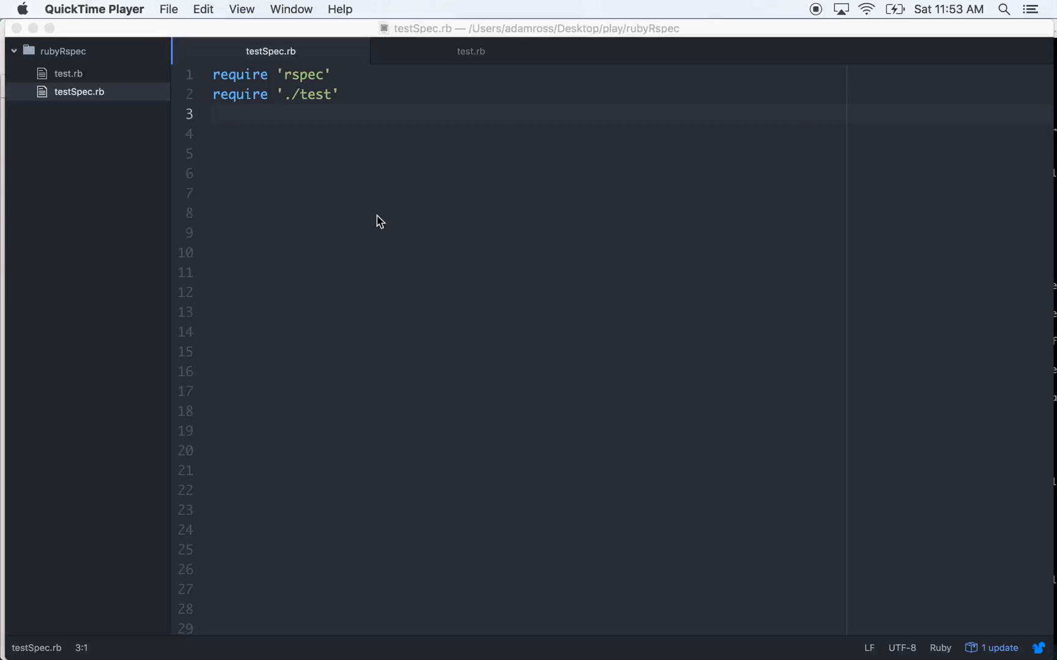
# Write a 'coin changer kata' comment at the top of testSpec.rb.
pyautogui.write('coin')
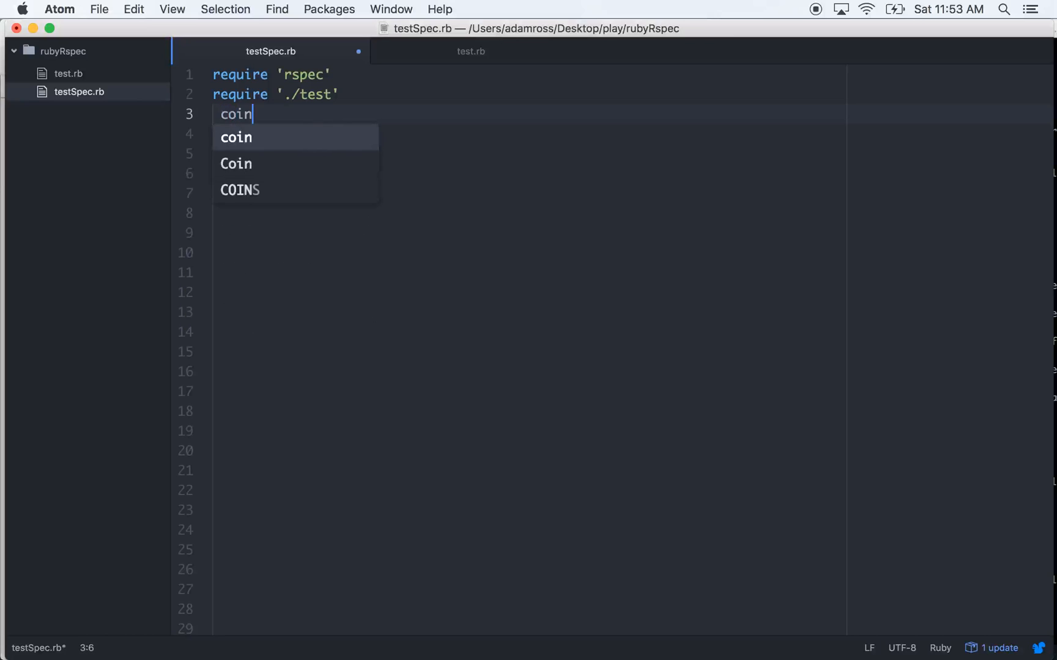
pyautogui.write('changer kata')
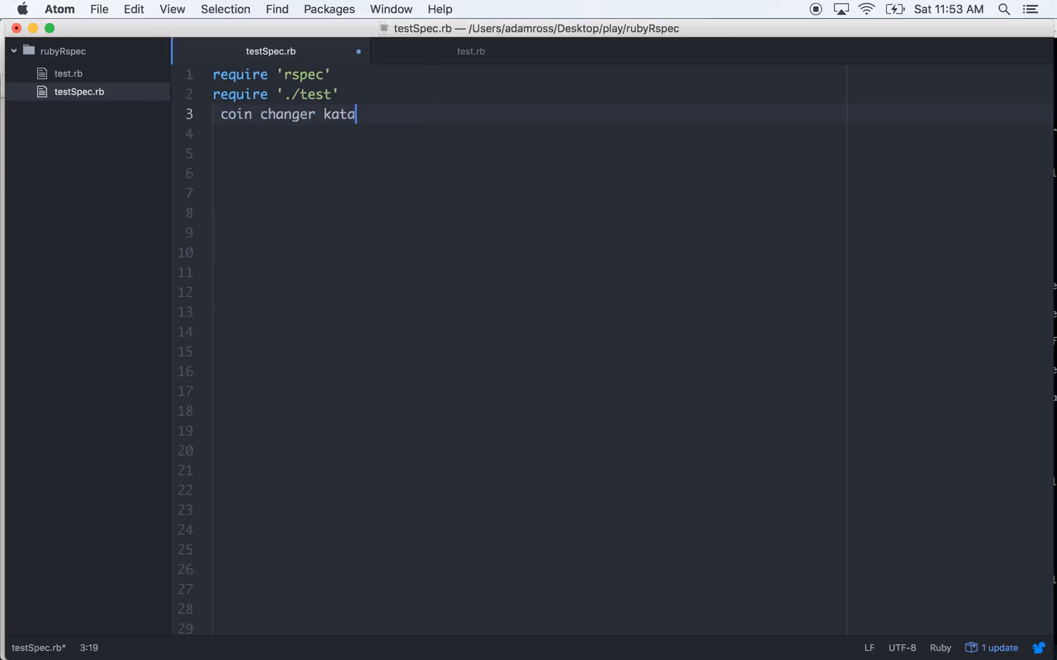
pyautogui.write('r')
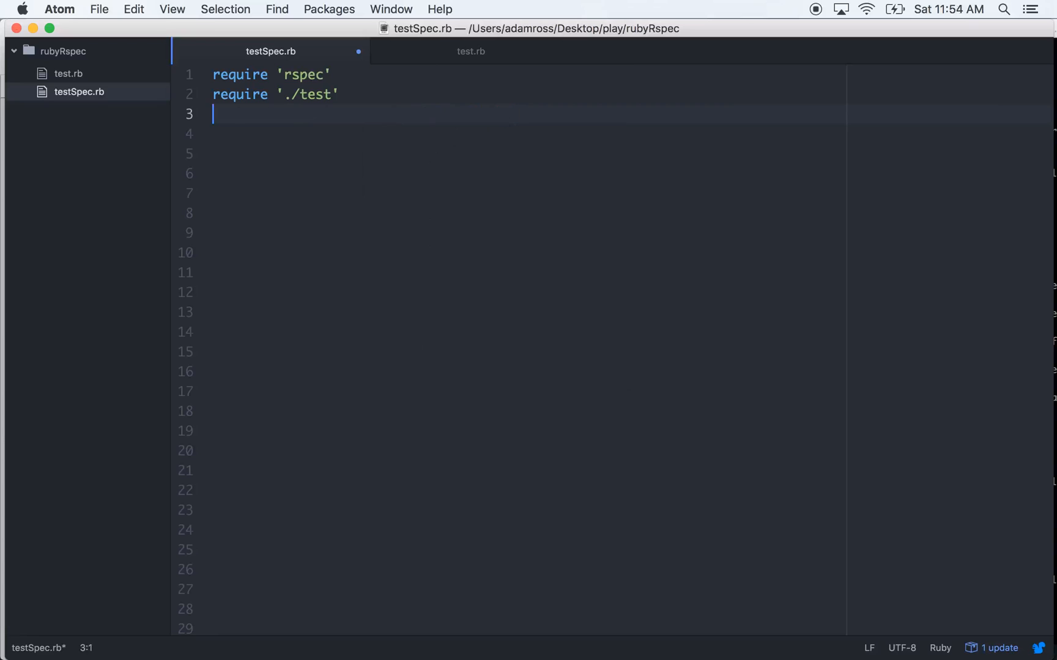
# Add an empty describe 'Coin changer logic' do … end block below the requires.
pyautogui.write("describe '")
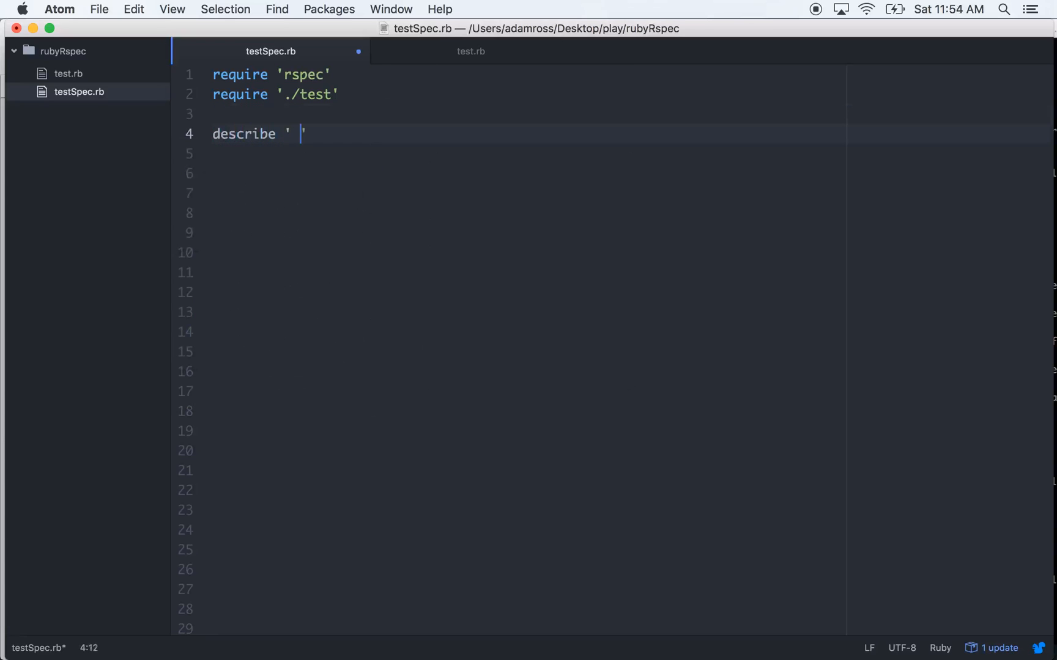
pyautogui.write('Coi')
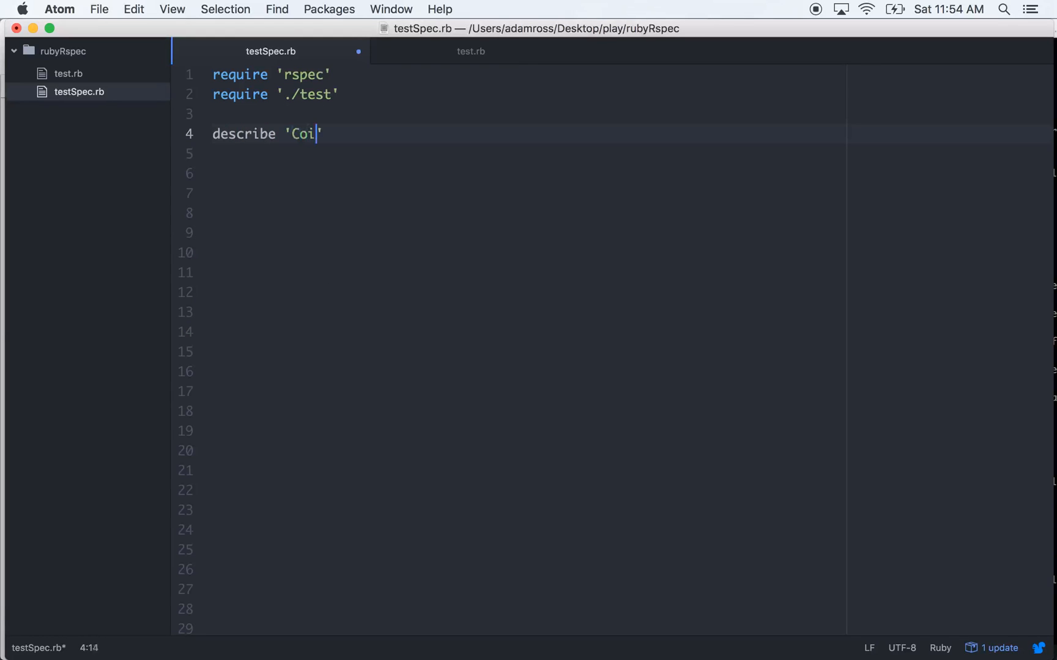
pyautogui.write('n changer log')
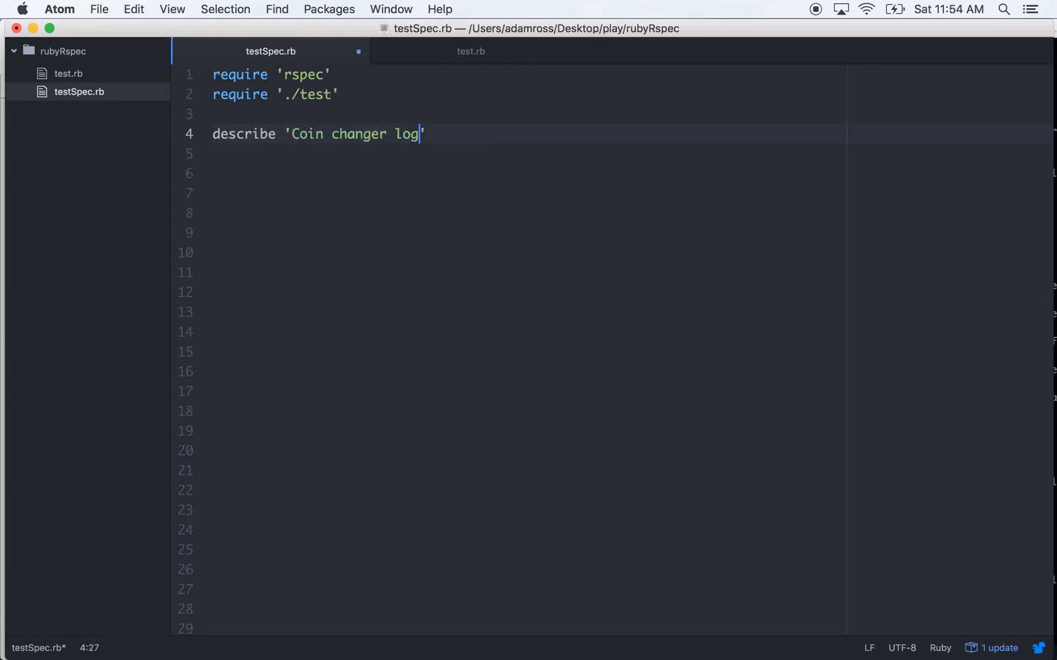
pyautogui.write("ic' d")
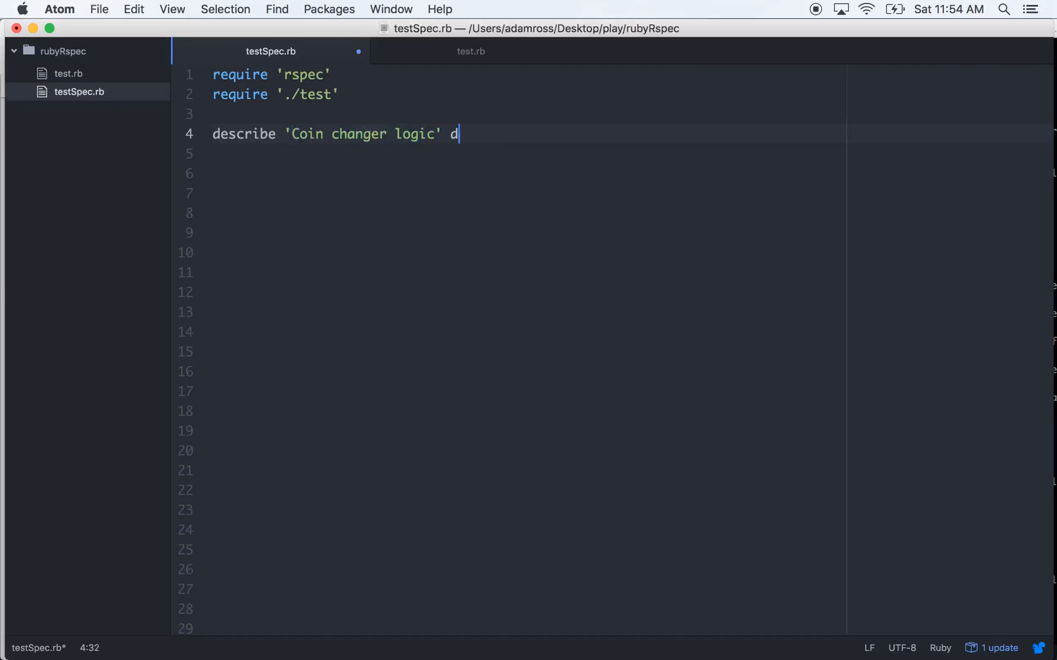
pyautogui.write('o')
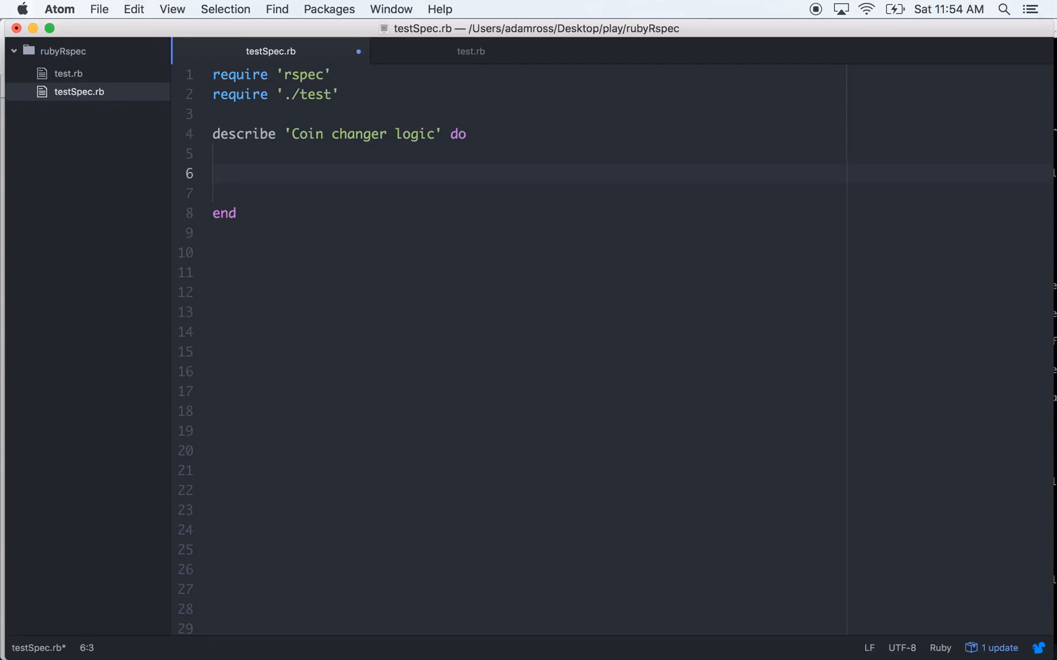
# Add an it 'Can make a new object' example with amount = Changer.new, save, then switch to test.rb.
pyautogui.write('it')
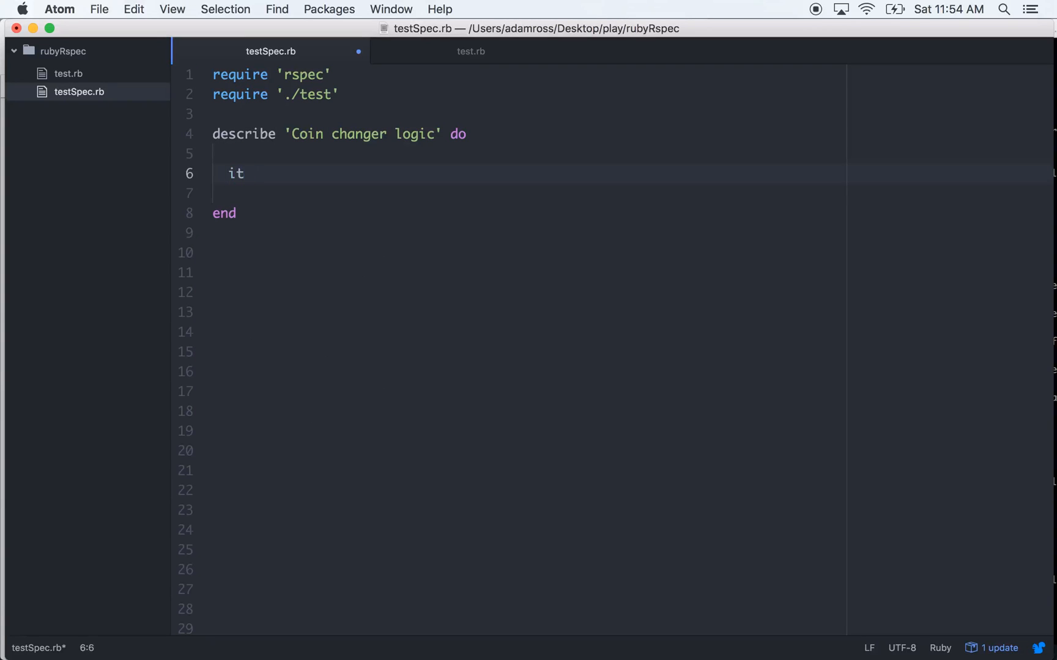
pyautogui.write("'Can make '")
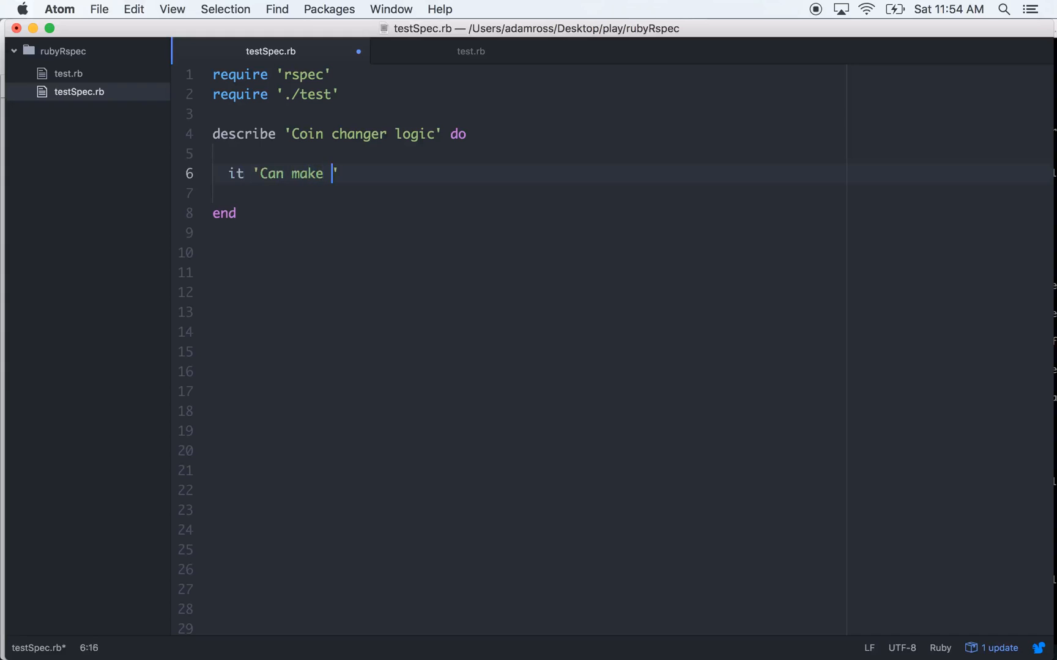
pyautogui.write('a')
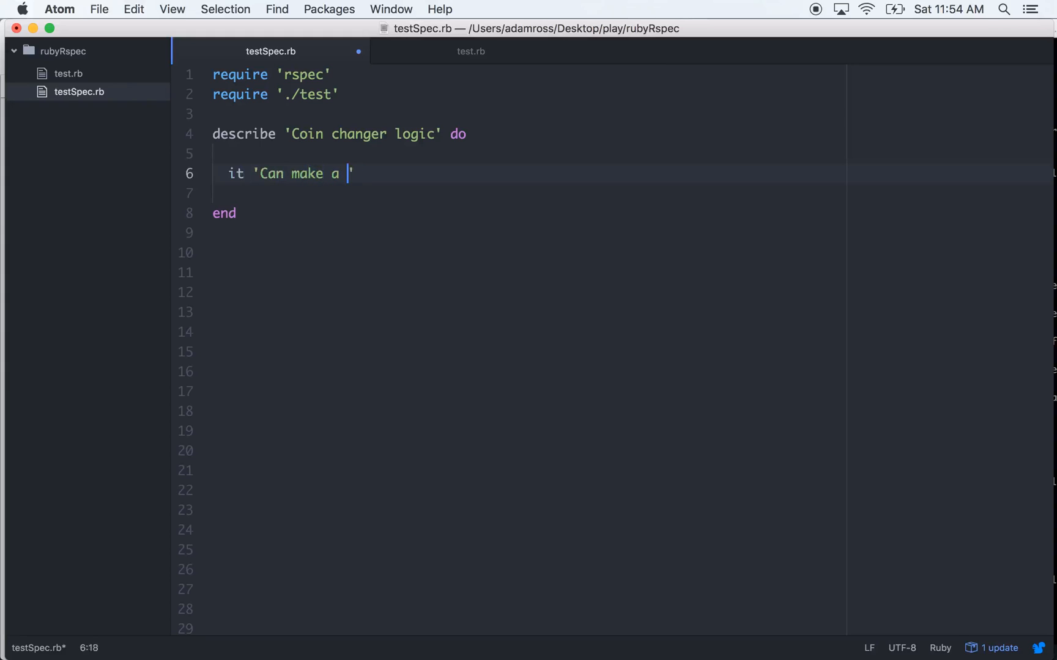
pyautogui.write("new object'")
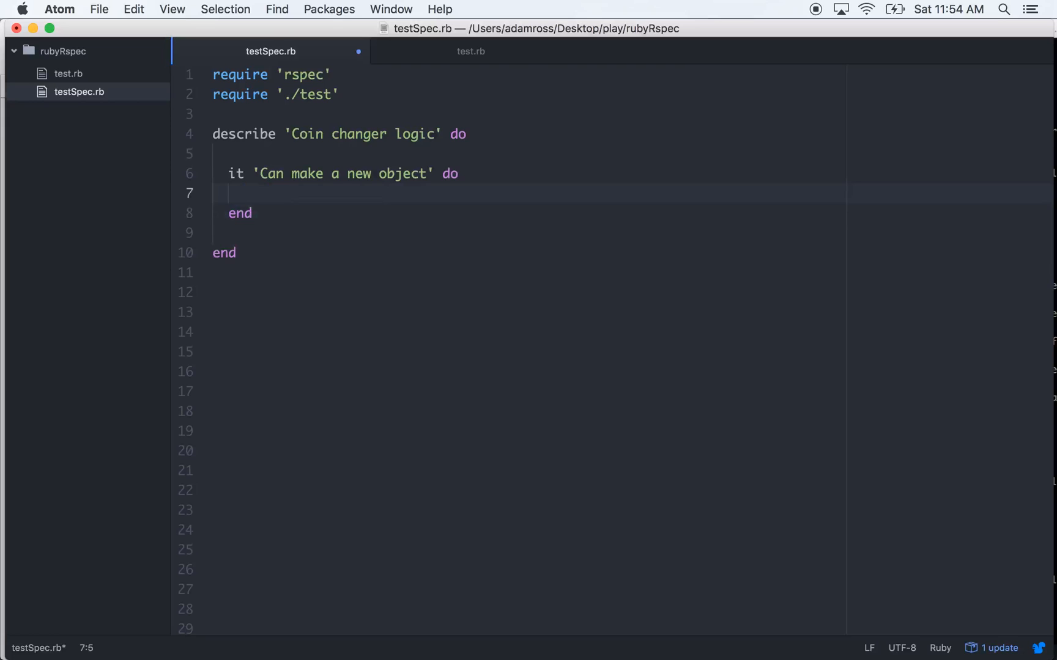
pyautogui.write('amount =')
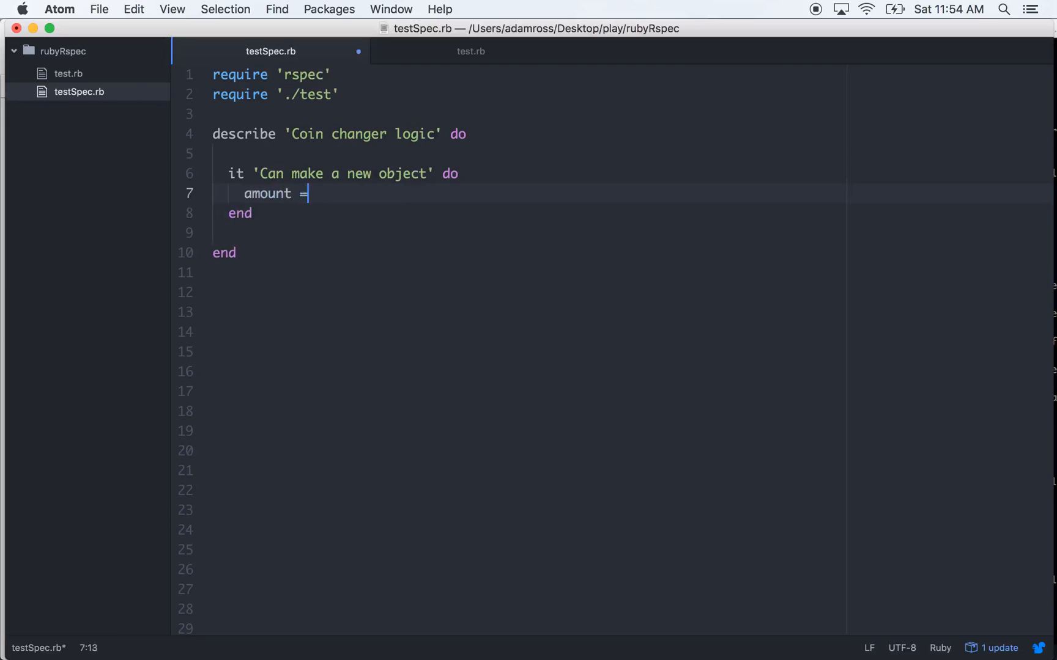
pyautogui.write('Changer.new')
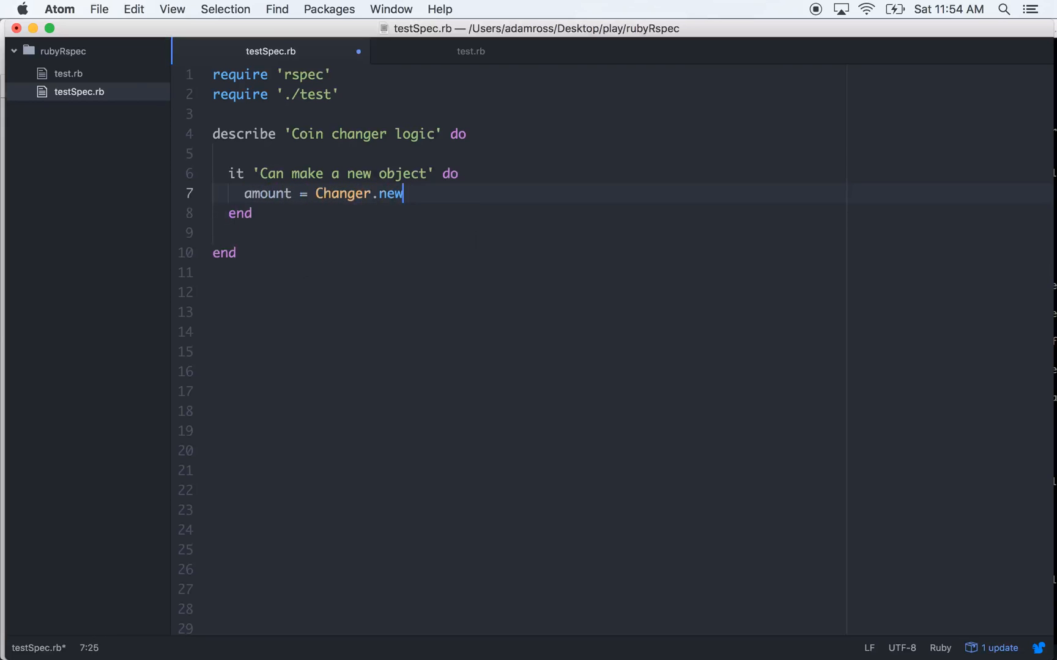
pyautogui.press('cmd+tab')
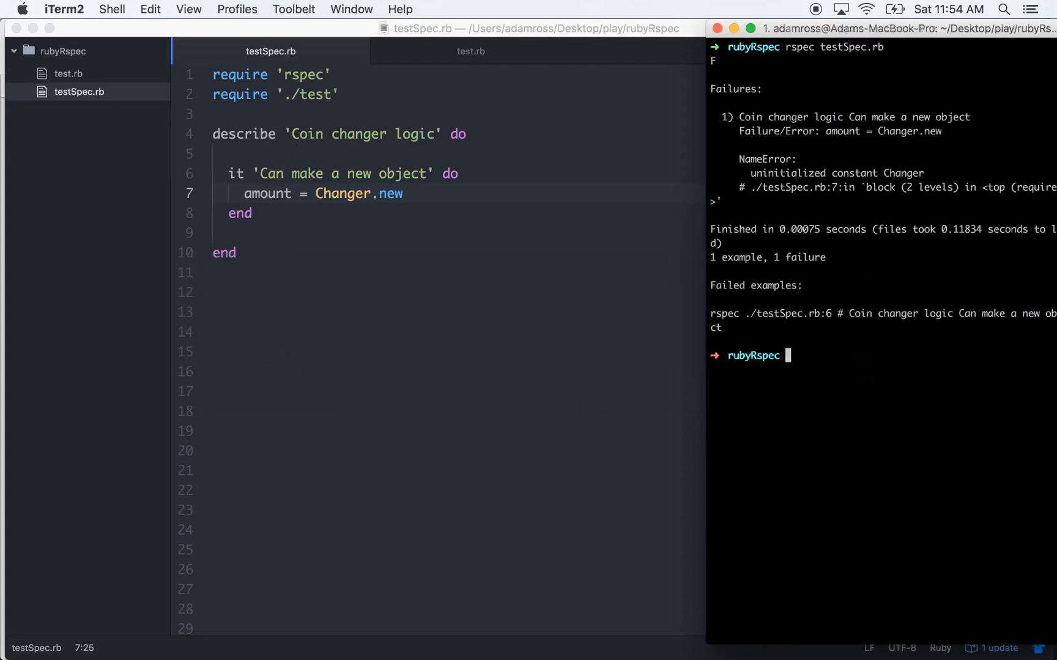
pyautogui.doubleClick(854, 174)
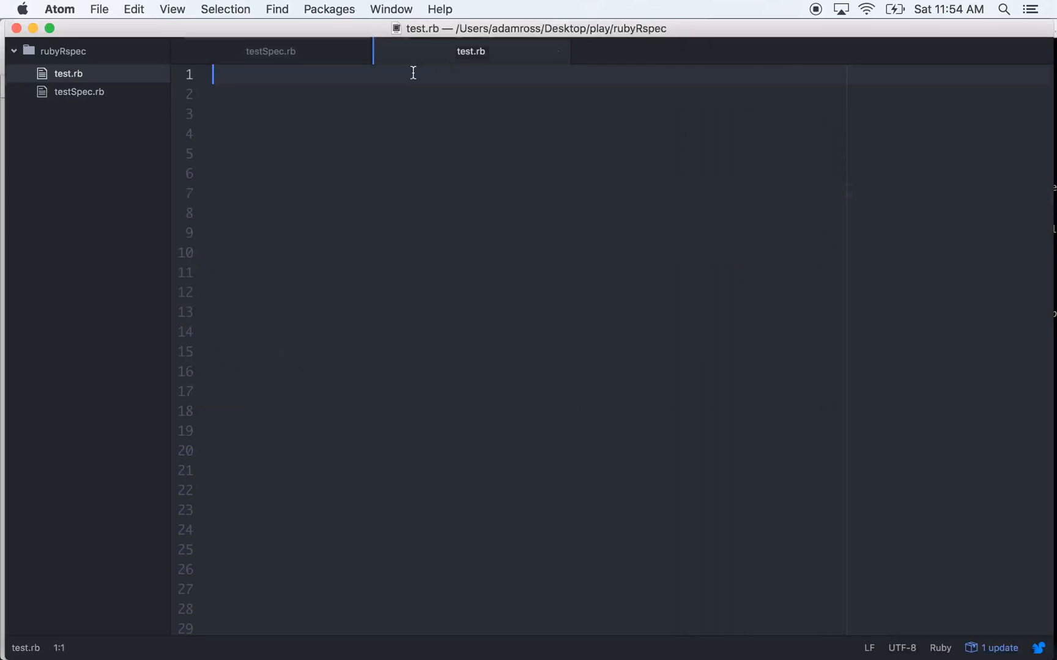
# Define an empty class Changer … end in test.rb.
pyautogui.write('class')
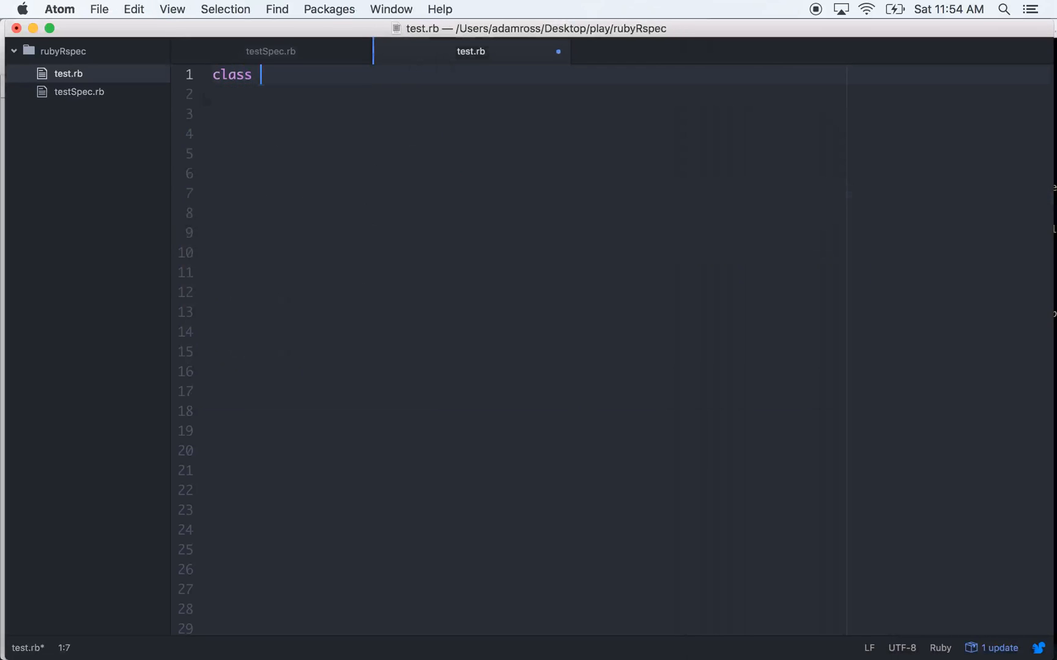
pyautogui.write('Changer')
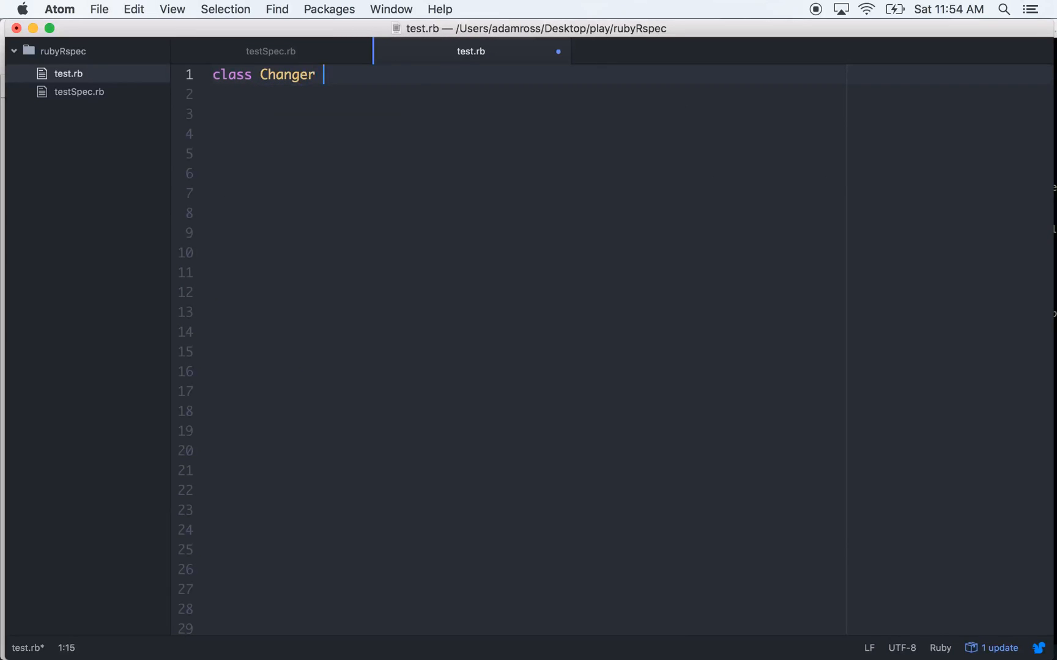
pyautogui.write('enx')
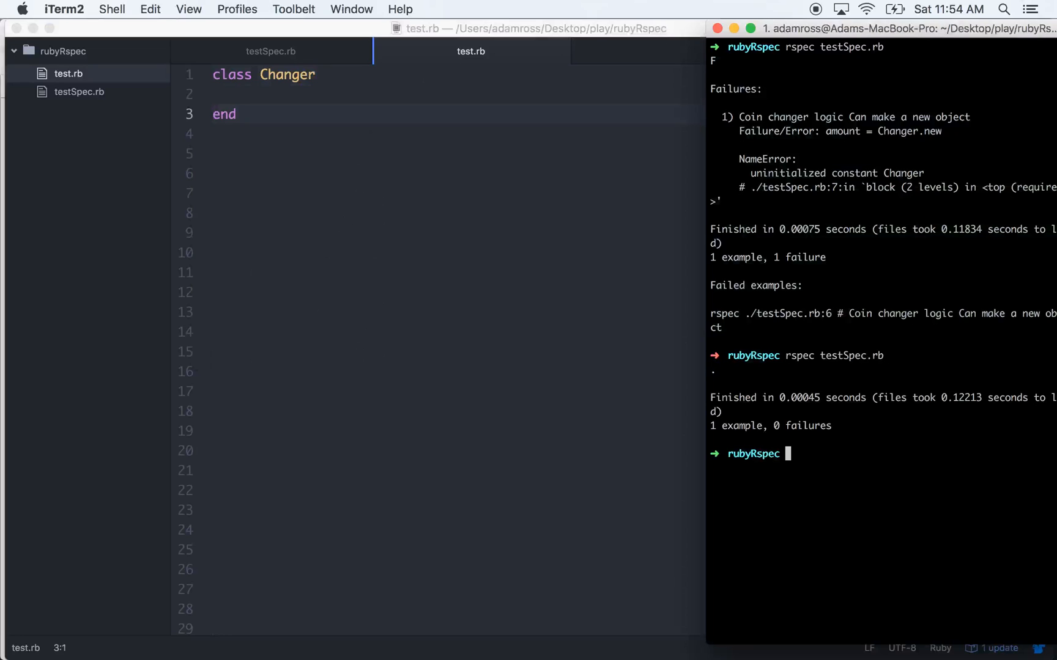
pyautogui.moveTo(254, 5)
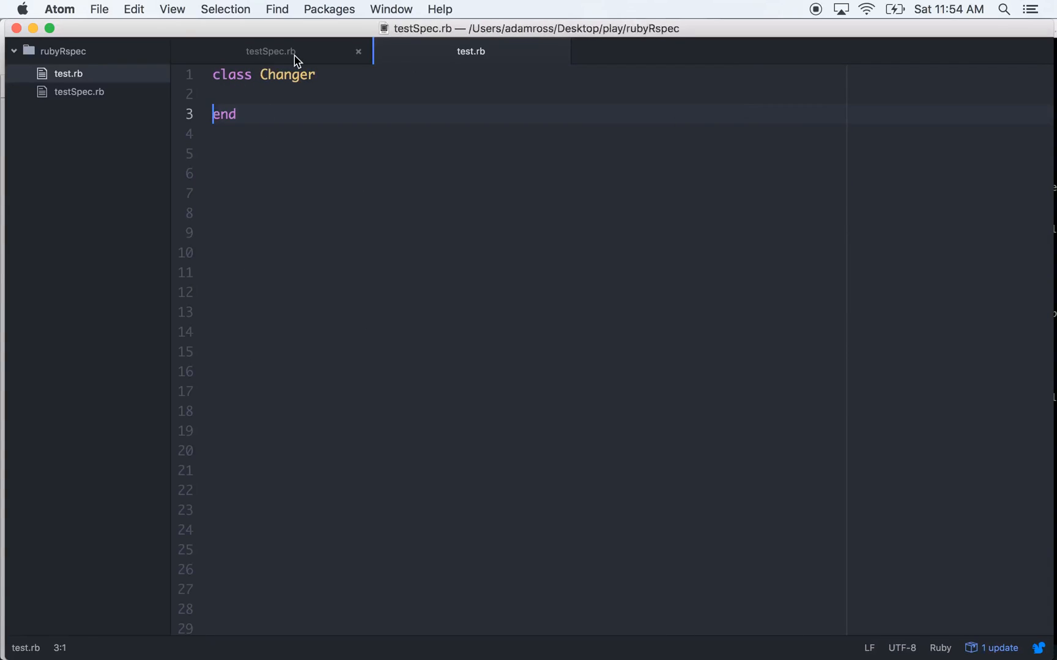
# In testSpec.rb, start an it 'Returns 1 penny for 1' example.
pyautogui.click(270, 51)
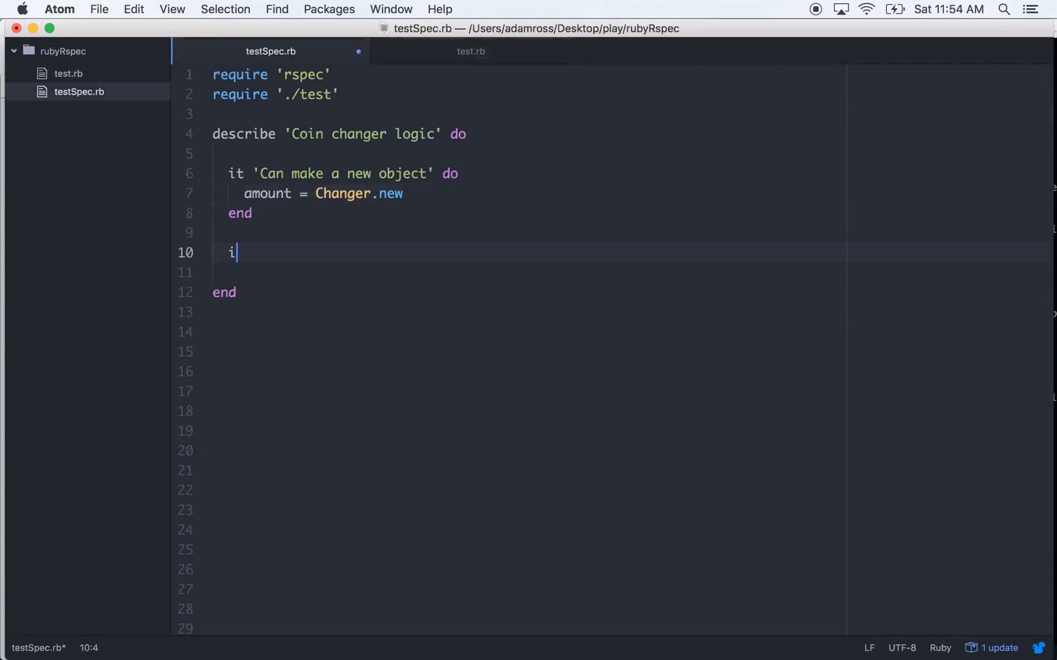
pyautogui.write("t 'X'")
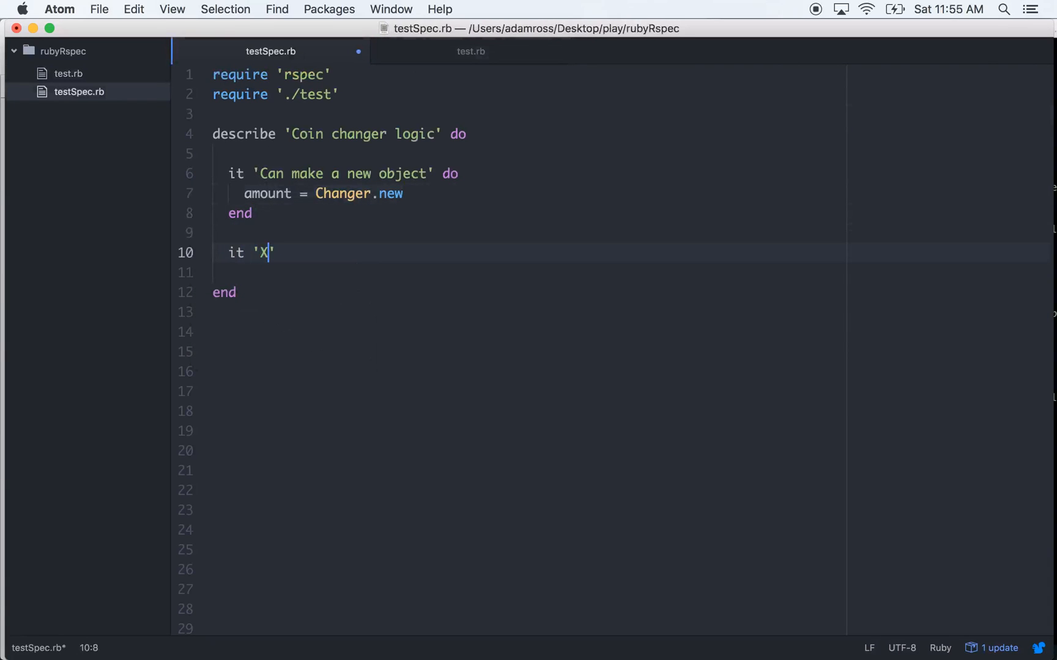
pyautogui.write('Returns')
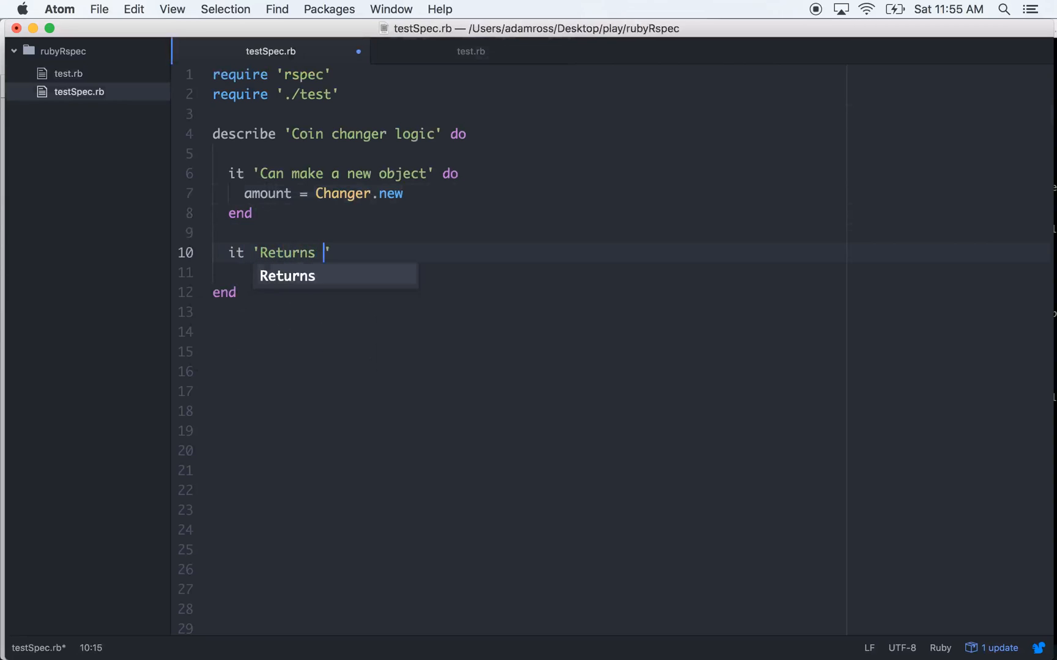
pyautogui.write('1')
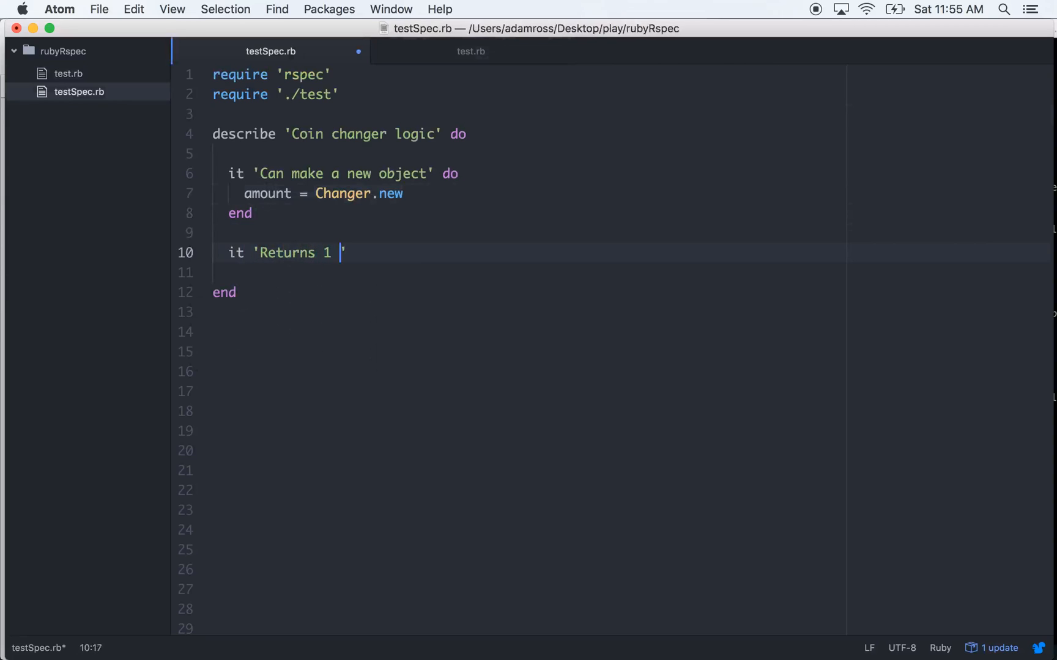
pyautogui.write('penny for')
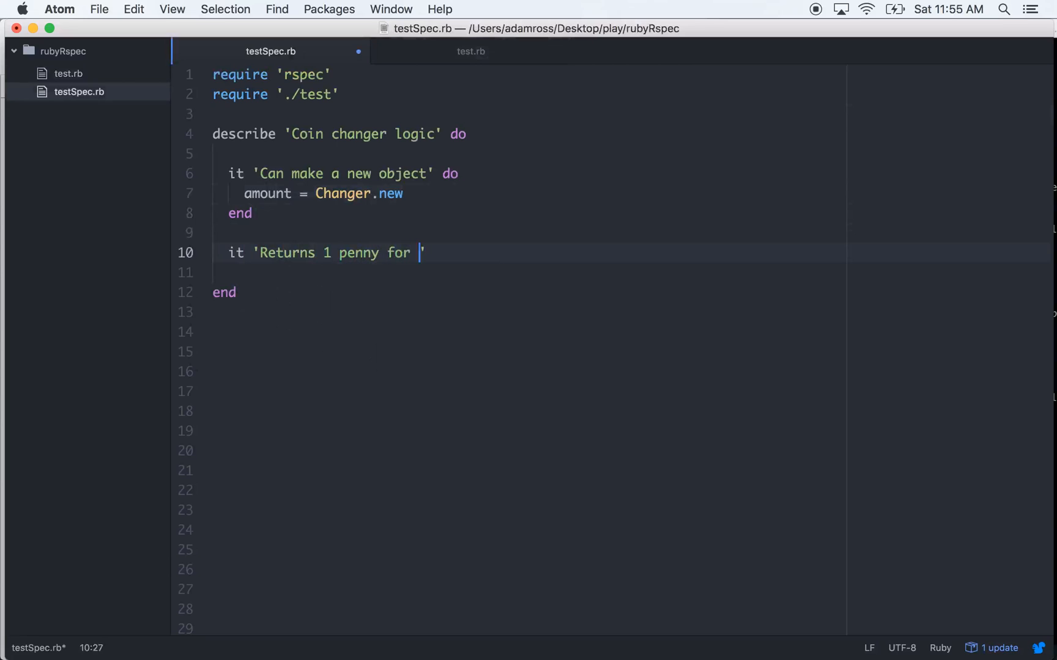
pyautogui.write("1'")
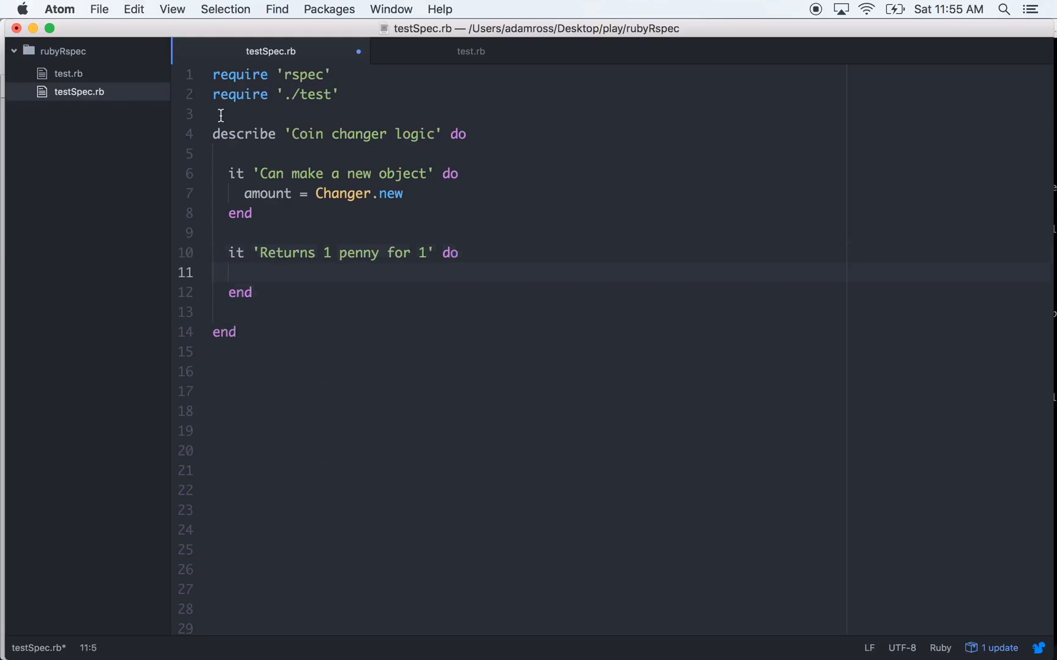
# Give it amount = Changer.new and expect(amount.change 1).to eq([1]).
pyautogui.write('amount =')
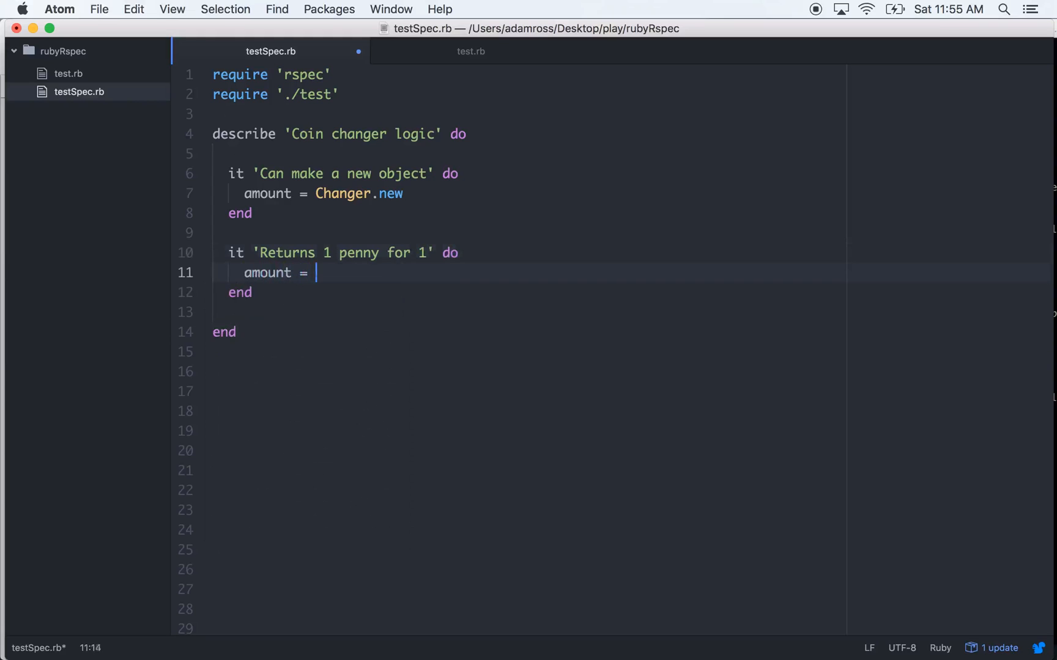
pyautogui.write('Ch')
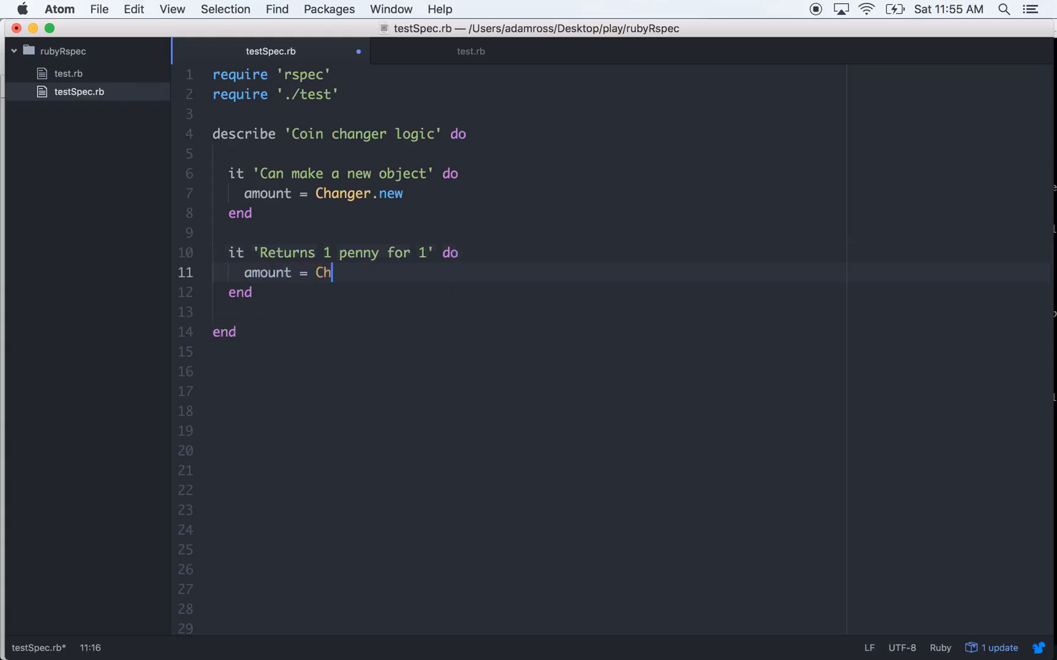
pyautogui.write('anger.new')
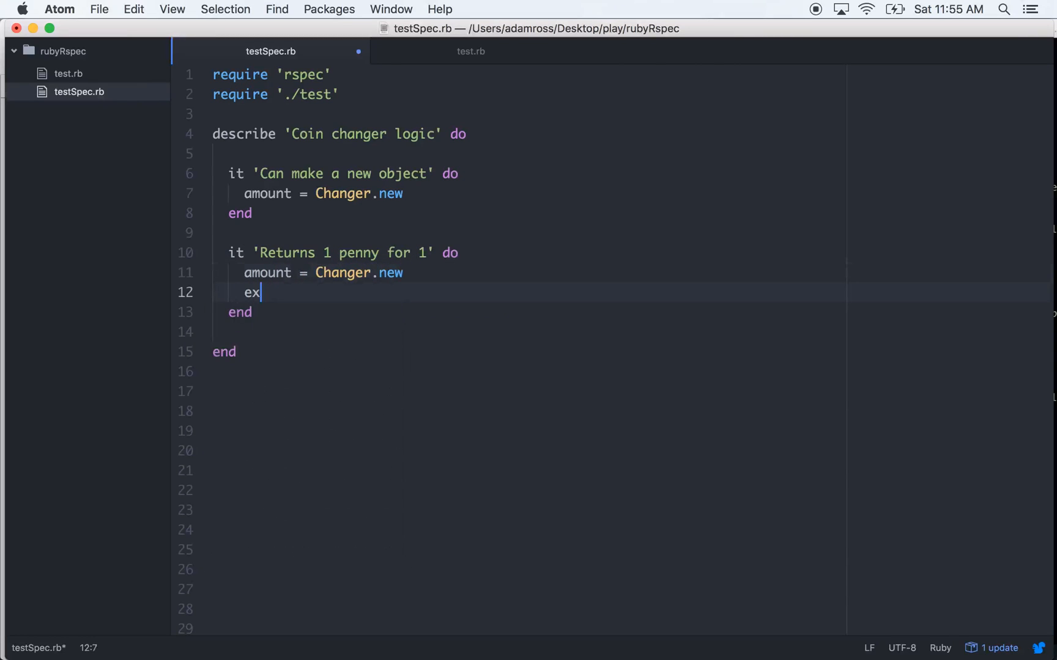
pyautogui.write('pect()')
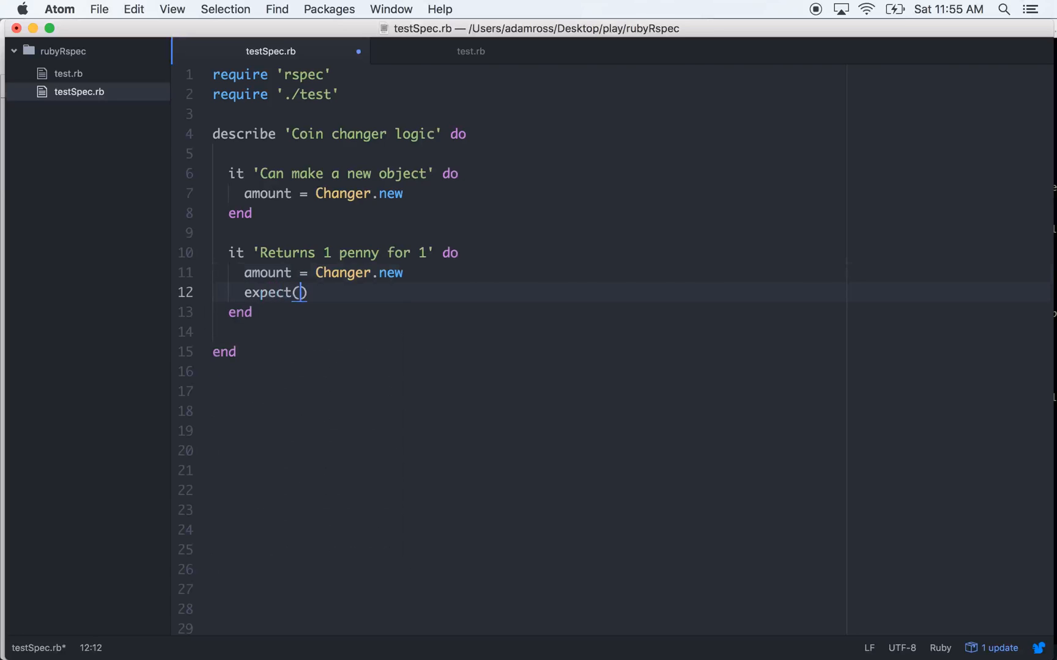
pyautogui.write('amount.change')
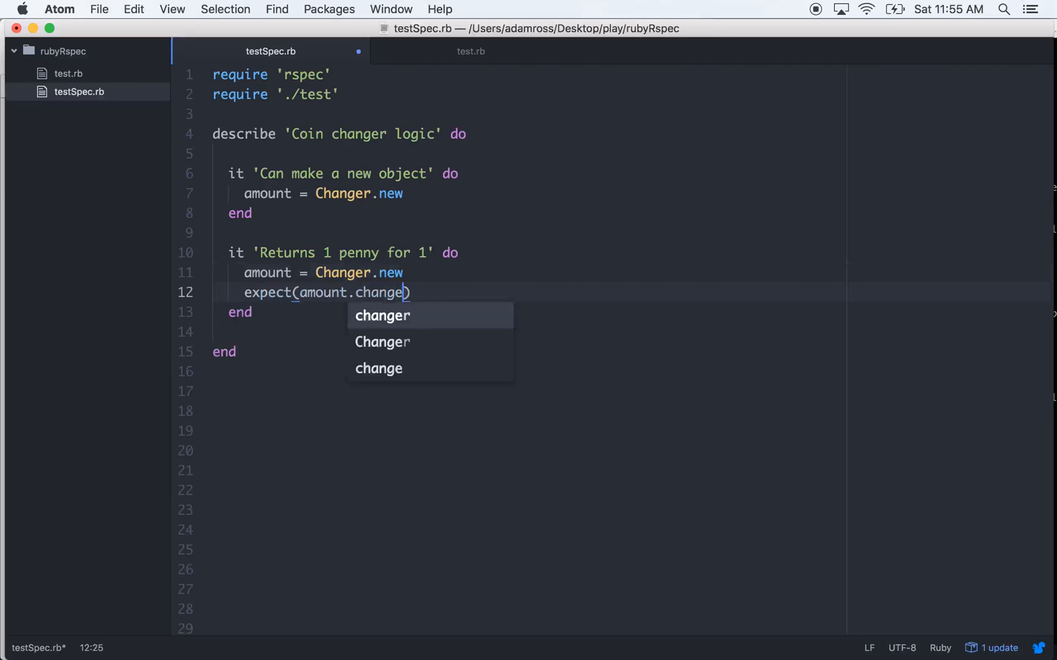
pyautogui.write('1).')
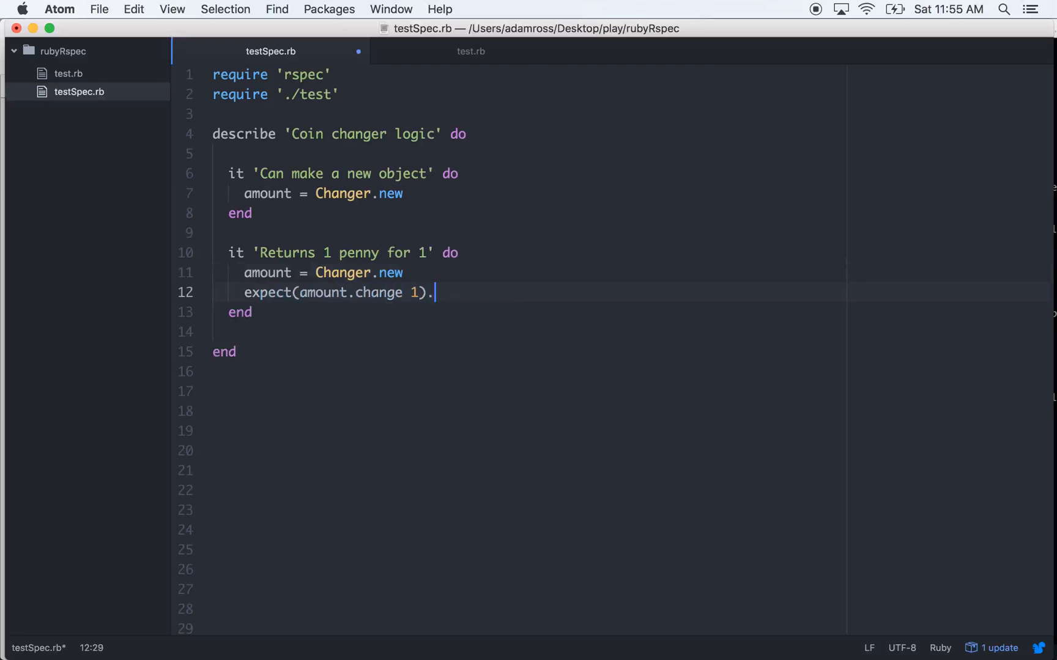
pyautogui.write('to eq()')
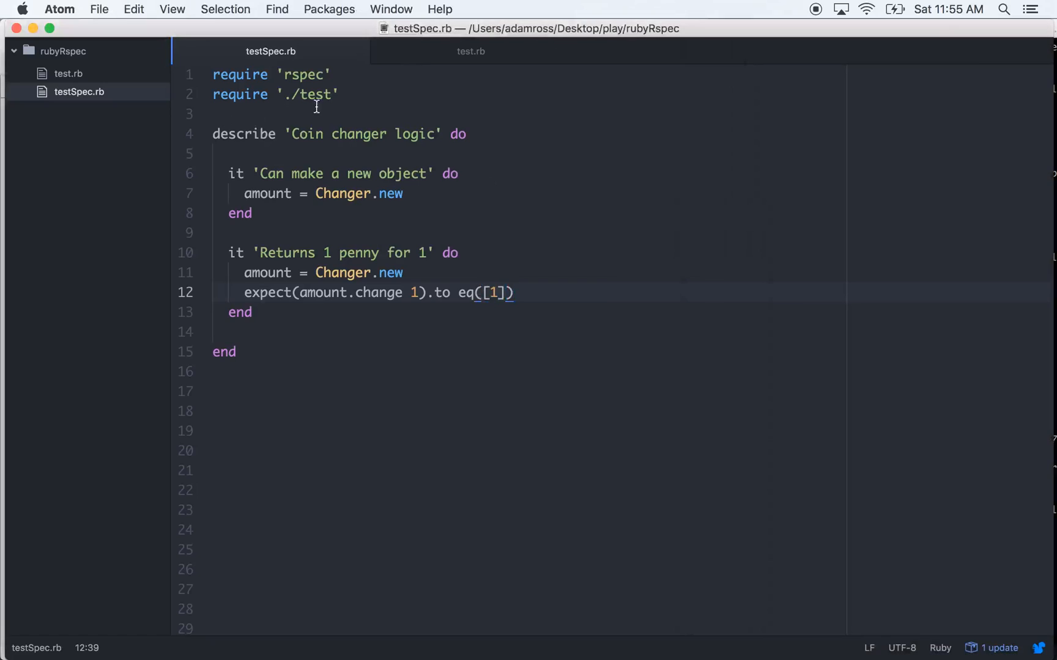
# In test.rb, add def change amount returning [1] inside Changer.
pyautogui.click(471, 51)
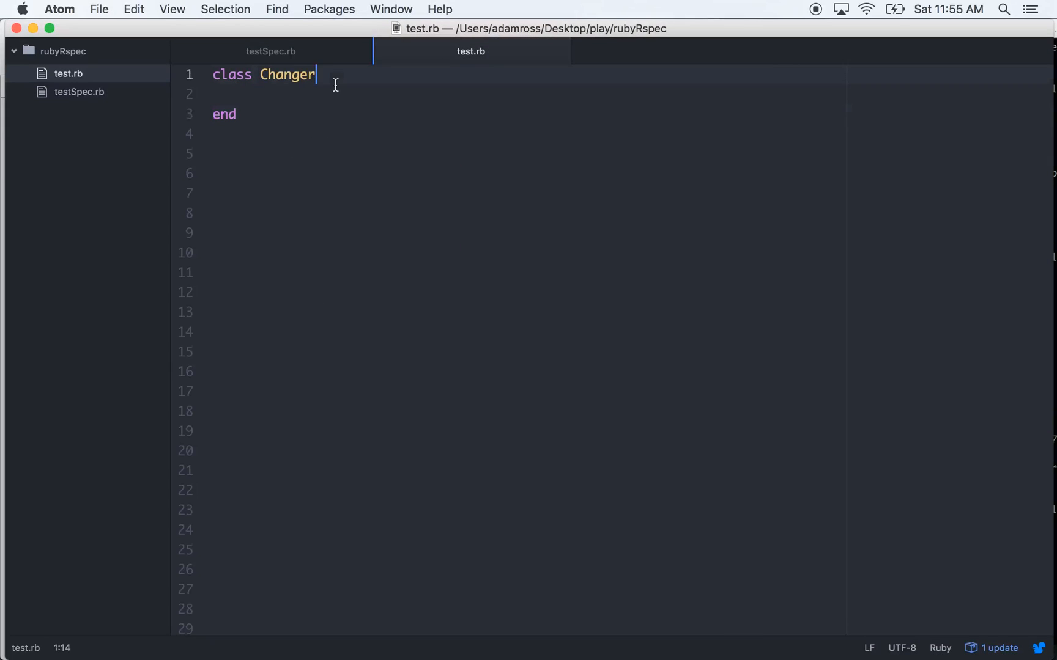
pyautogui.press('enter')
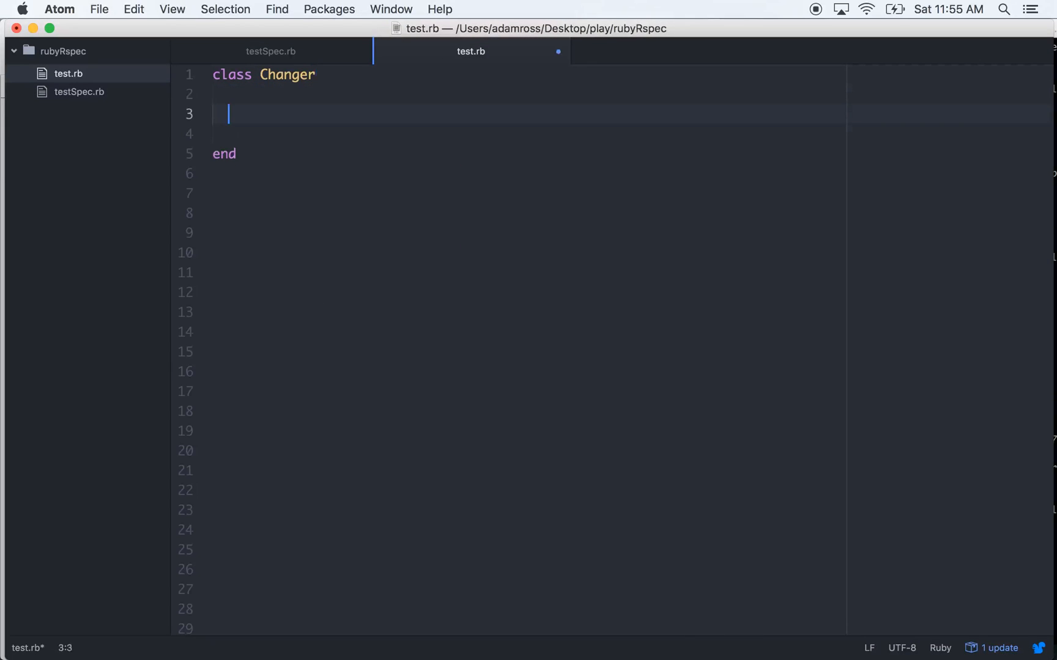
pyautogui.write('def change amou')
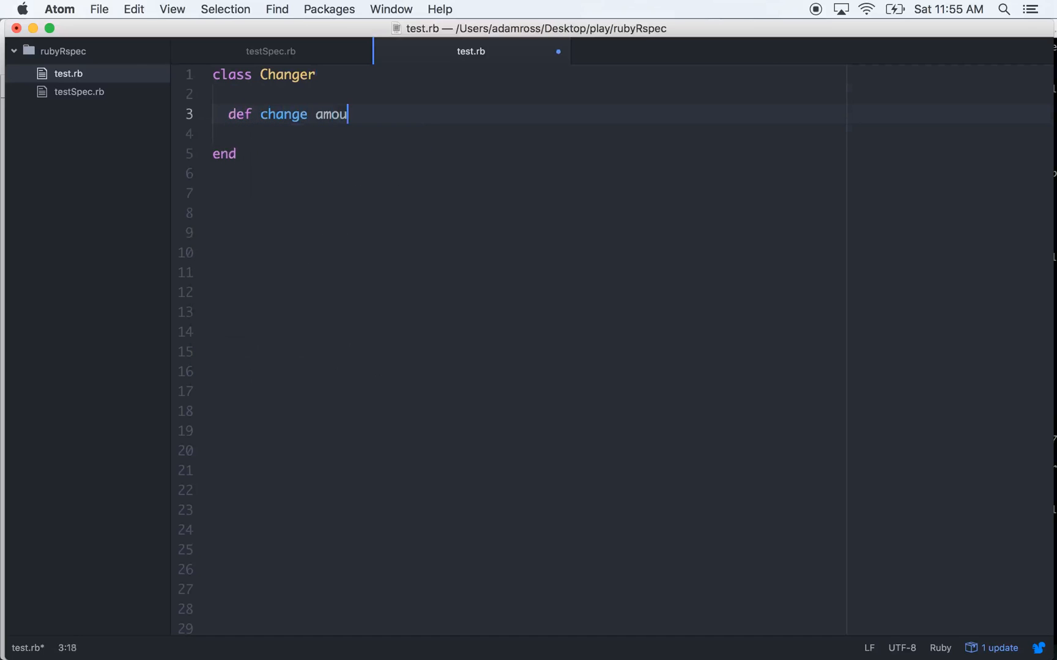
pyautogui.write('nt')
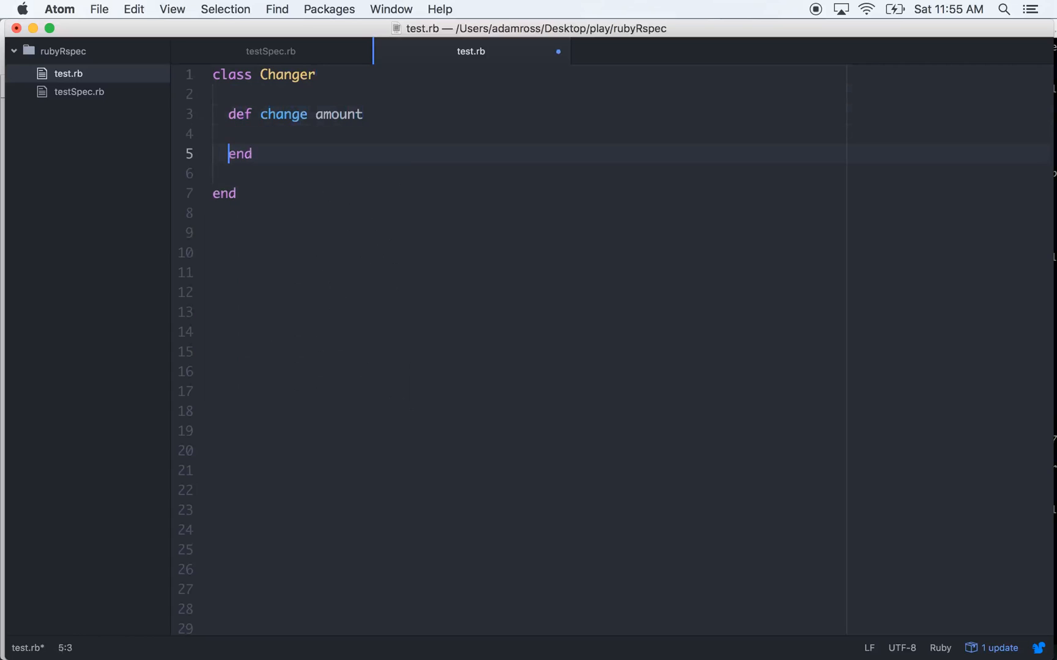
pyautogui.press('up')
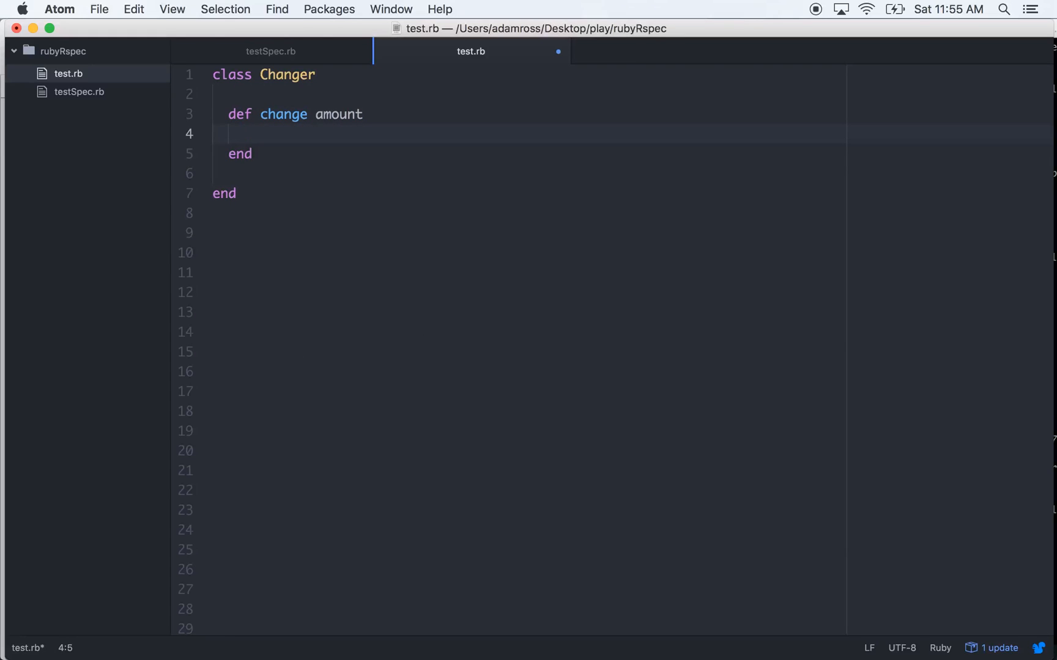
pyautogui.write('[1]')
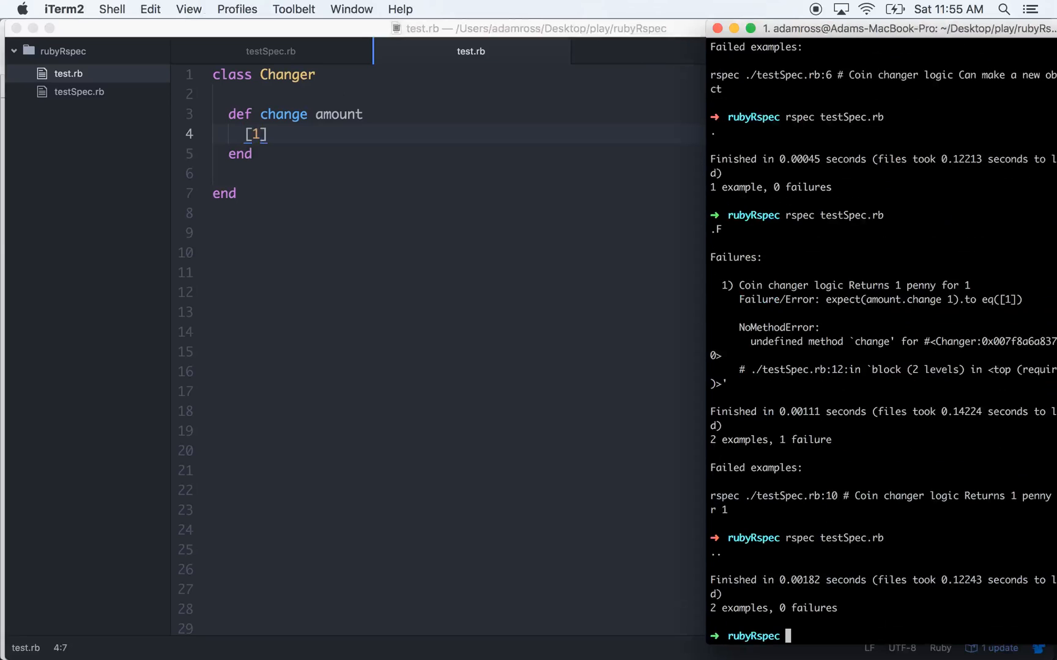
pyautogui.click(355, 179)
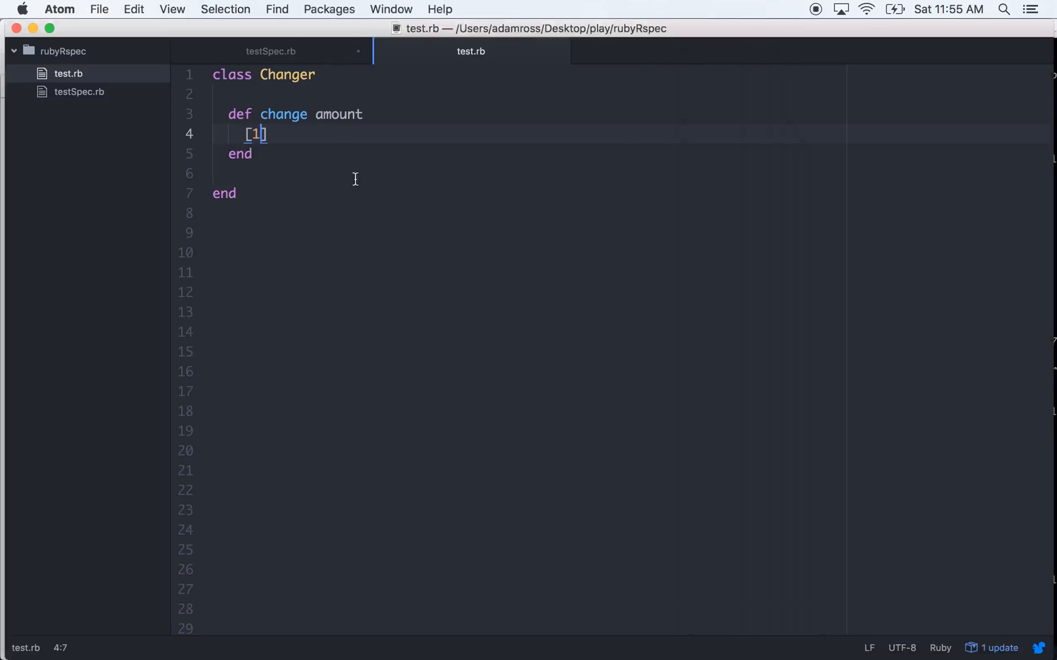
# In testSpec.rb, start an it 'Returns 2 pennies for 2' example with amount = Changer.new.
pyautogui.click(271, 51)
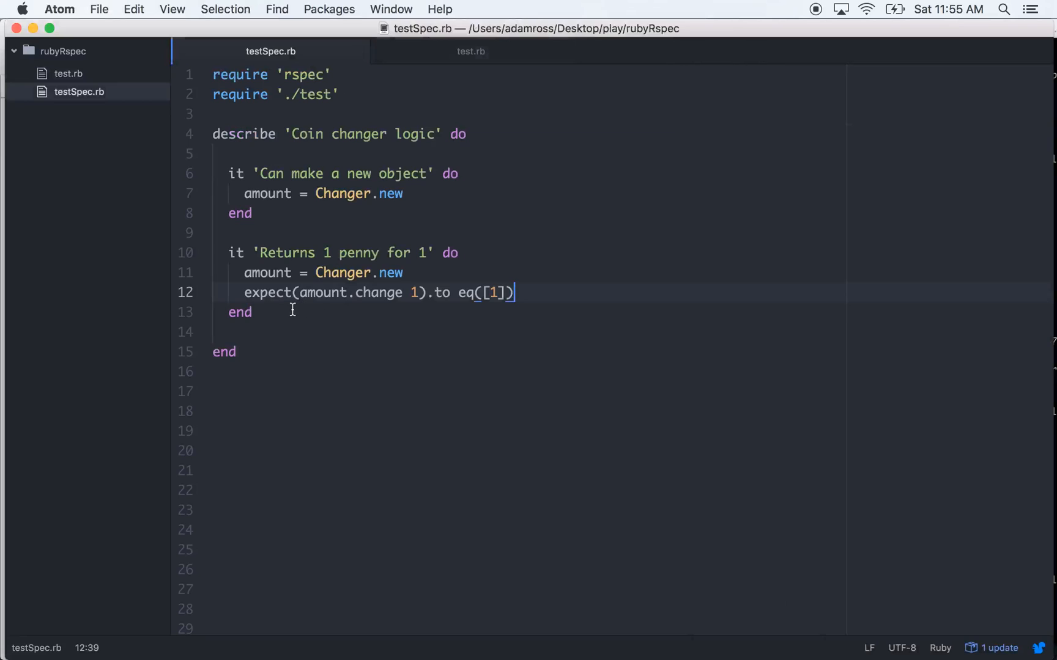
pyautogui.write('ki')
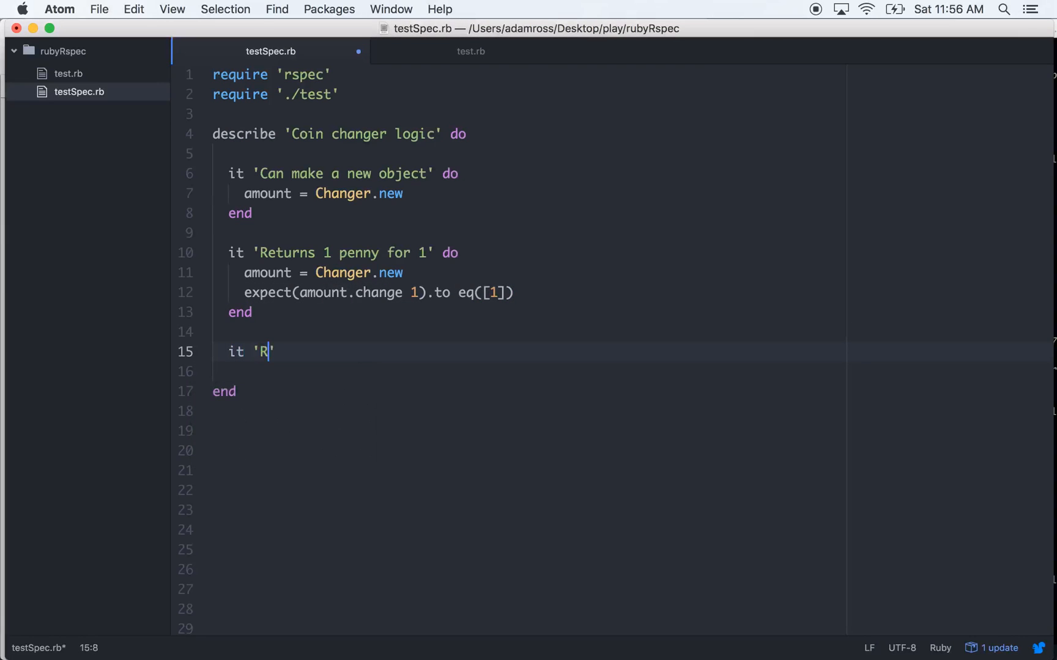
pyautogui.write('eturns 2 pennies for 2')
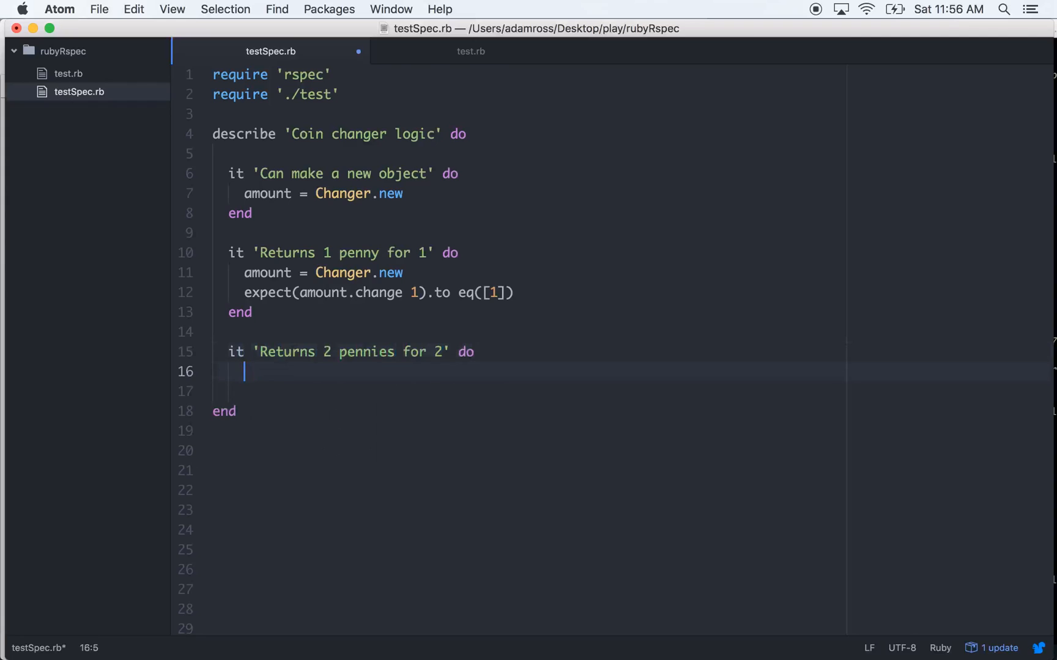
pyautogui.write('a')
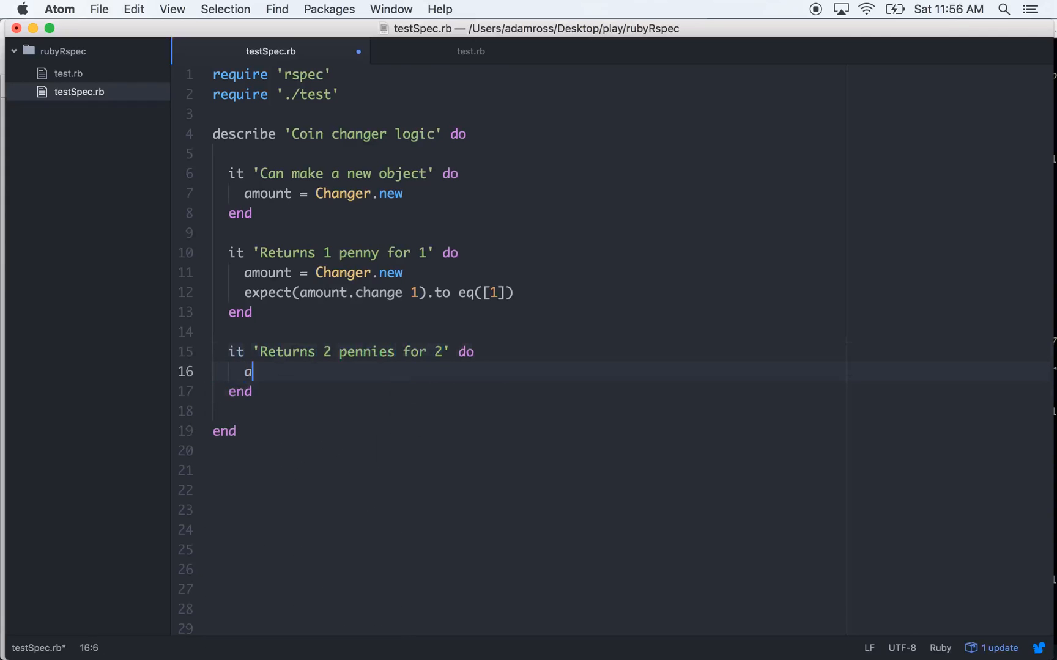
pyautogui.write('mount = C')
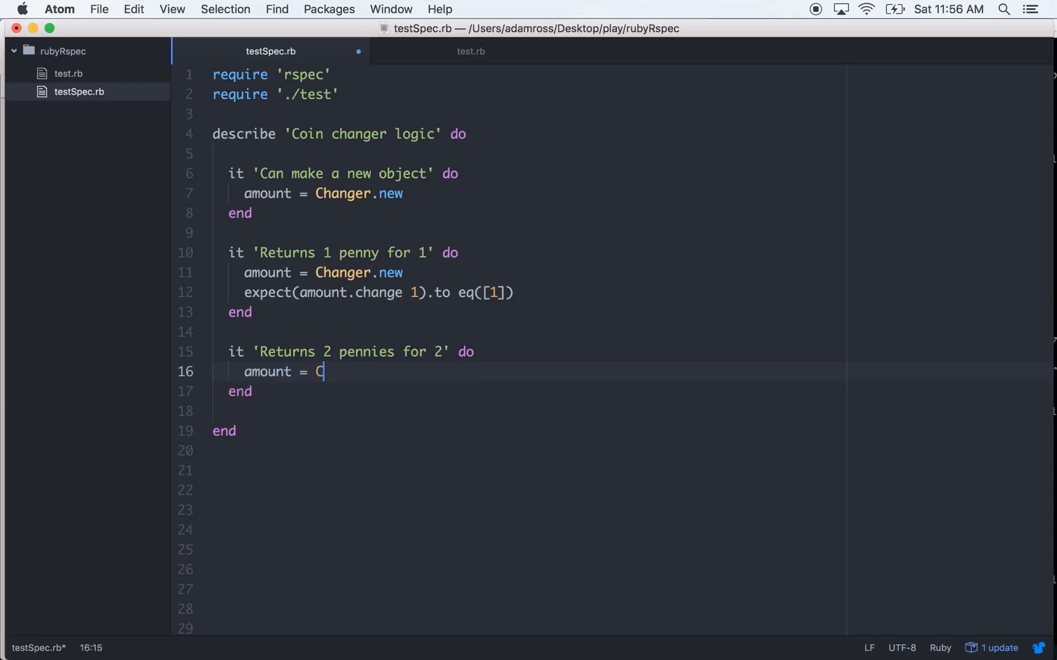
pyautogui.write('hanger.new')
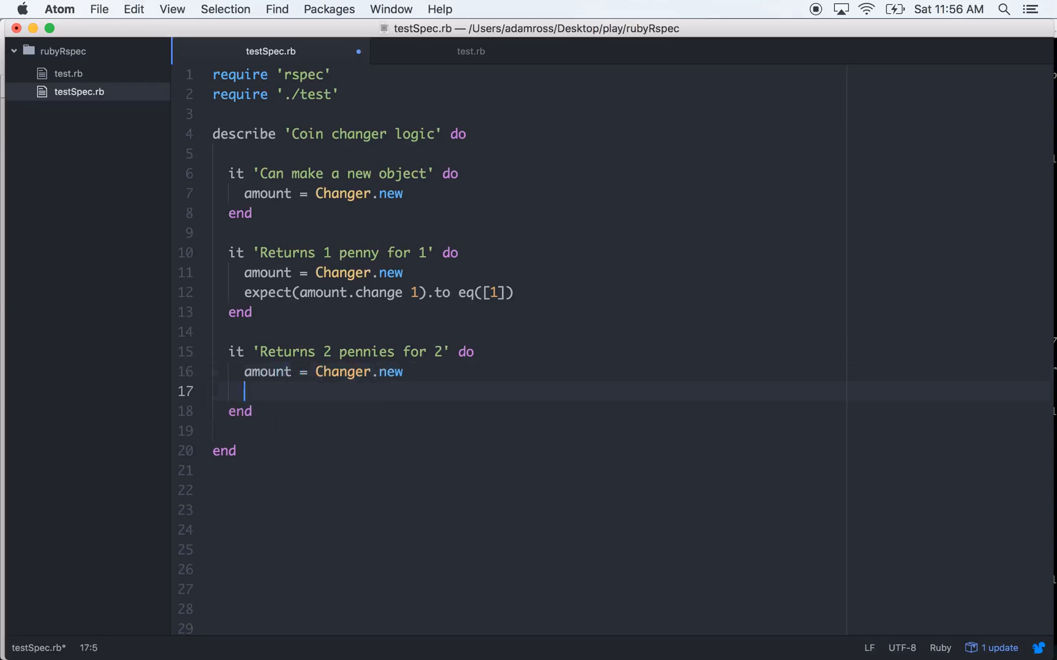
# Expect amount.change 2 to eq([1,1]) and save the spec.
pyautogui.write('expect()')
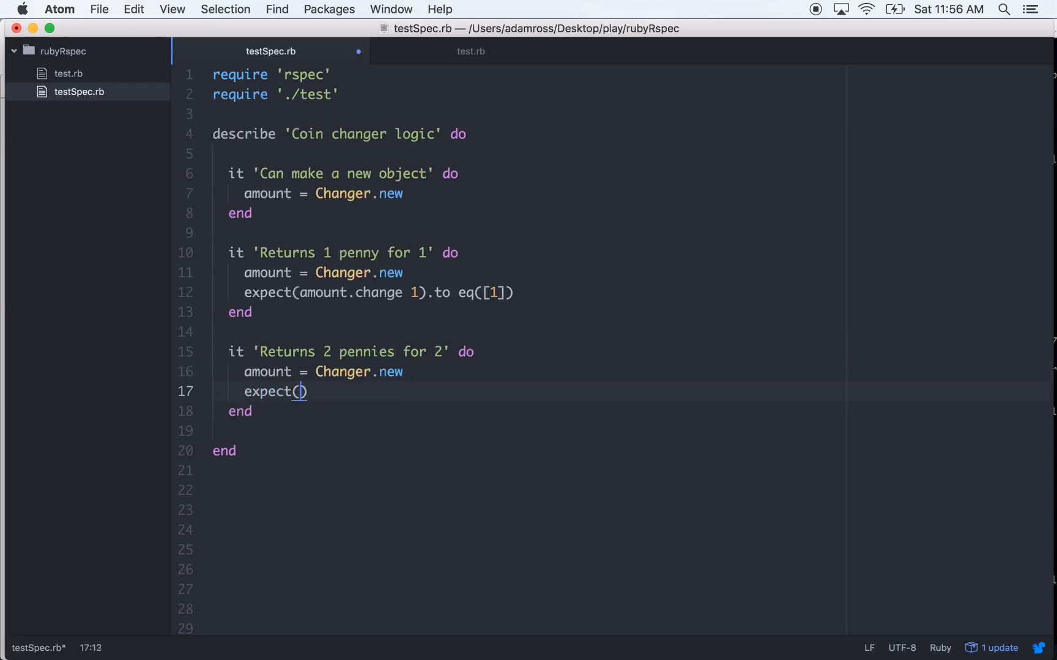
pyautogui.write('amount.chan')
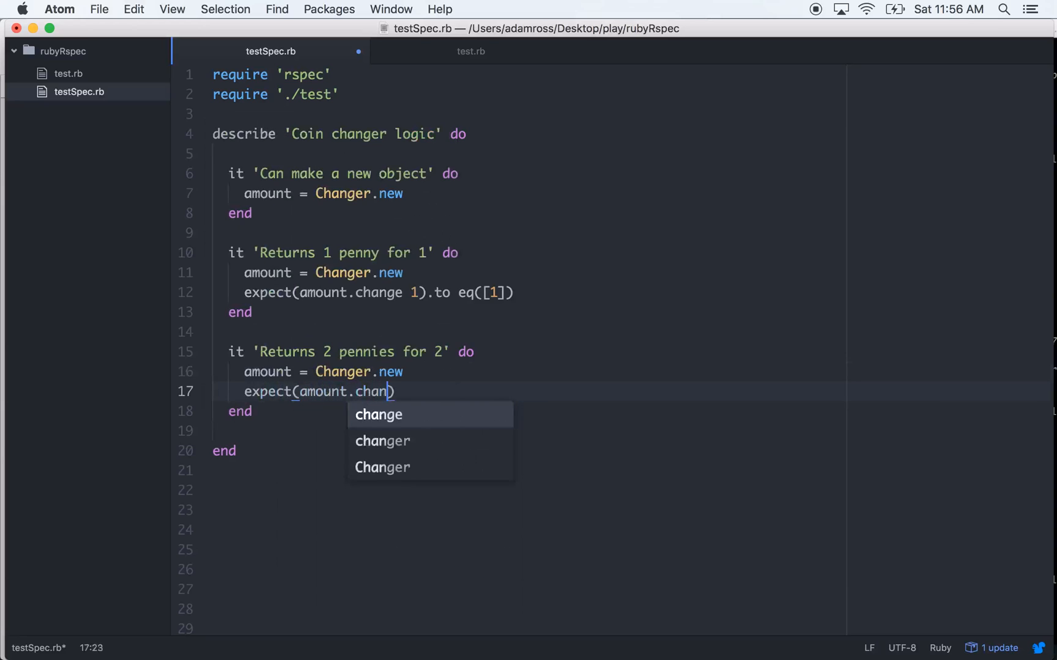
pyautogui.write('ge 2')
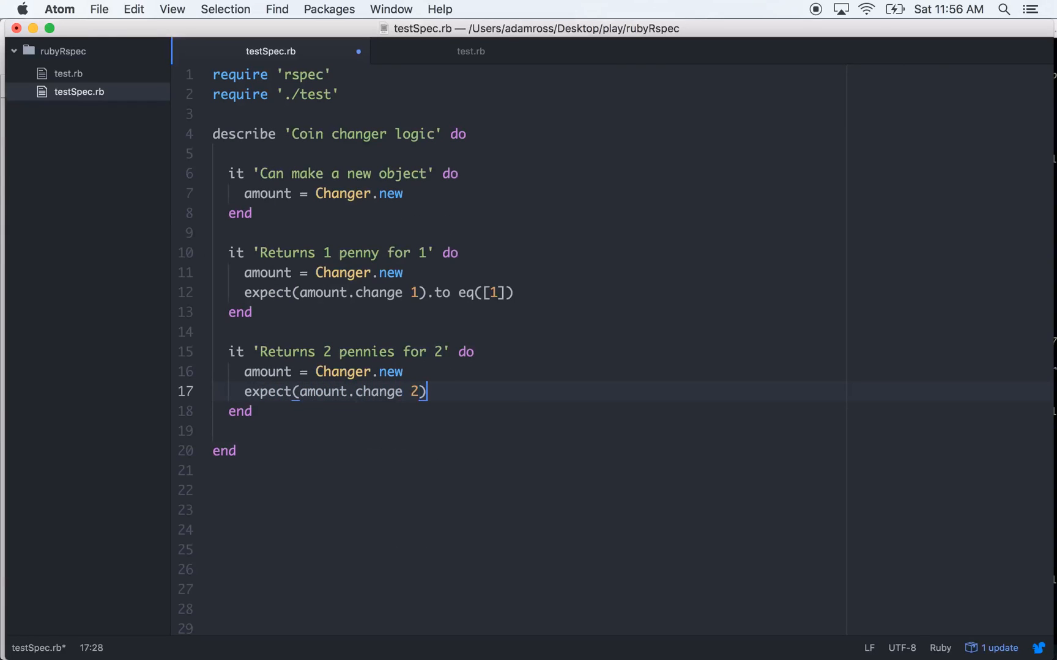
pyautogui.write('.to')
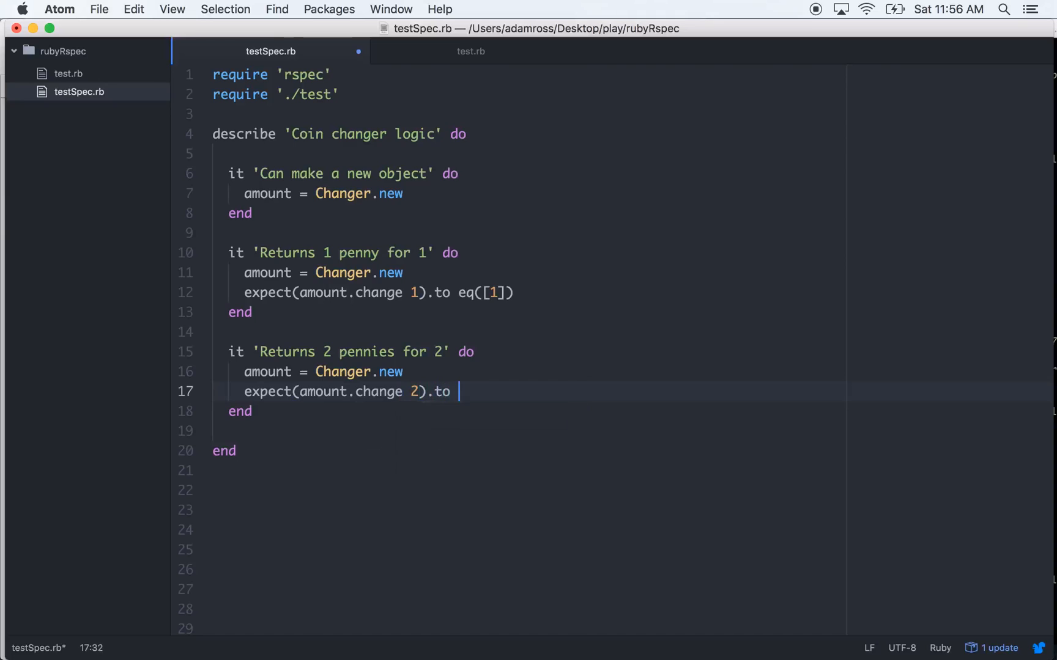
pyautogui.write('eq()')
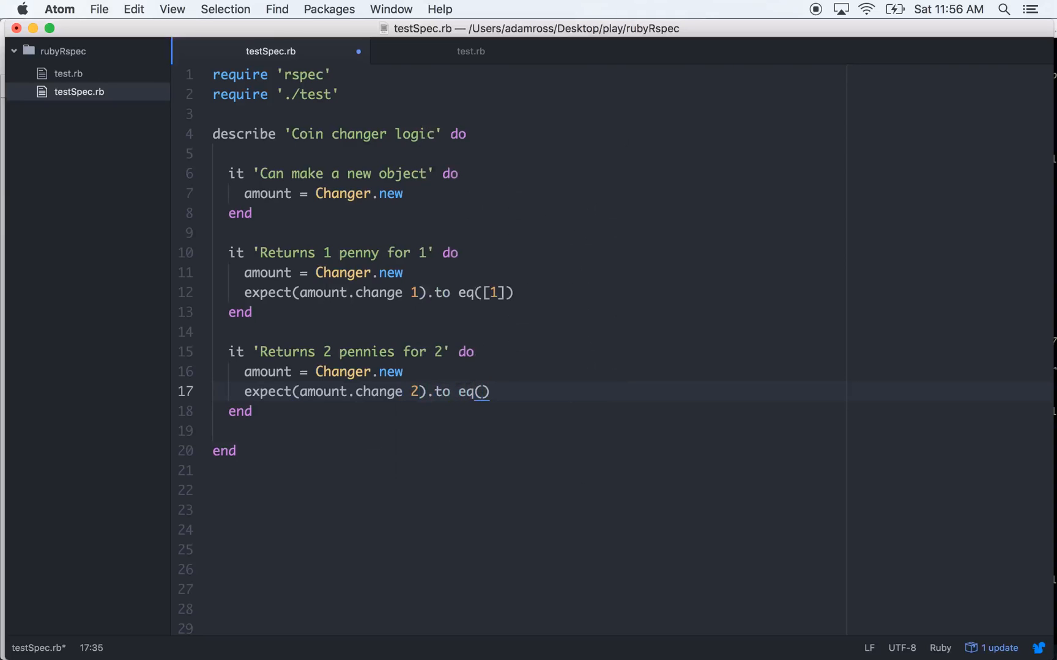
pyautogui.write('[1,2]')
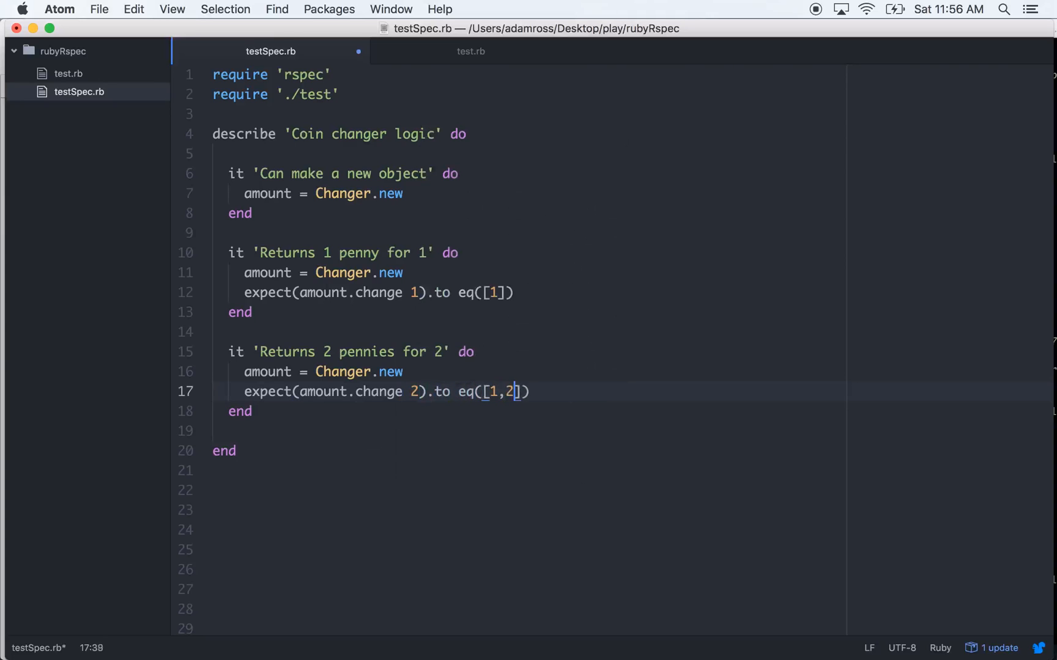
pyautogui.write('1')
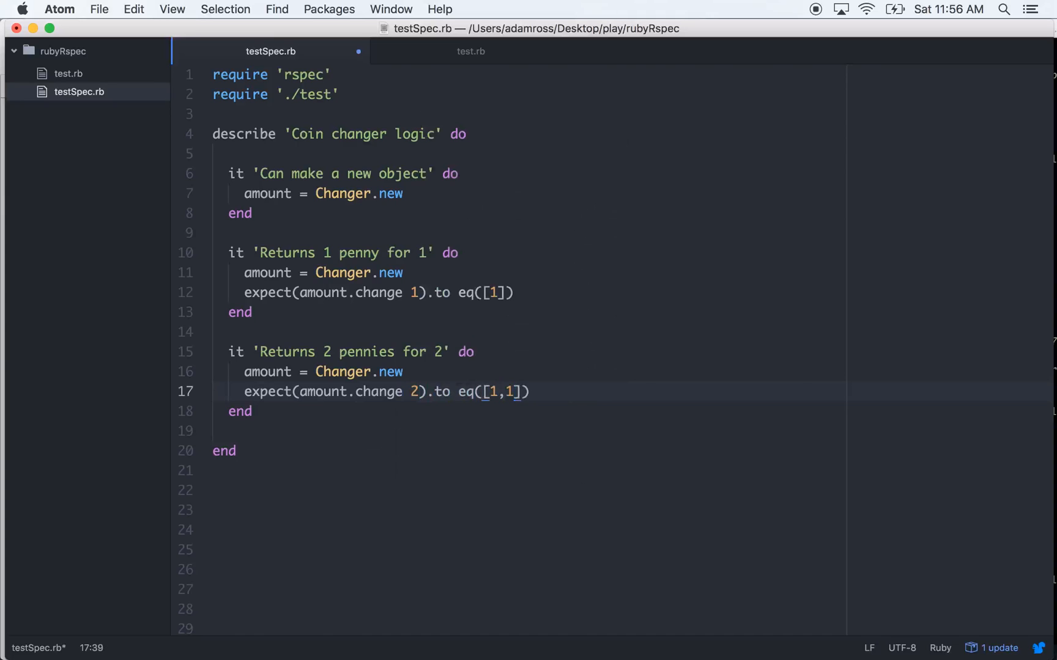
pyautogui.click(413, 371)
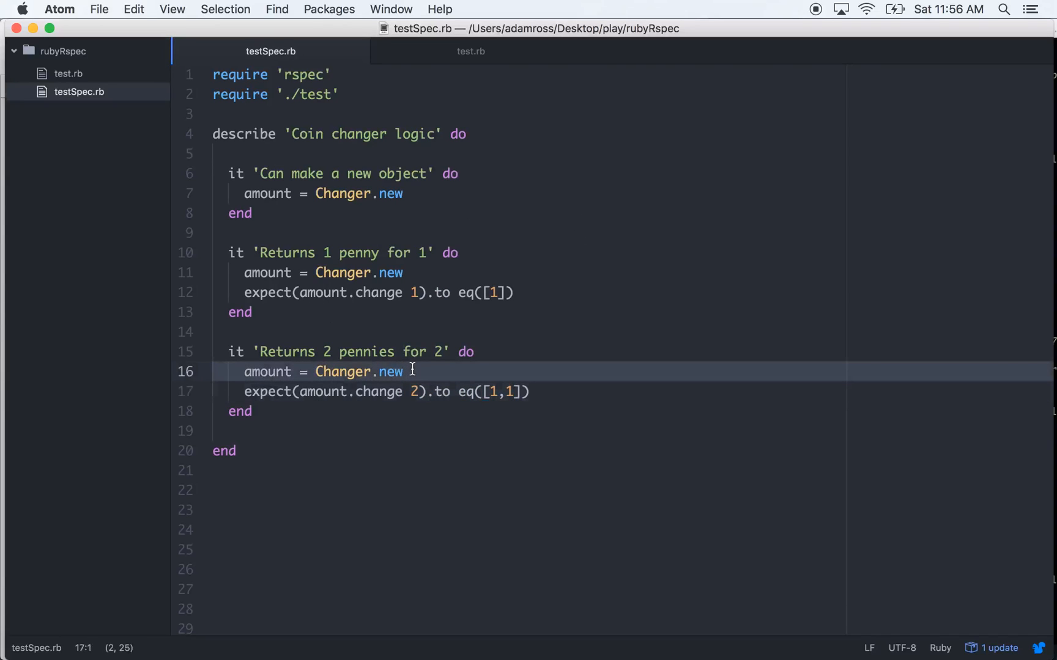
pyautogui.moveTo(489, 155)
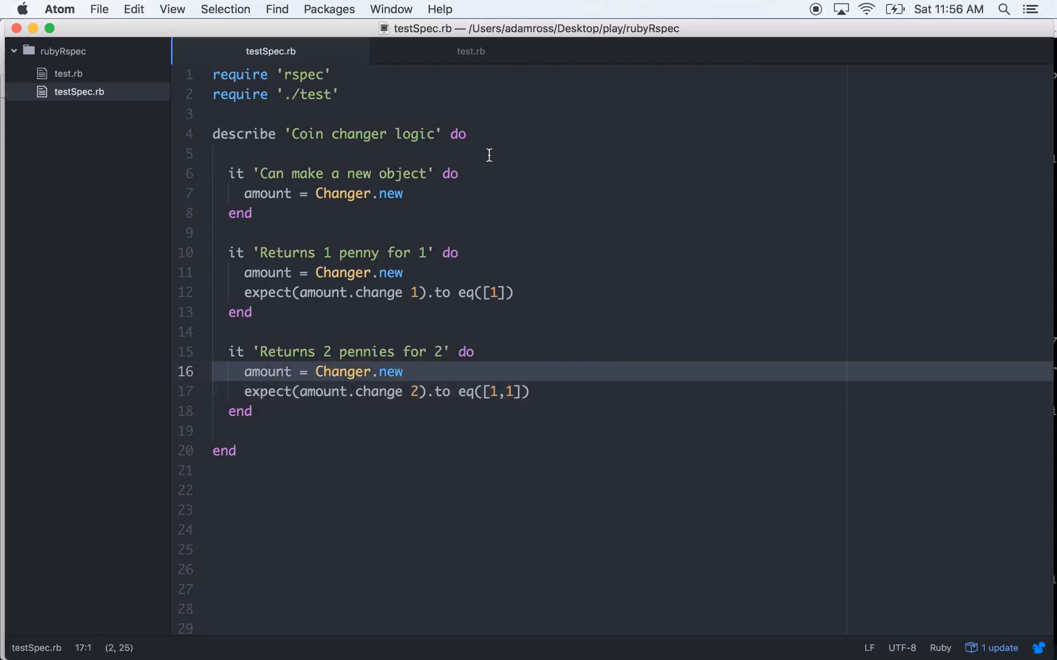
pyautogui.write('before do')
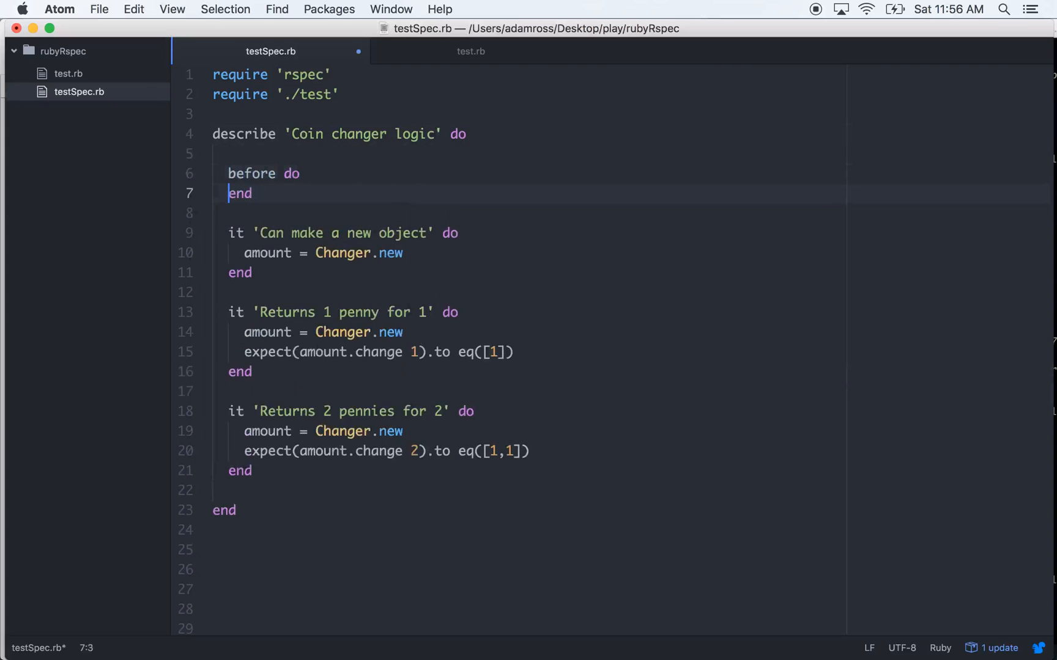
pyautogui.write('@    amount = Changer.new')
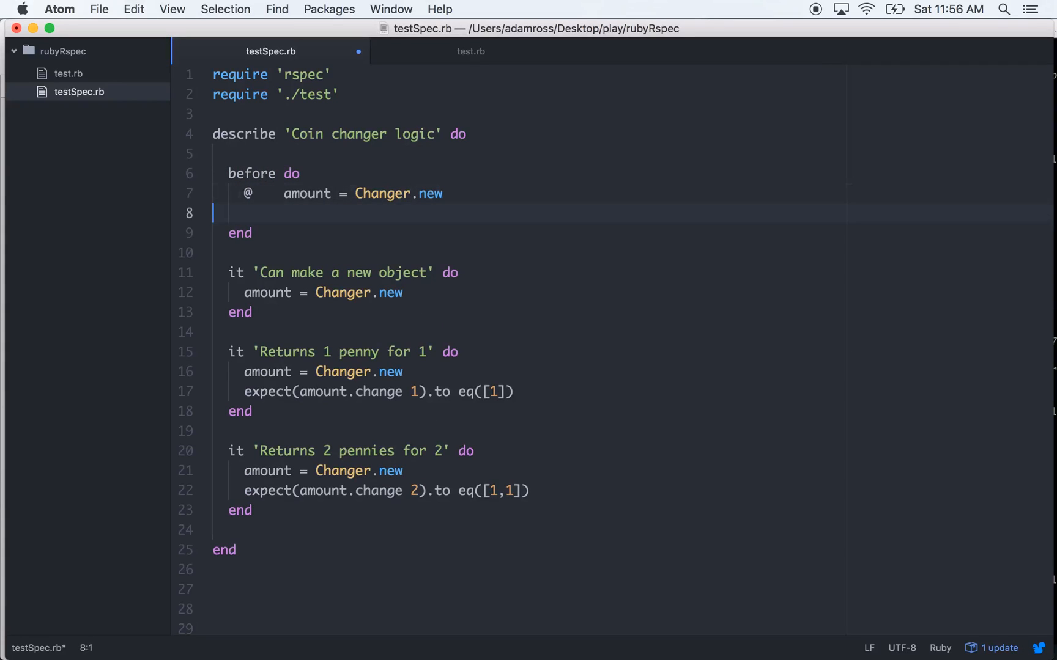
pyautogui.click(247, 193)
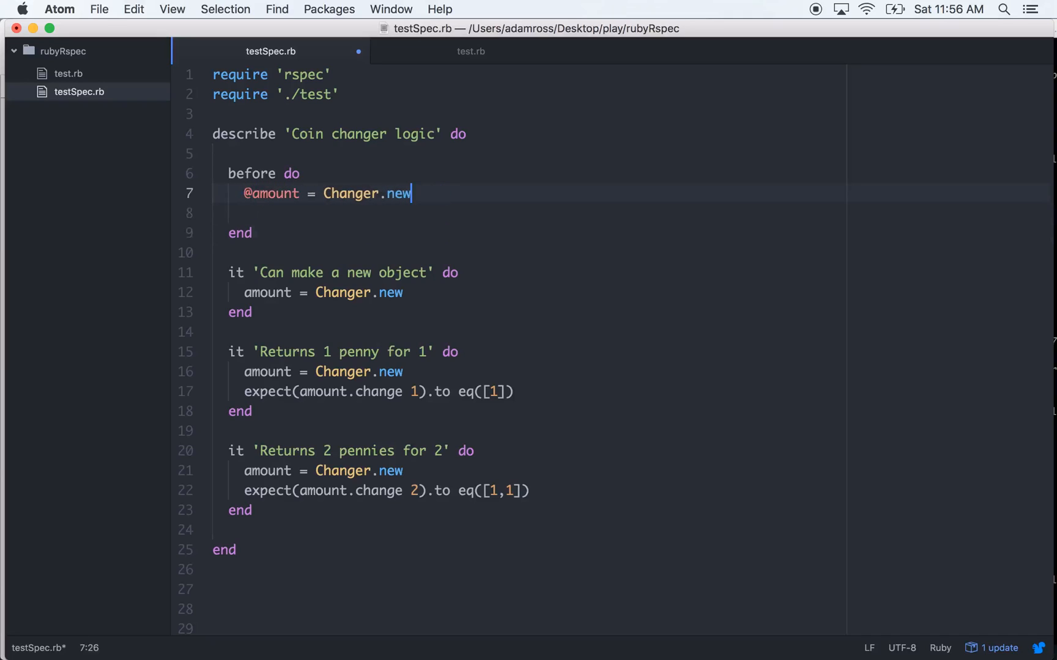
pyautogui.press('backspace')
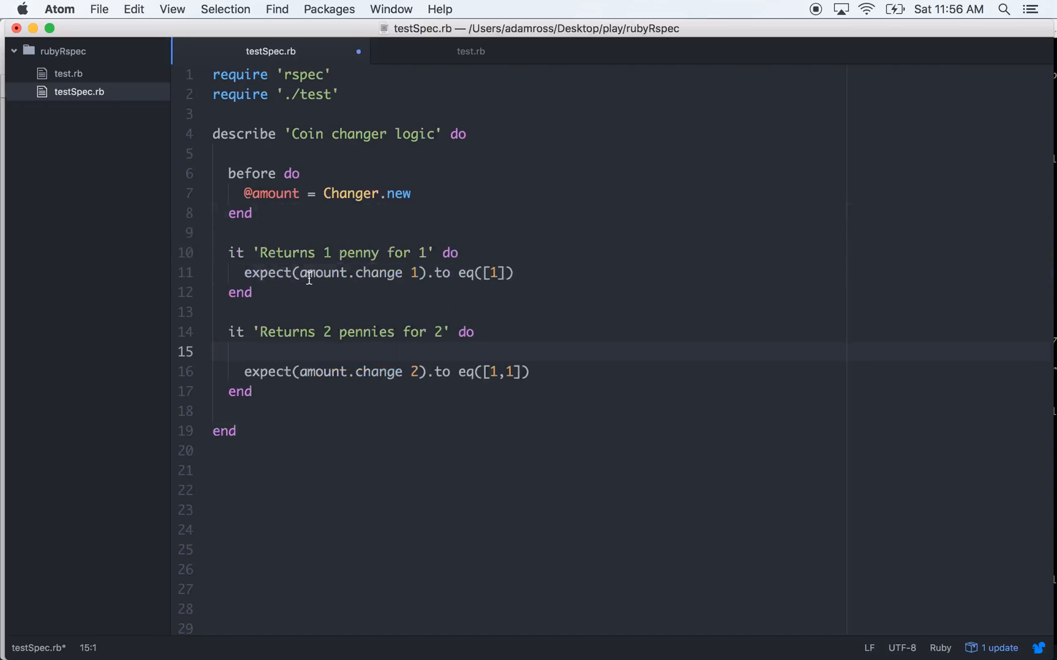
pyautogui.click(295, 273)
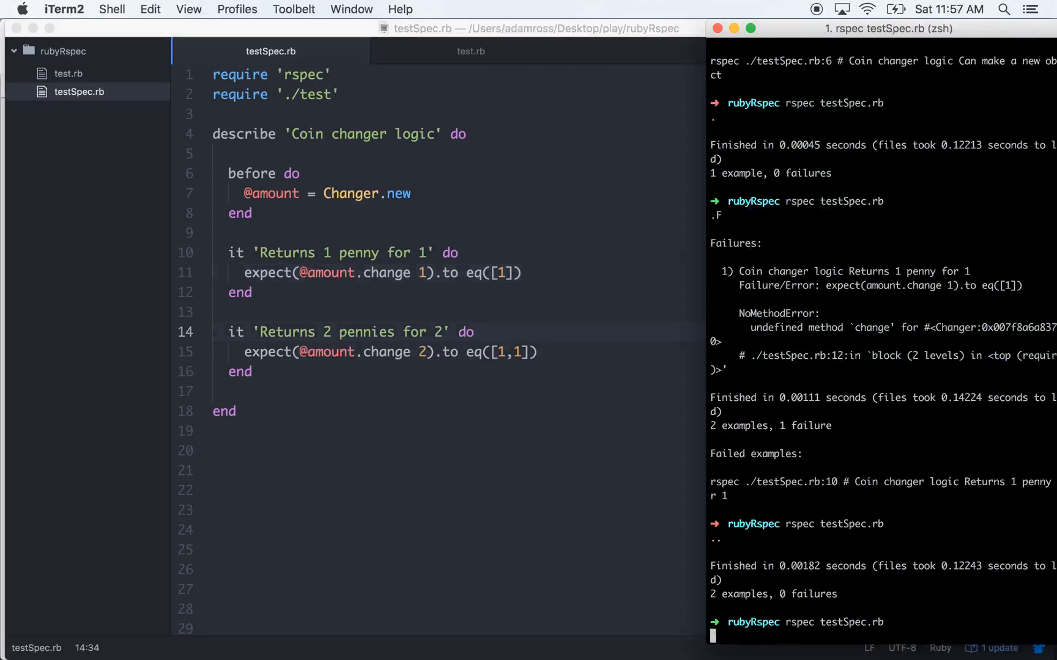
# Check test.rb's [1] * amount implementation, then return to testSpec.rb for another test.
pyautogui.click(485, 420)
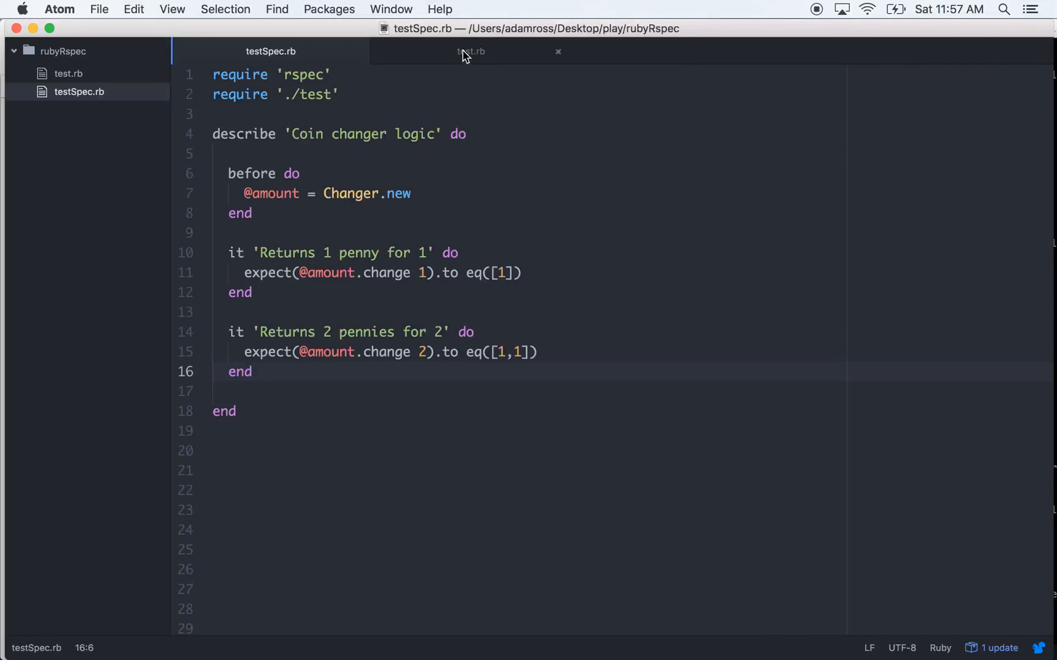
pyautogui.click(470, 51)
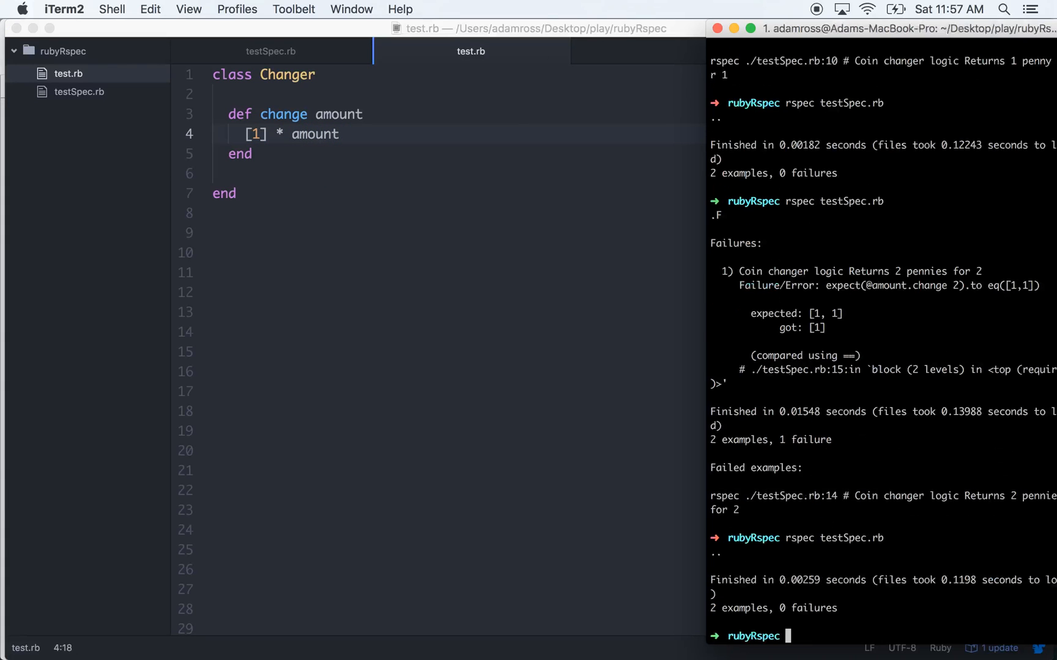
pyautogui.moveTo(273, 123)
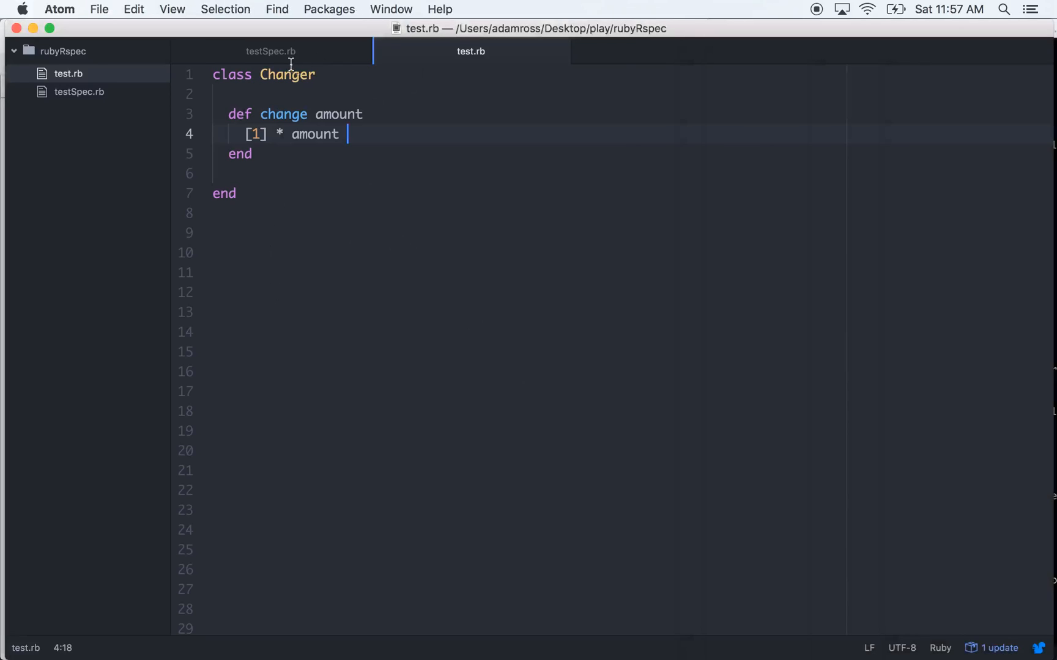
pyautogui.click(271, 51)
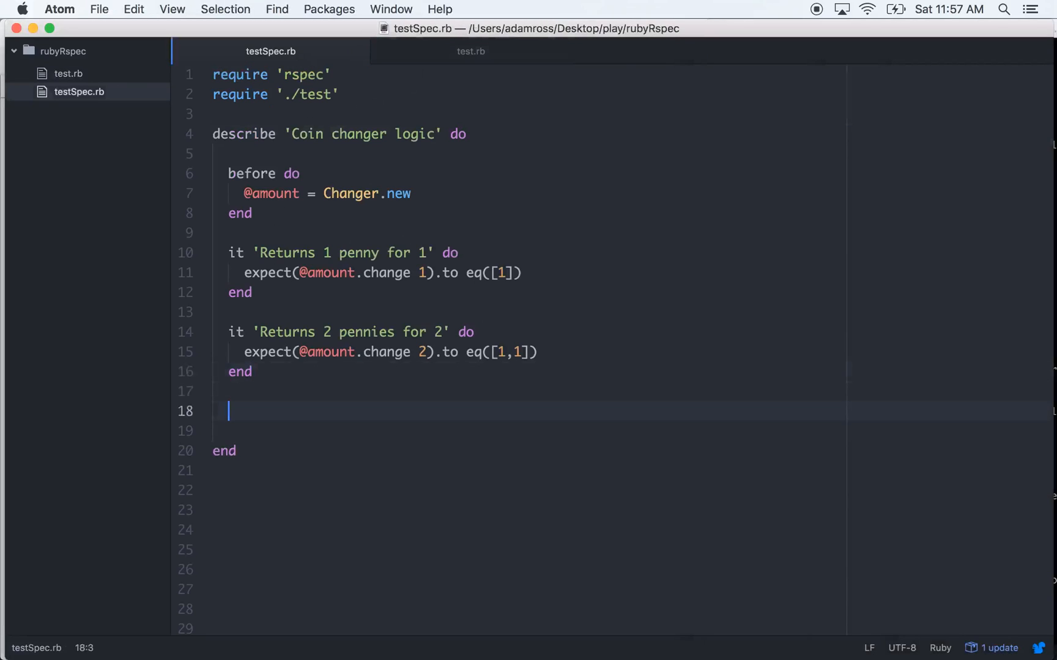
pyautogui.write("it 'R'")
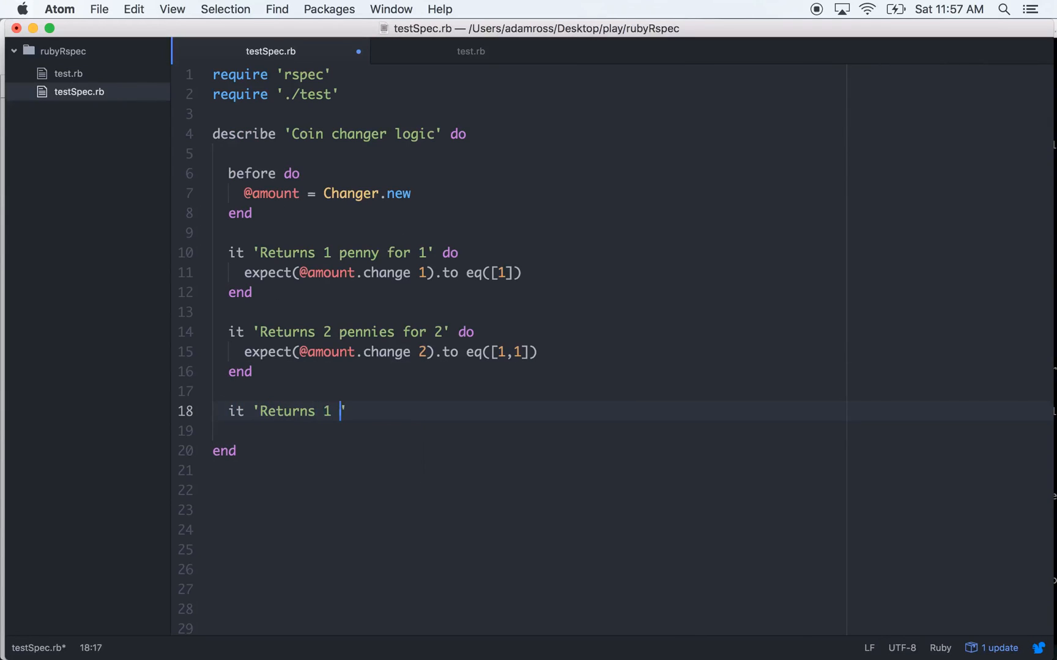
pyautogui.write('nickle for')
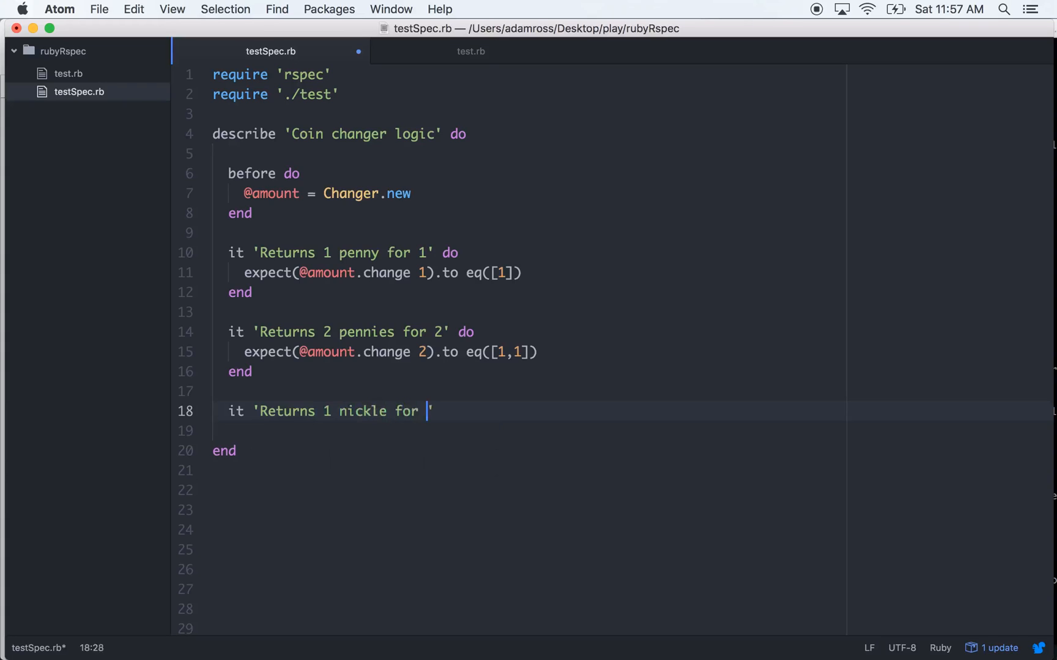
pyautogui.write("5' do")
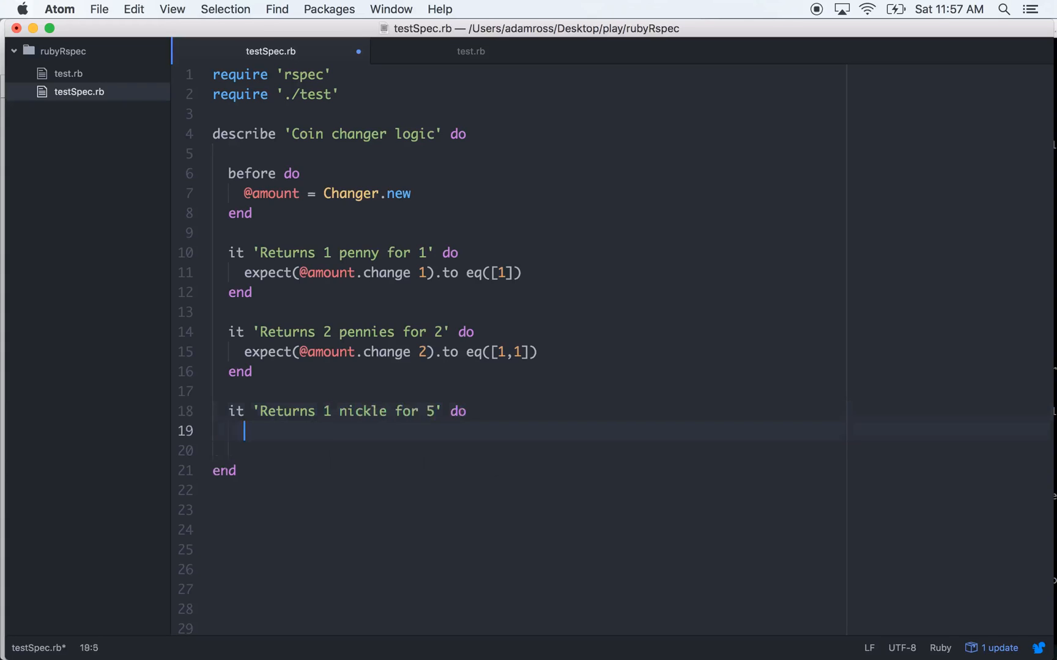
pyautogui.write('expect')
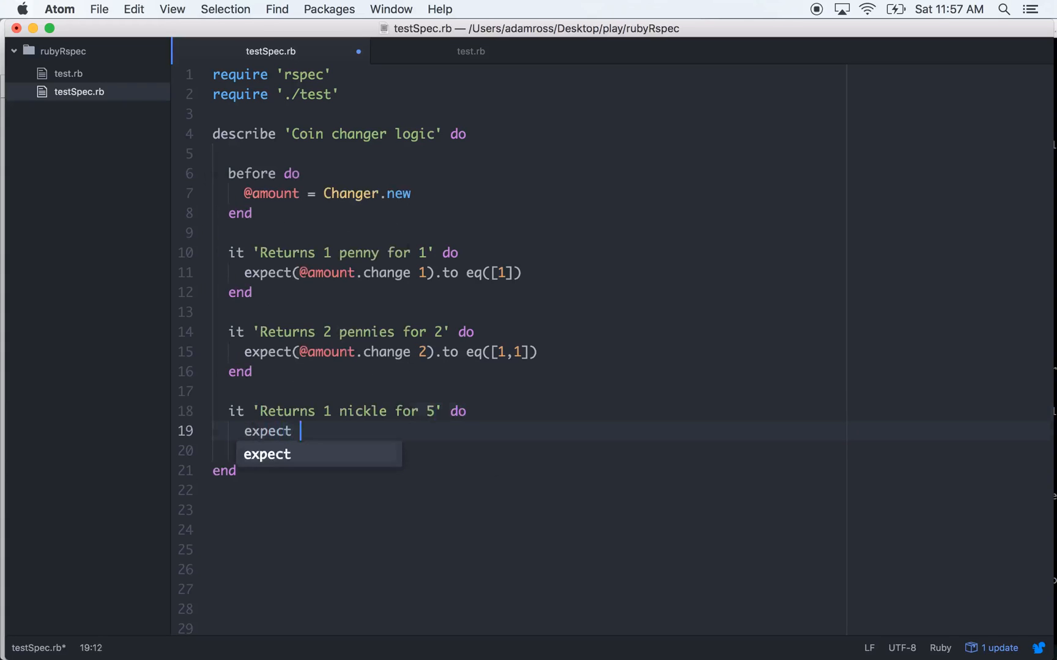
pyautogui.write('(')
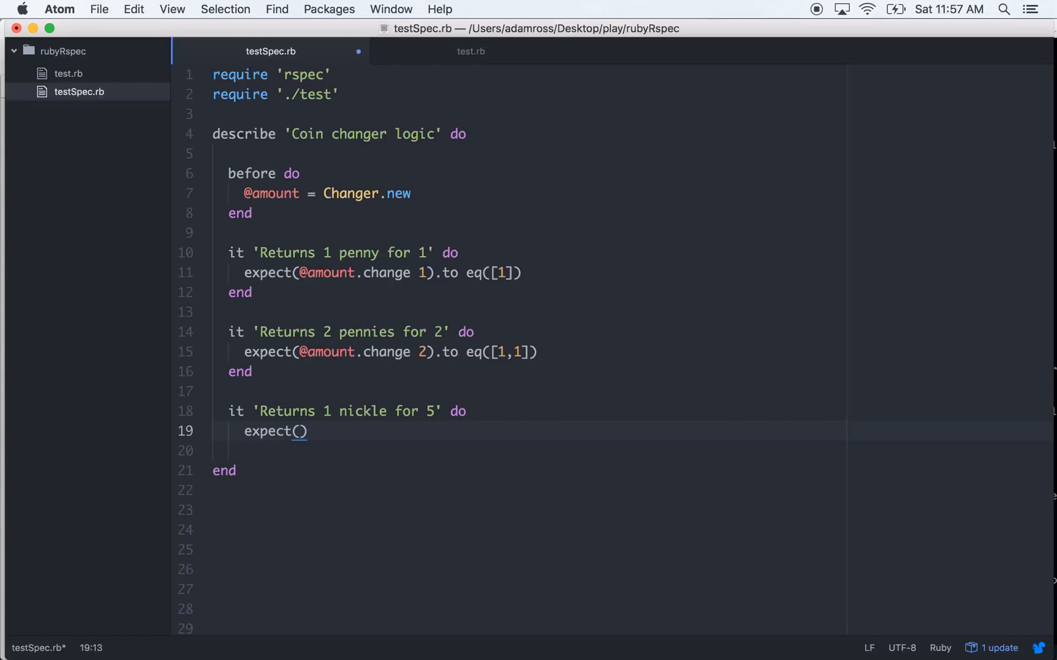
pyautogui.write('@amount')
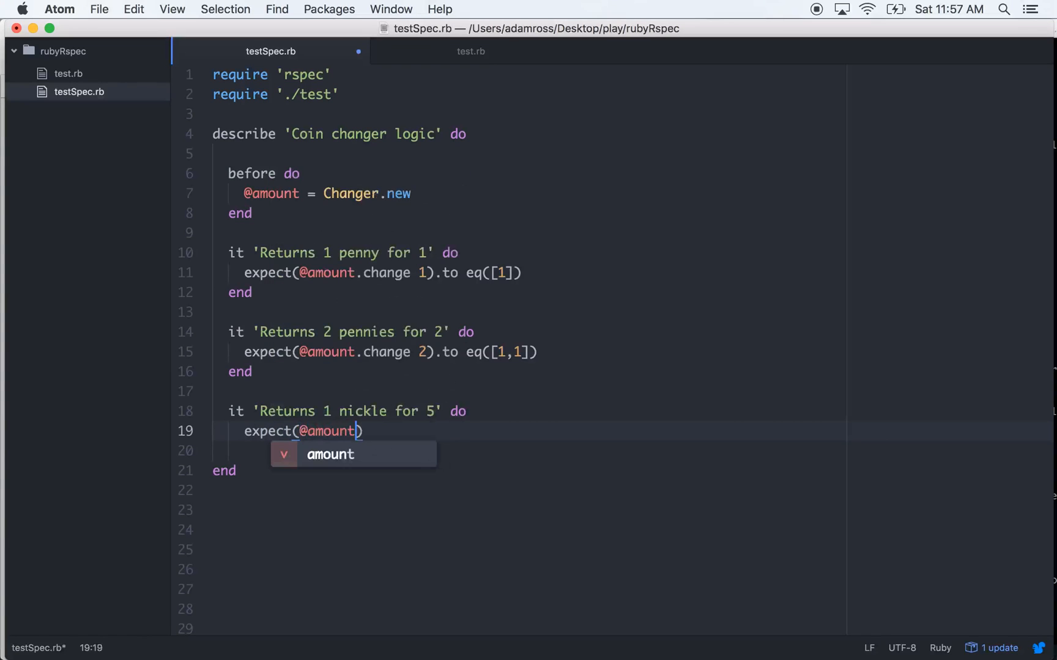
pyautogui.write('.change')
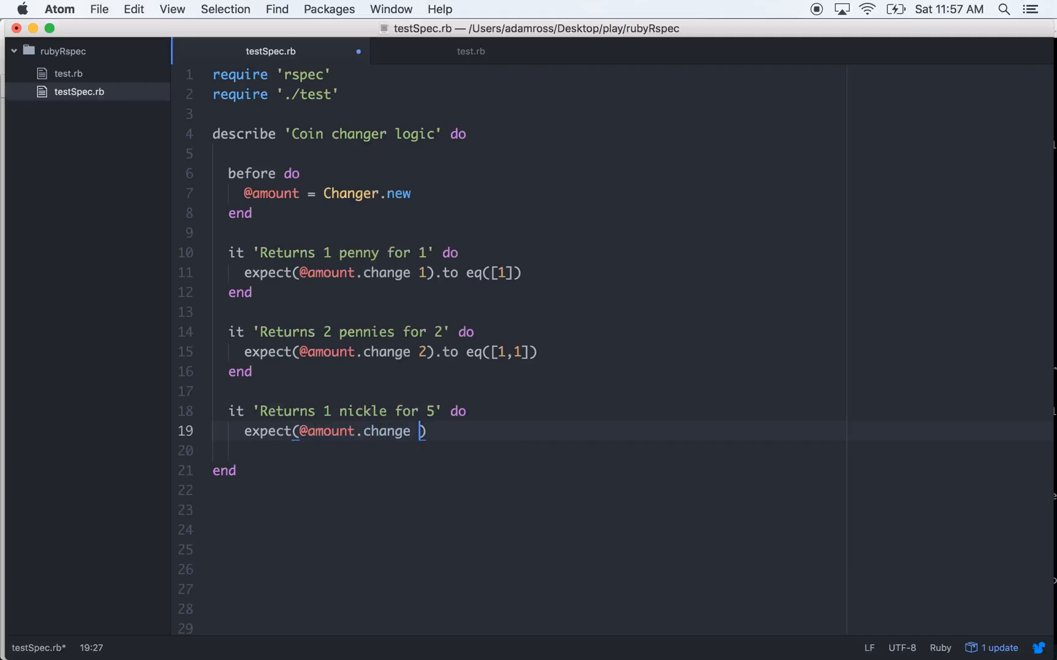
pyautogui.write('5).to eq')
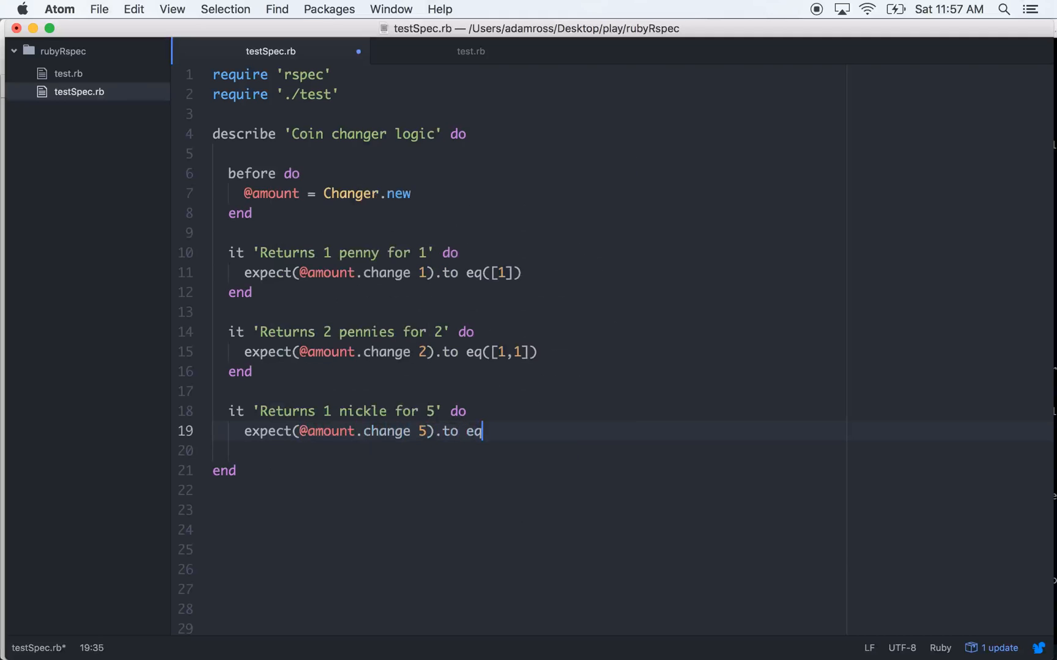
pyautogui.write('([])')
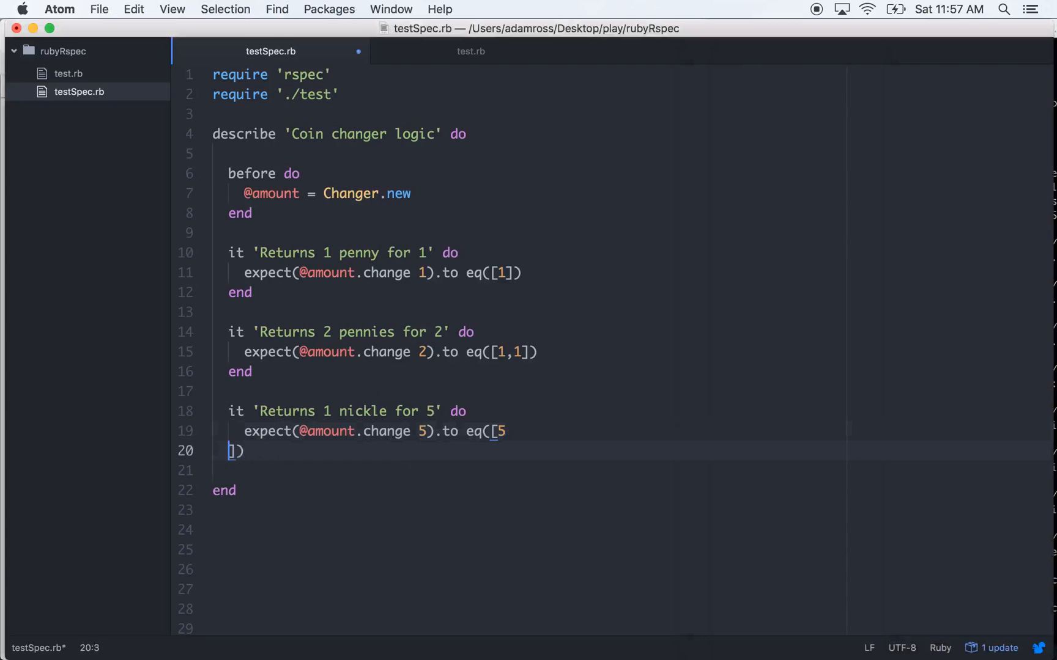
pyautogui.press('Backspace')
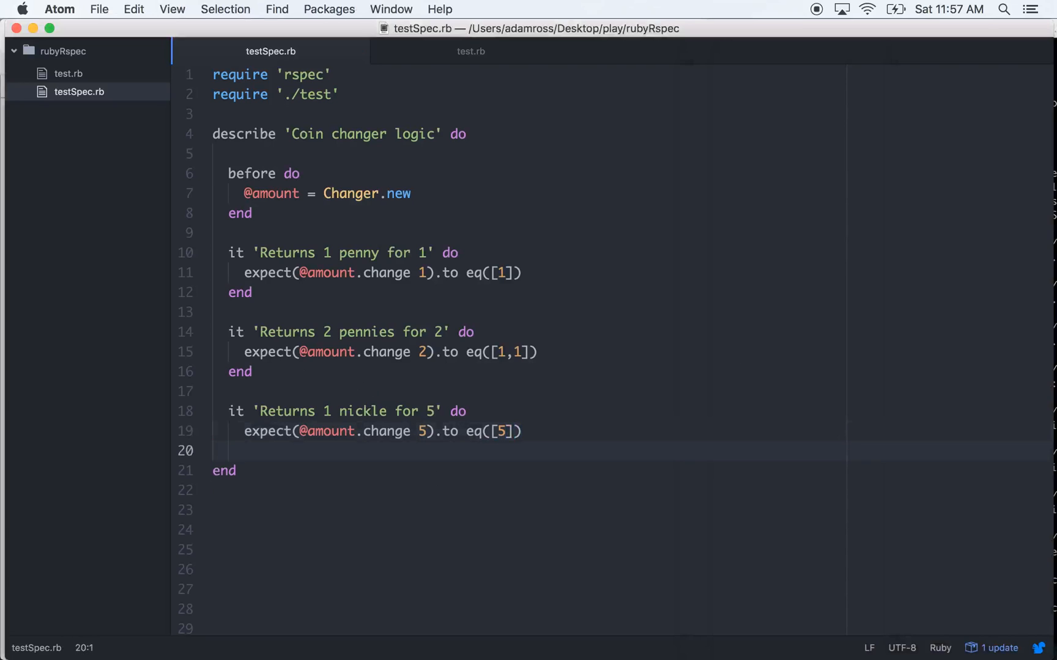
pyautogui.write('end')
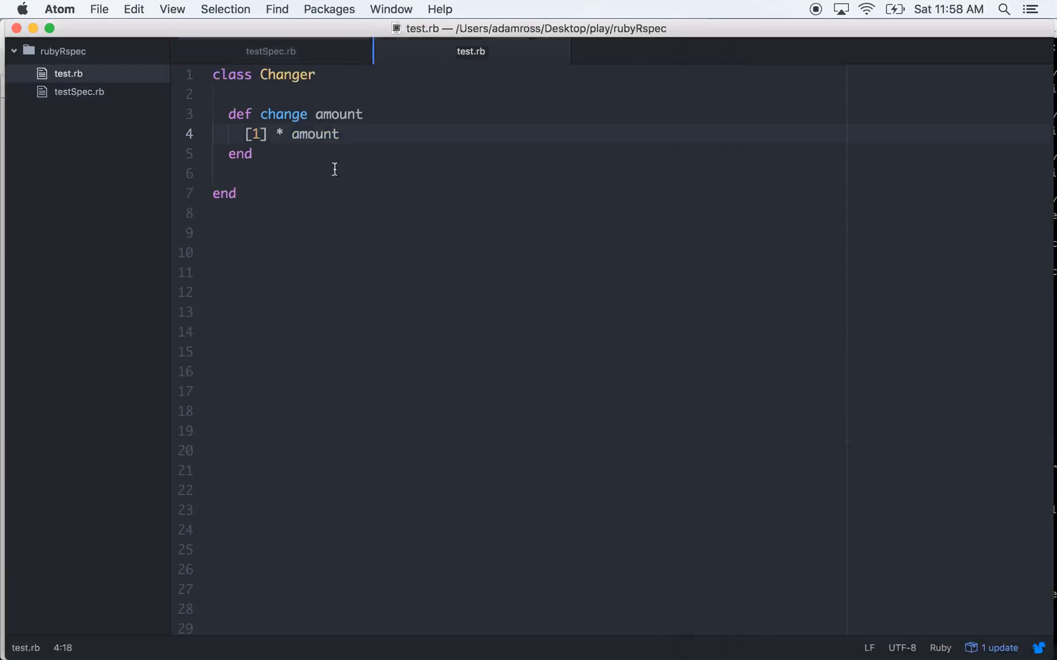
# Above the penny line, add return [5] * (amount / 5) if amount > 4.
pyautogui.press('enter')
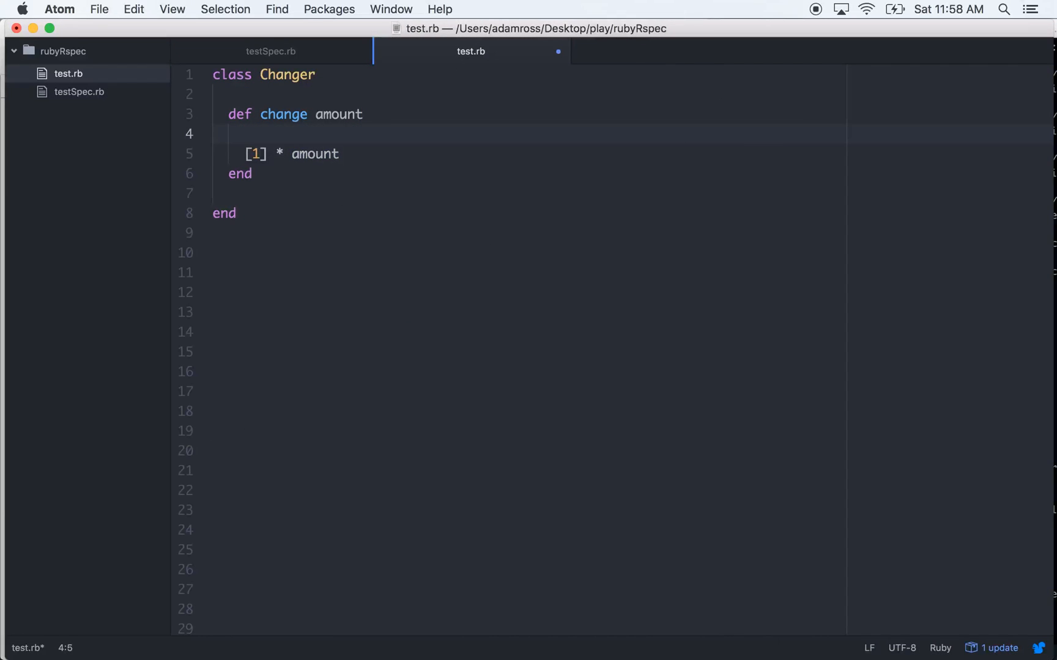
pyautogui.write('reut')
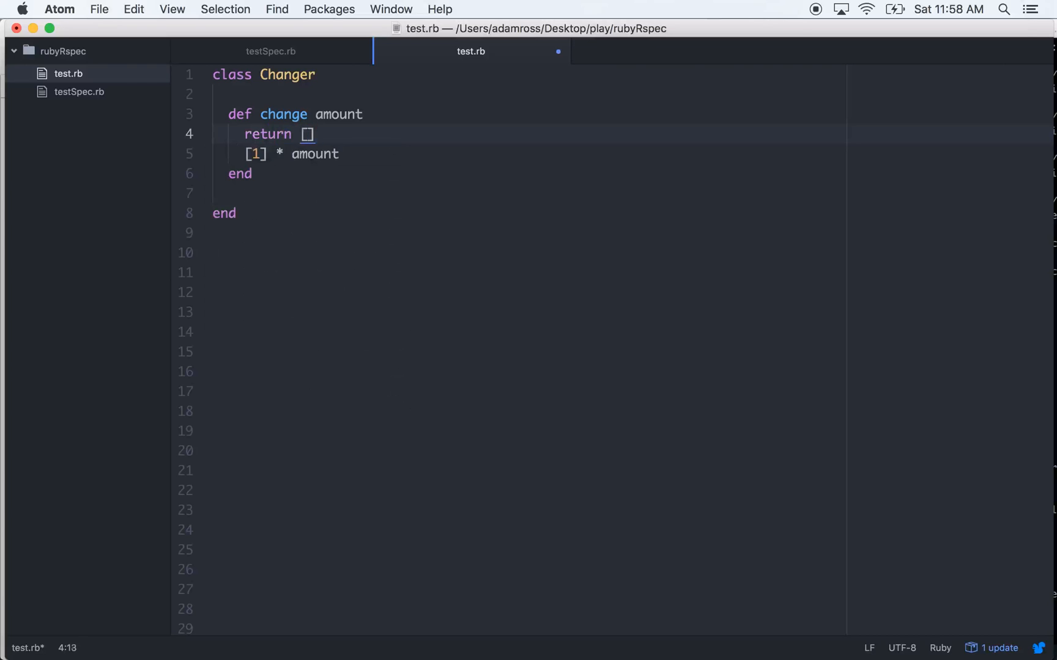
pyautogui.write('5]')
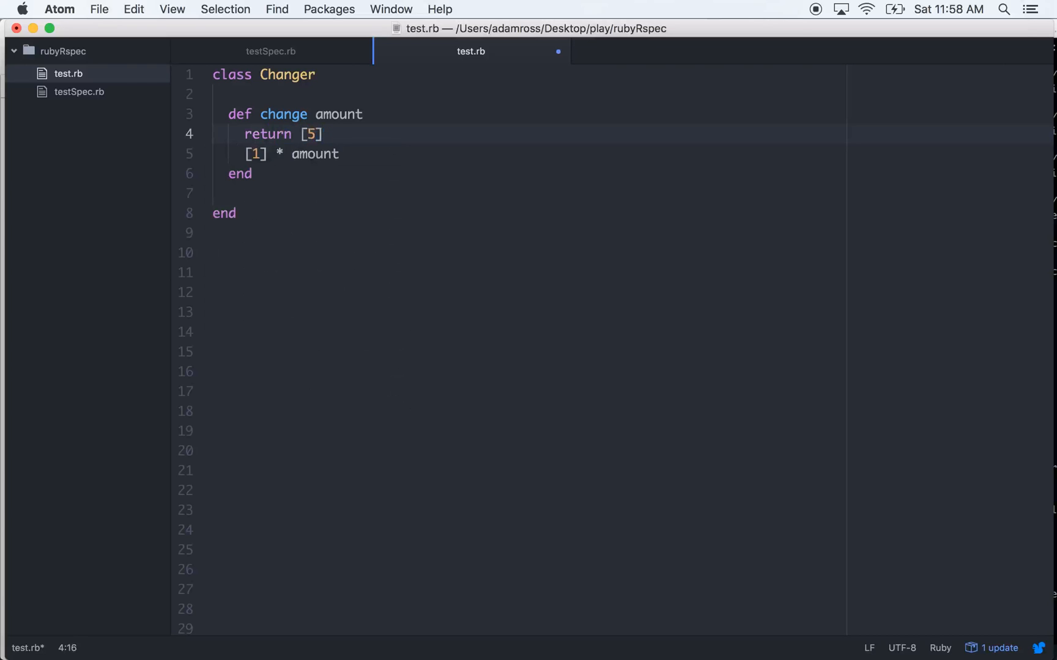
pyautogui.write('* amou')
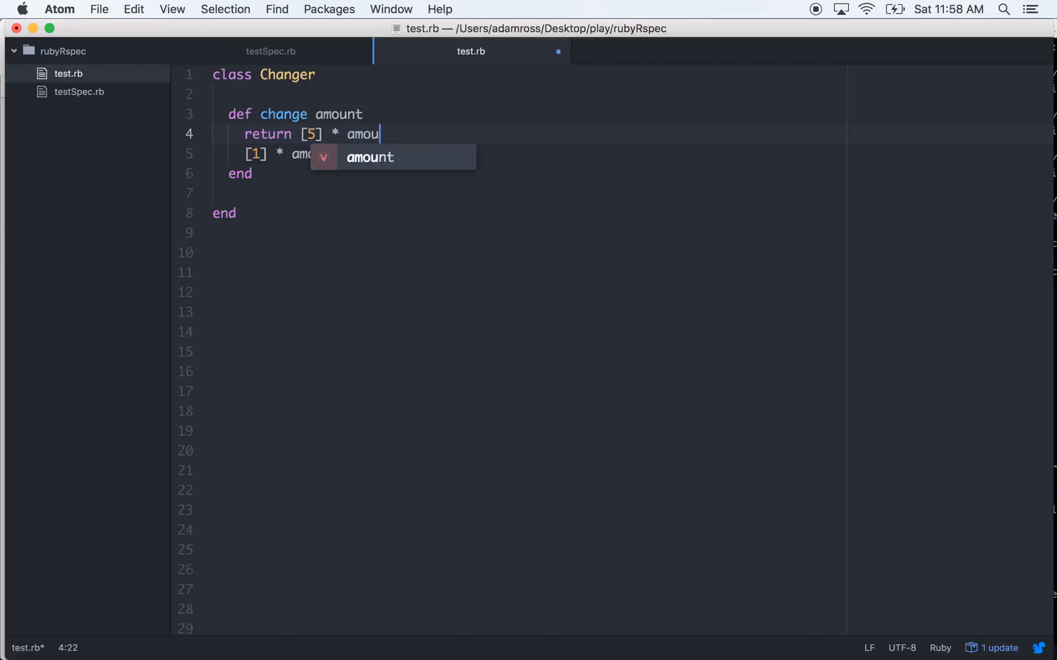
pyautogui.press('Backspace')
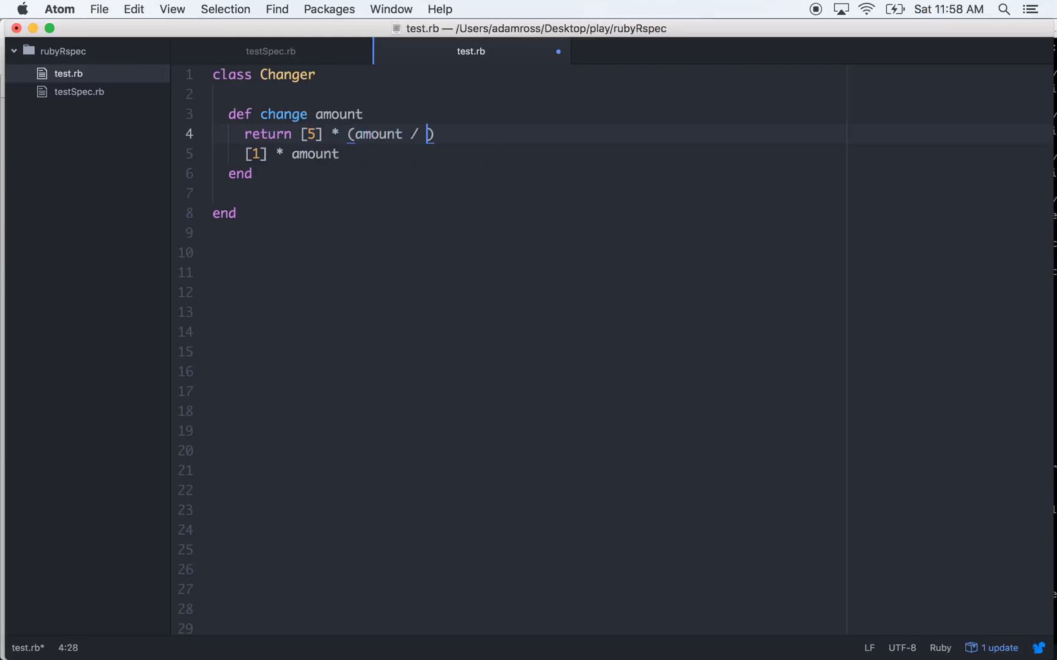
pyautogui.write('5) if')
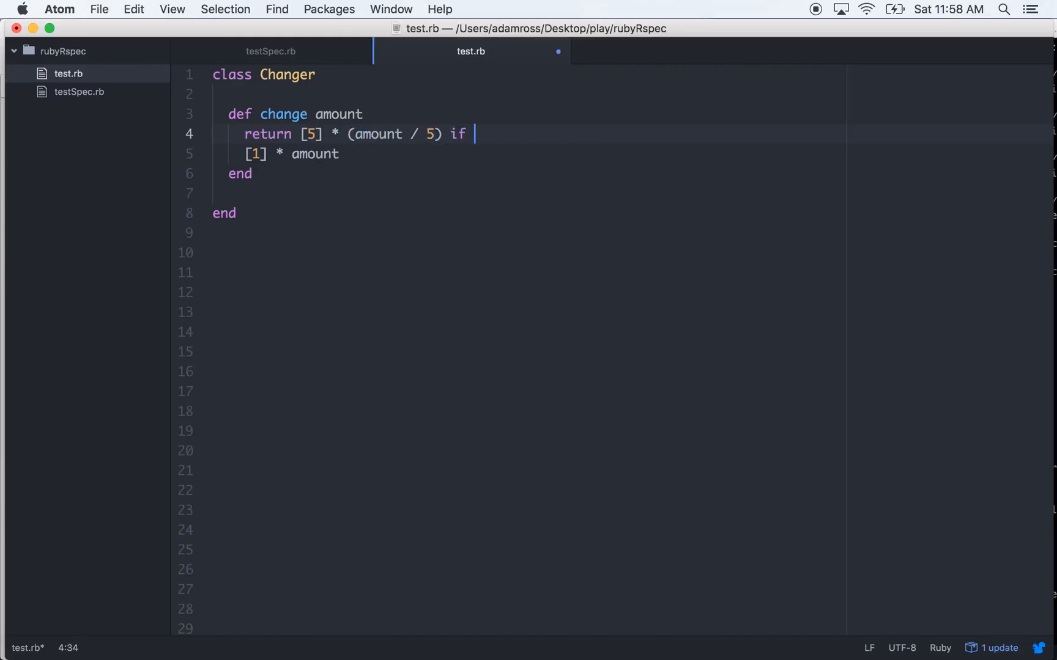
pyautogui.write('amount >')
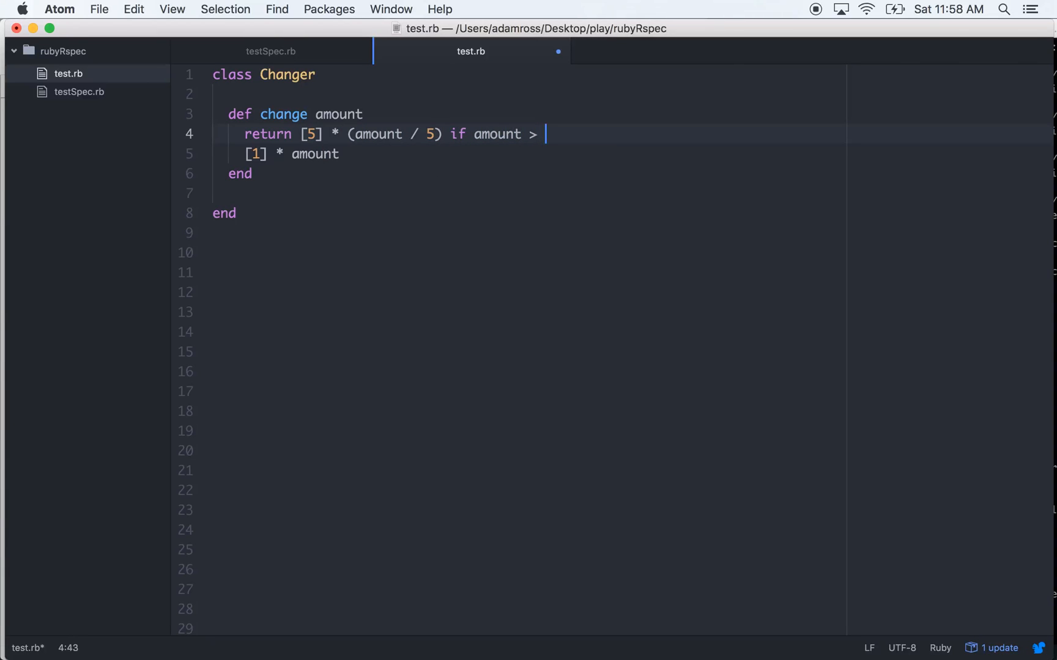
pyautogui.write('4')
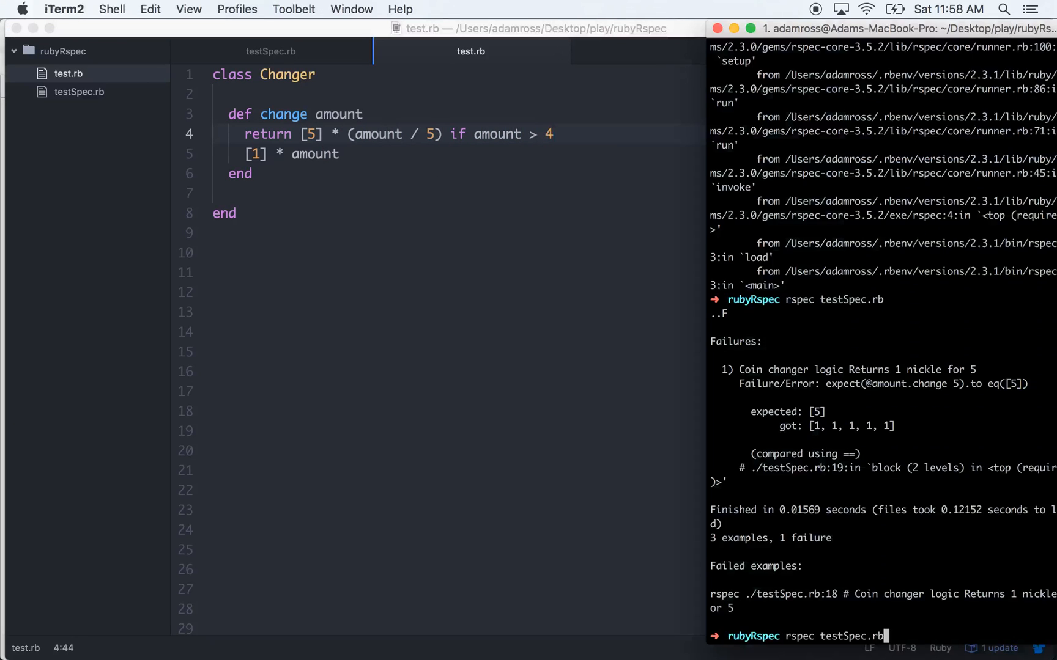
# Rerun rspec testSpec.rb to get 3 examples, 0 failures, then return to testSpec.rb in Atom.
pyautogui.press('Return')
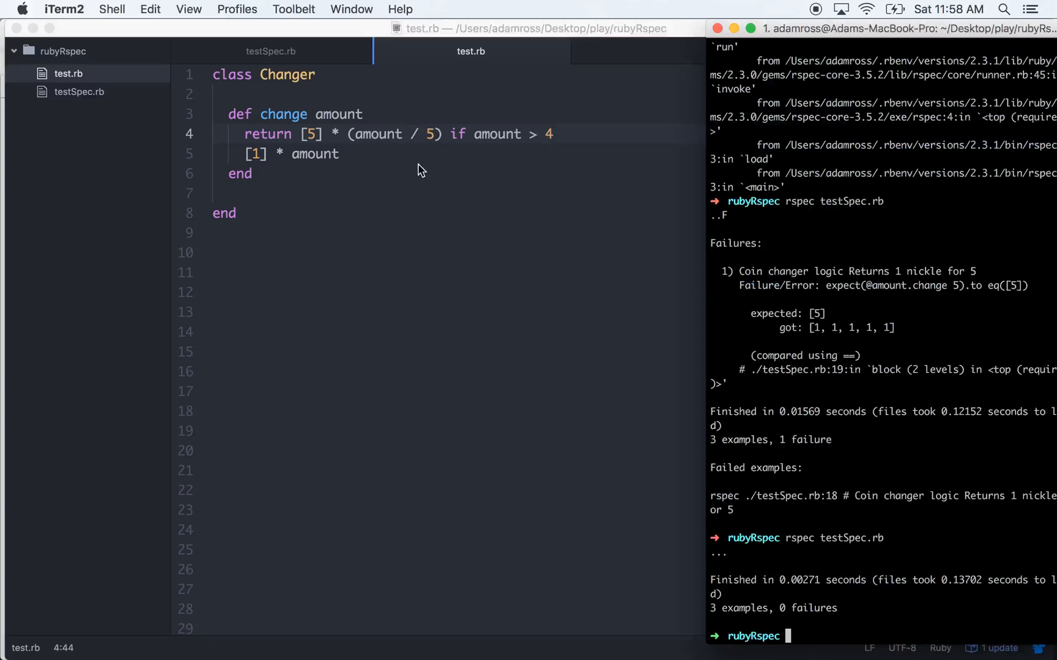
pyautogui.moveTo(450, 149)
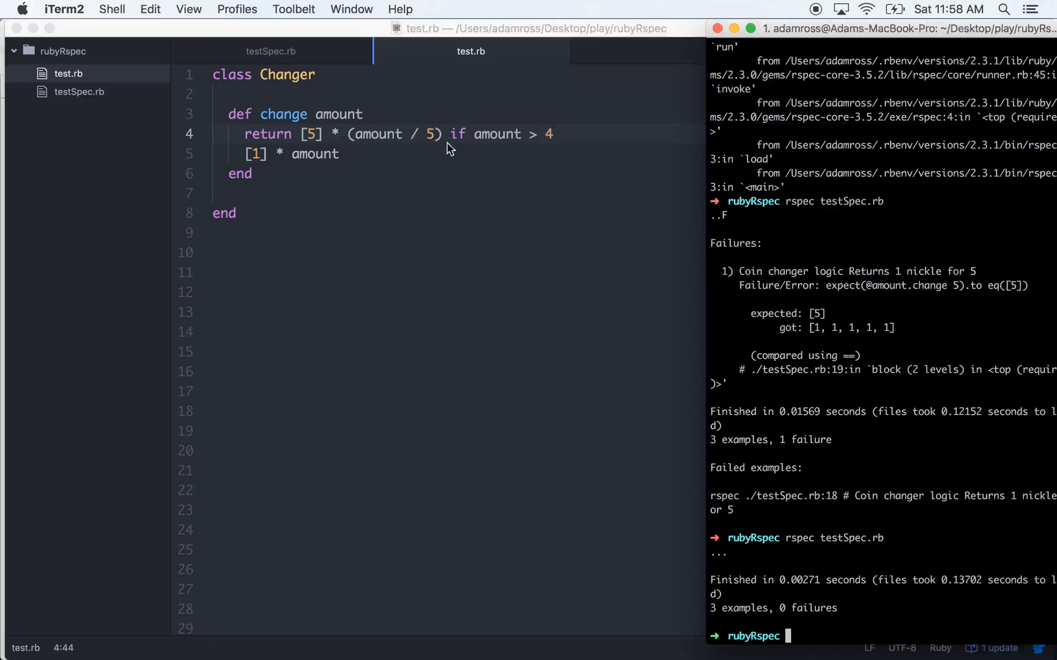
pyautogui.moveTo(463, 154)
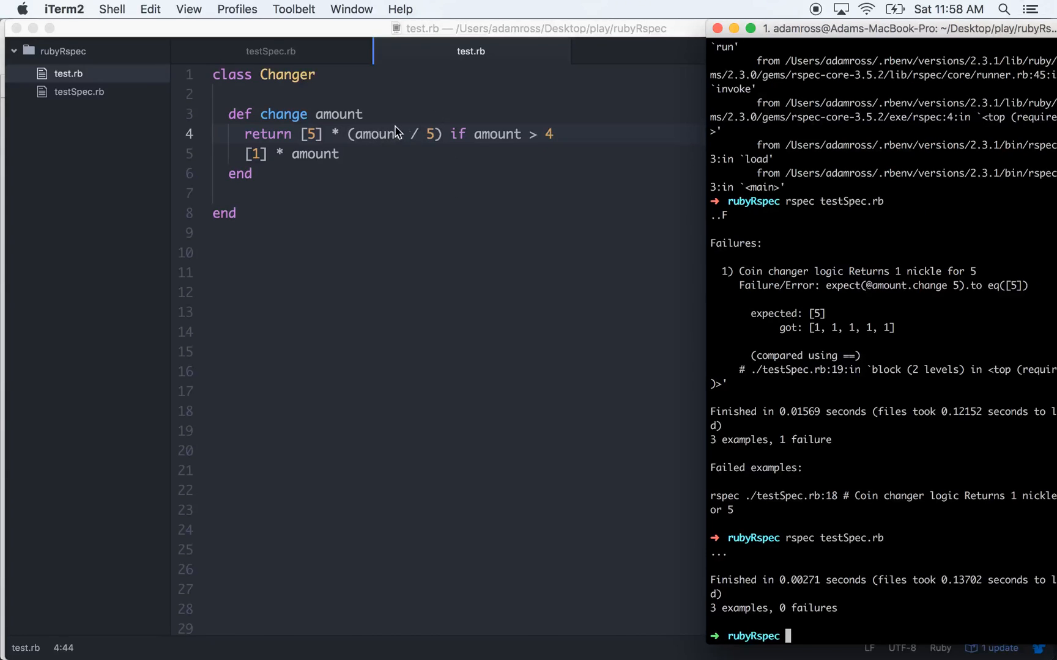
pyautogui.moveTo(439, 135)
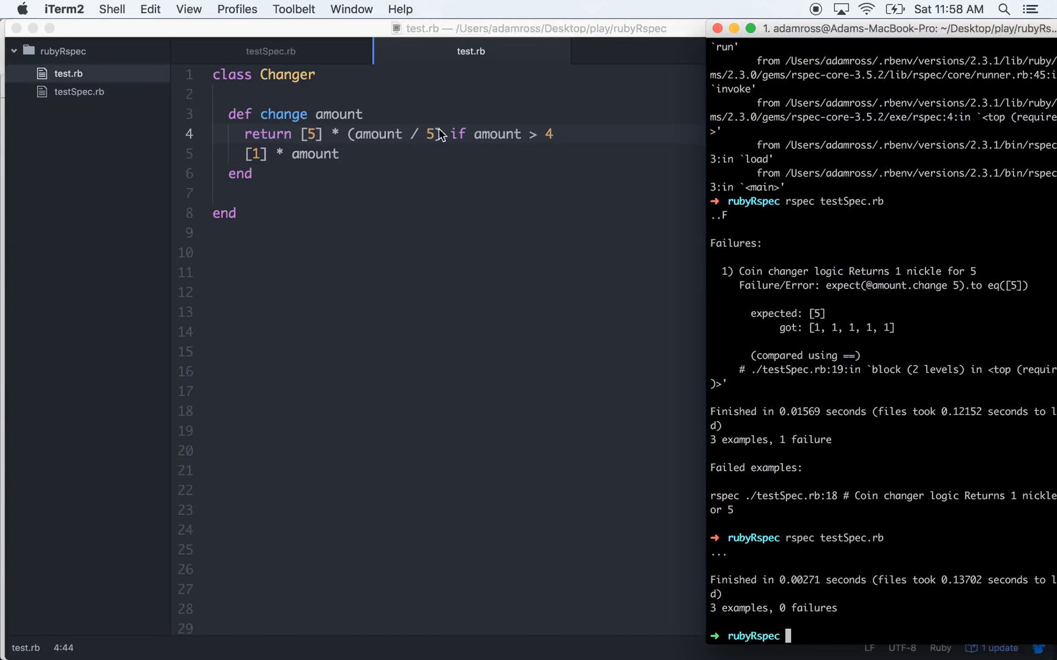
pyautogui.moveTo(313, 138)
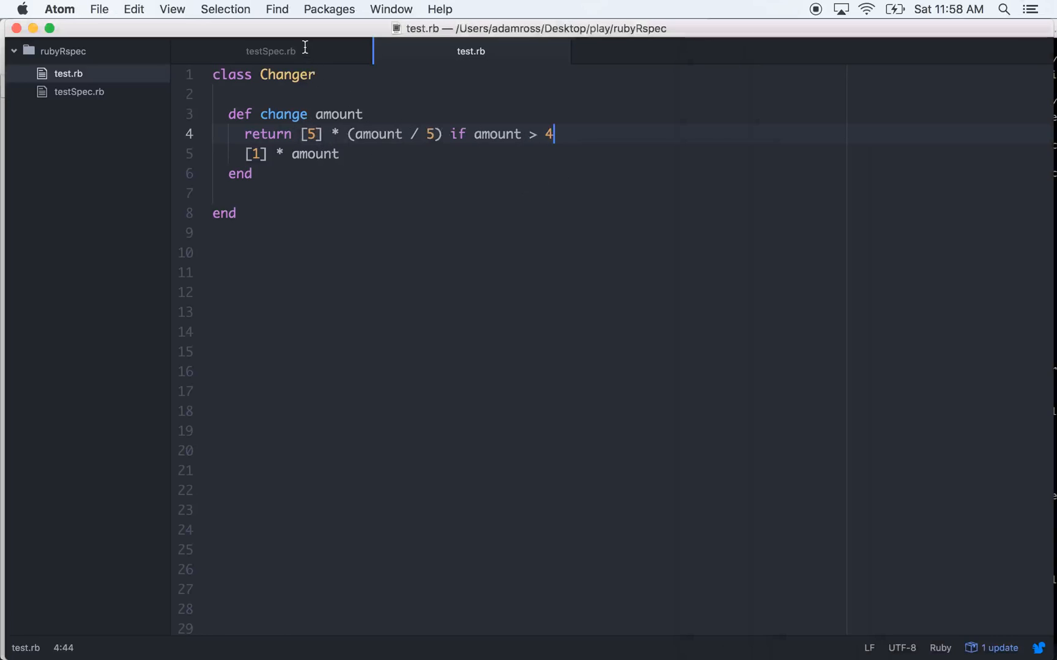
pyautogui.click(271, 52)
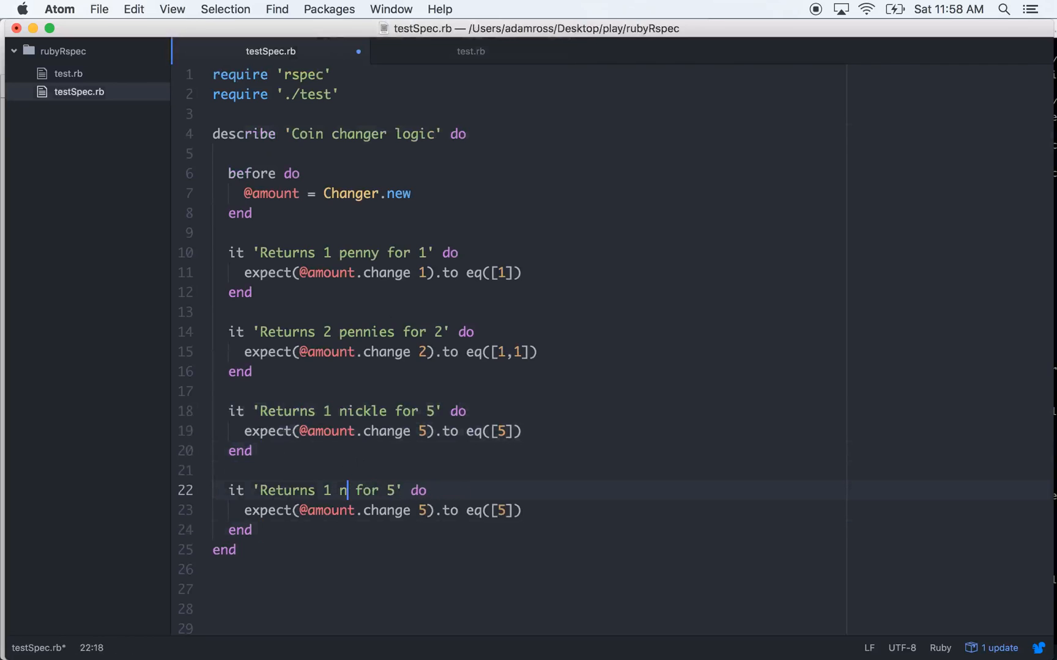
# Edit the copied test to 'Returns 1 dime for 10' expecting change 10 to eq [10], and save.
pyautogui.write('ime')
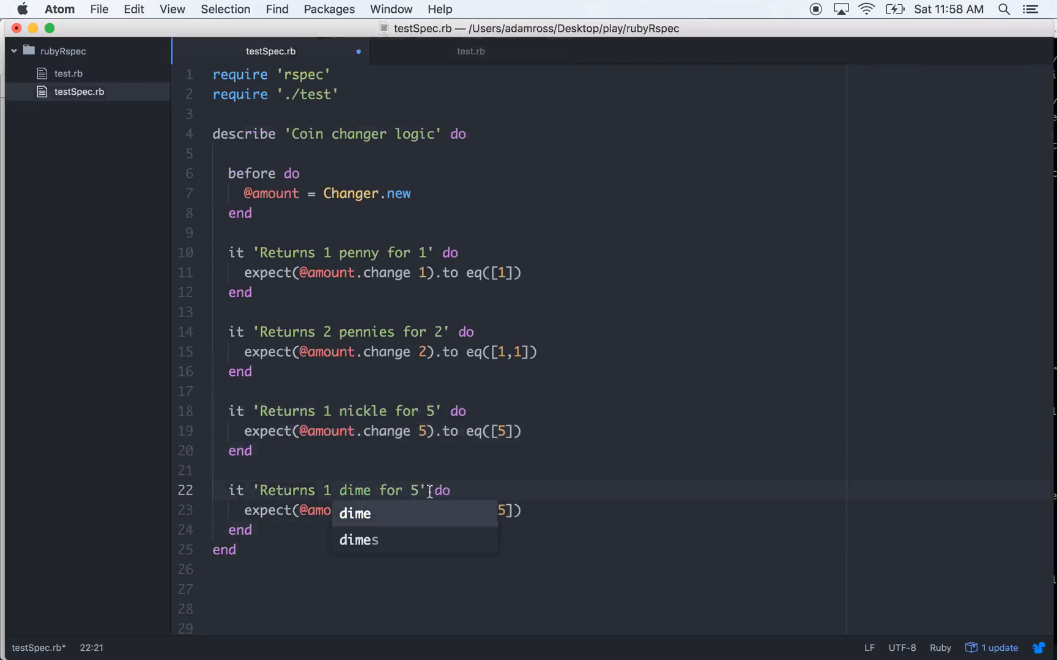
pyautogui.write('10')
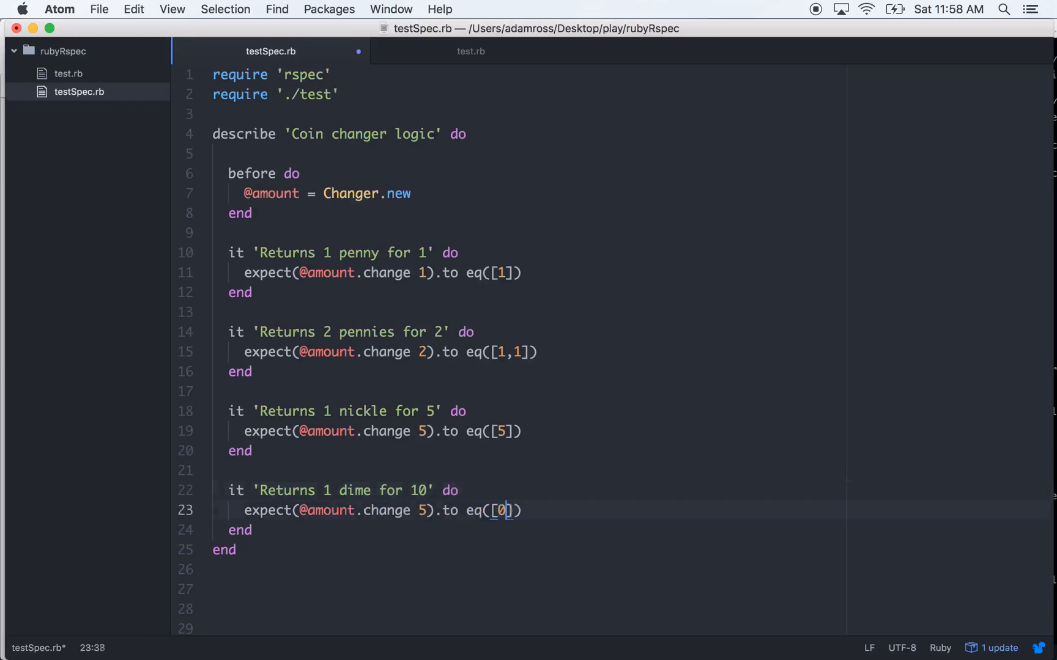
pyautogui.write('10')
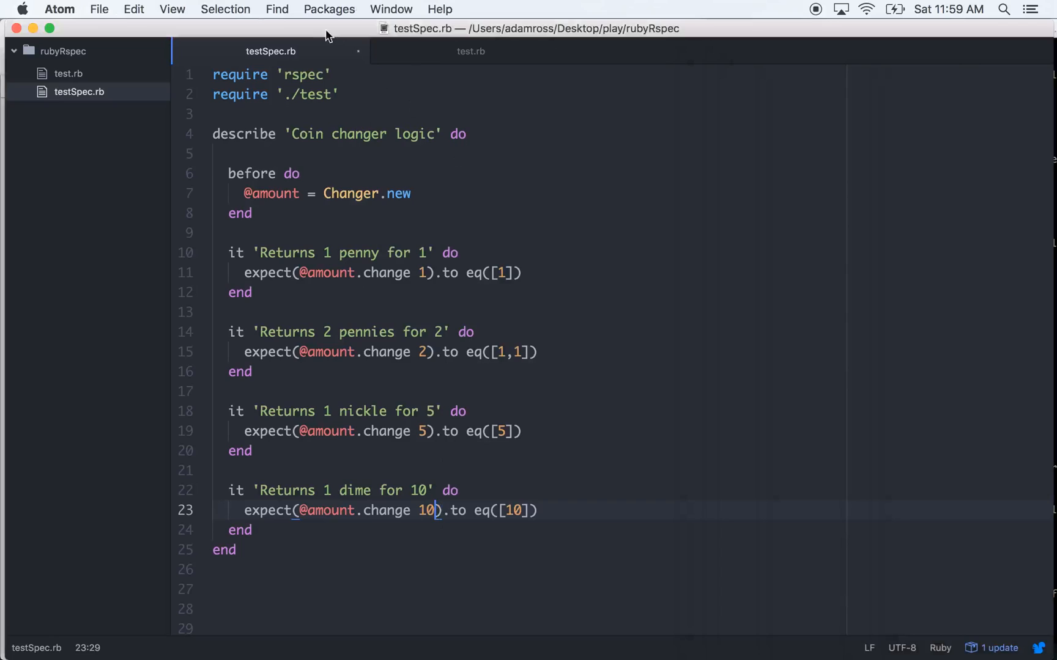
# In test.rb add the rule [10] * (amount / 10) if amount > 9, and save.
pyautogui.click(471, 51)
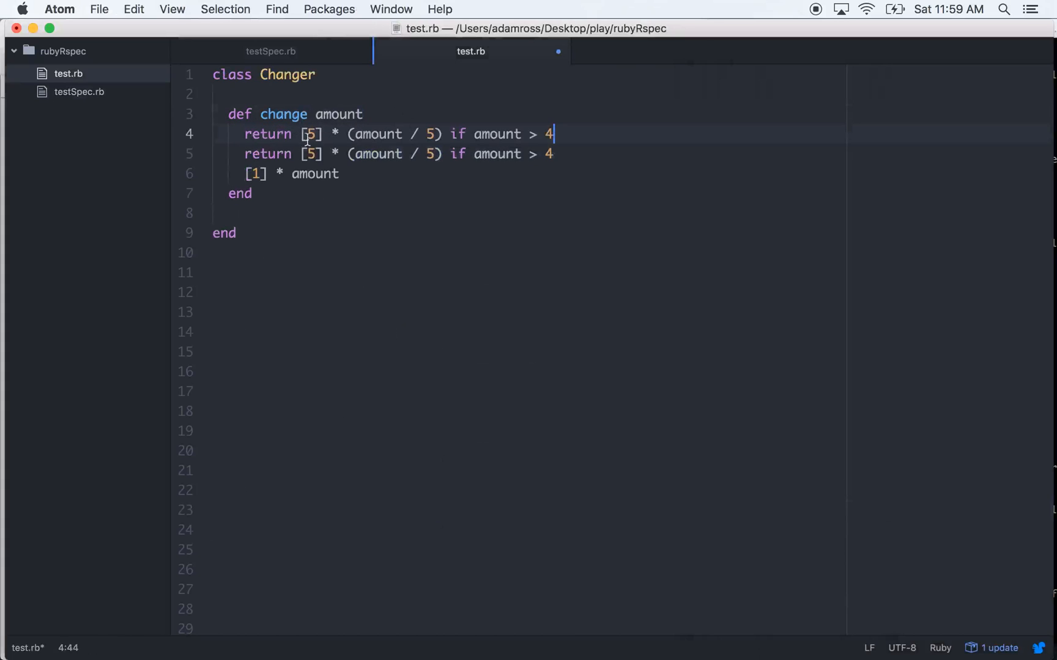
pyautogui.write('0')
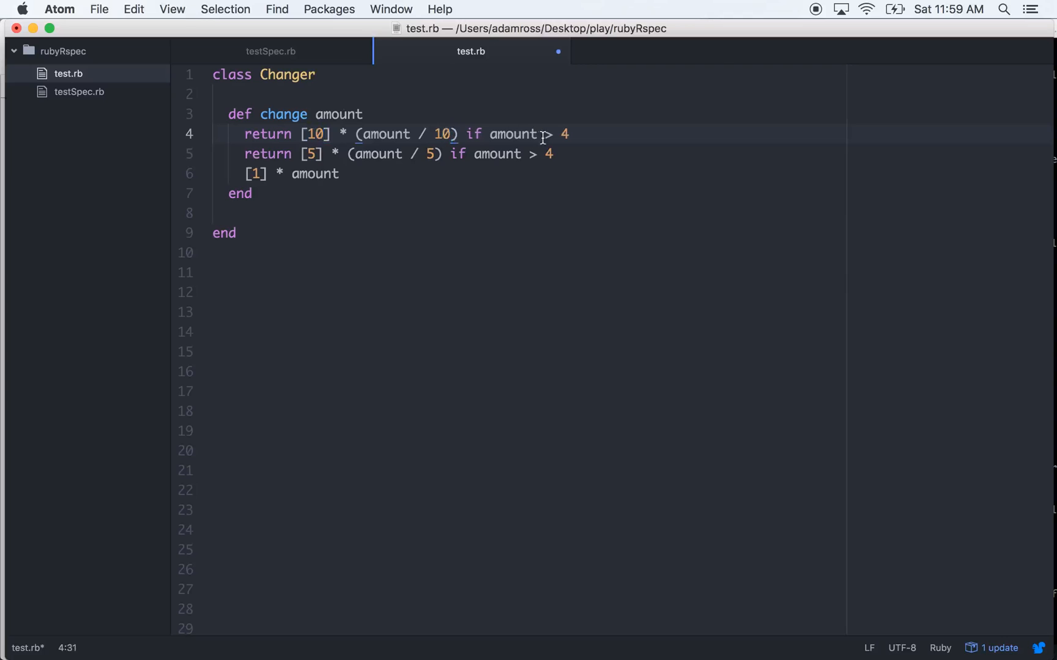
pyautogui.write('9')
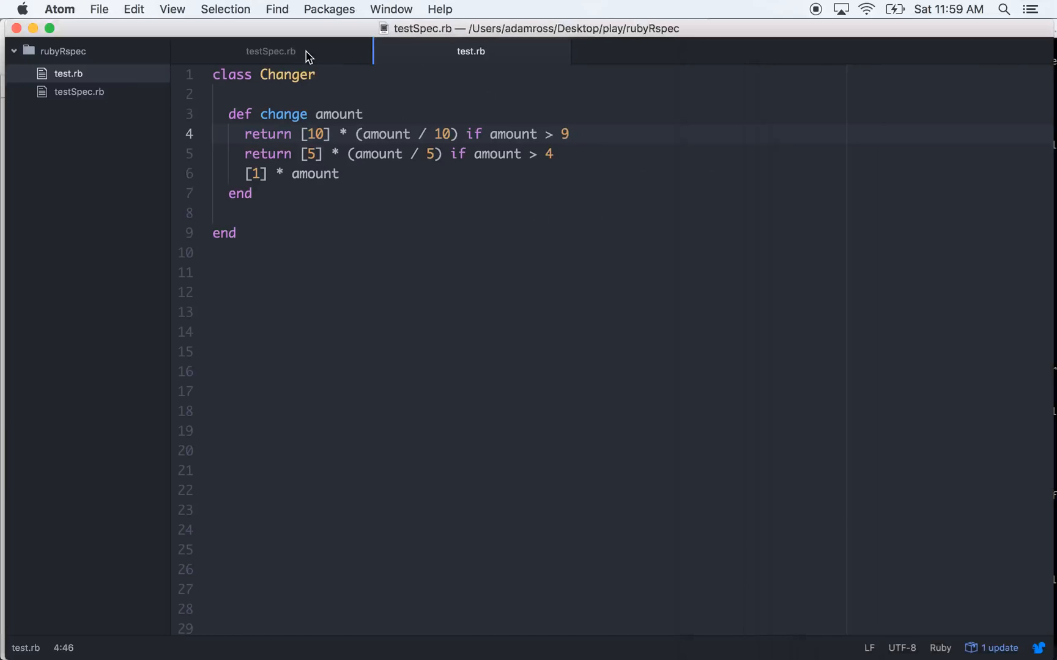
# Duplicate the dime test in testSpec.rb as 'Returns 1 quarter for 25' with 25 values.
pyautogui.click(270, 52)
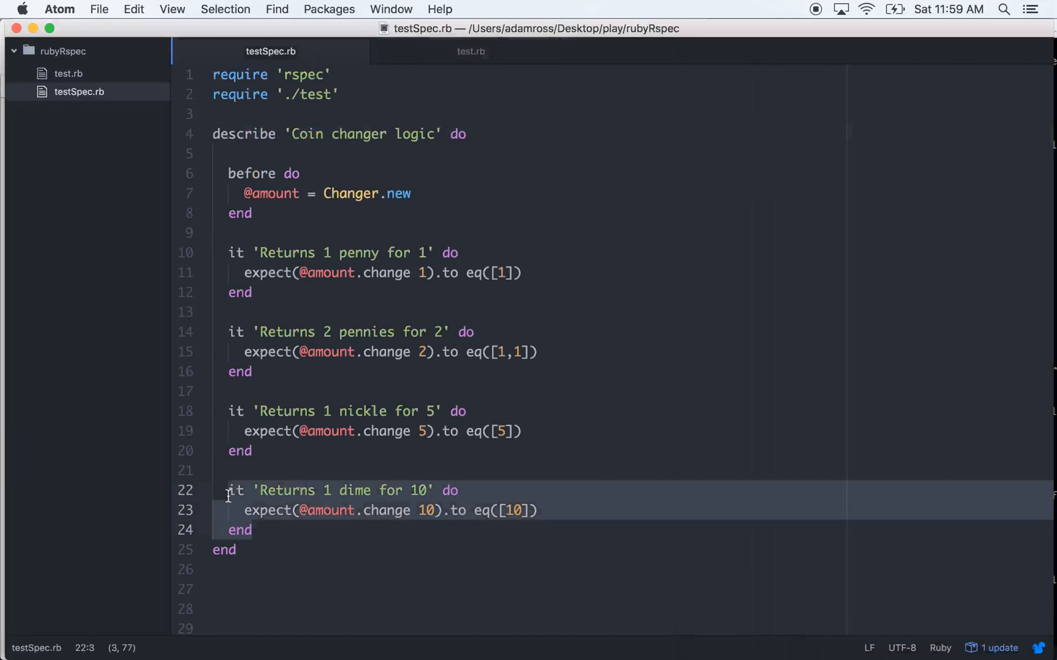
pyautogui.press('enter')
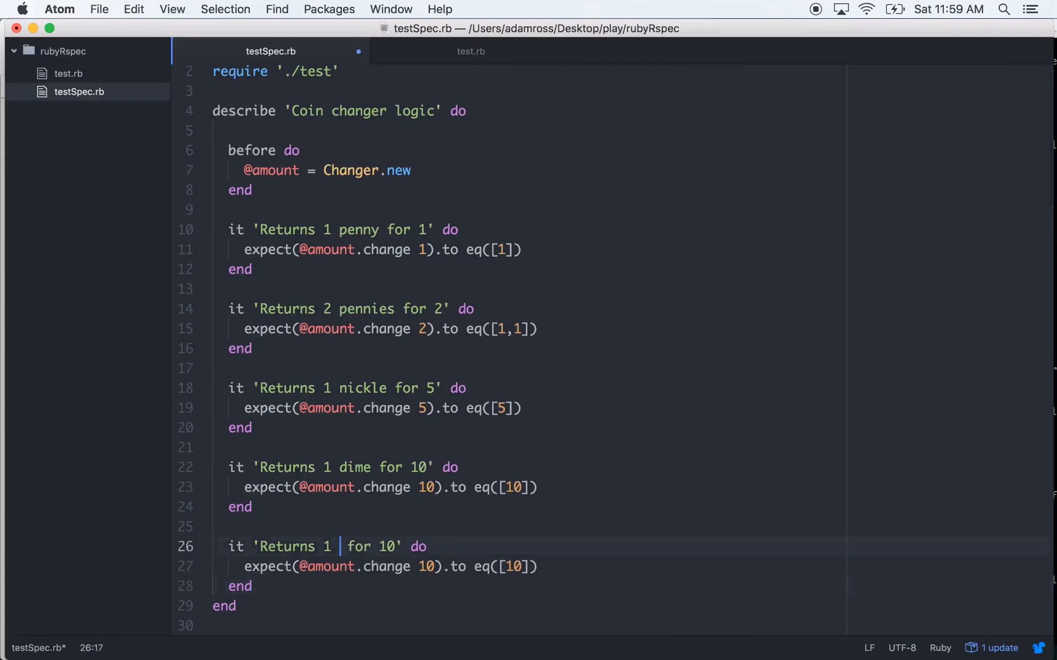
pyautogui.write('quarter')
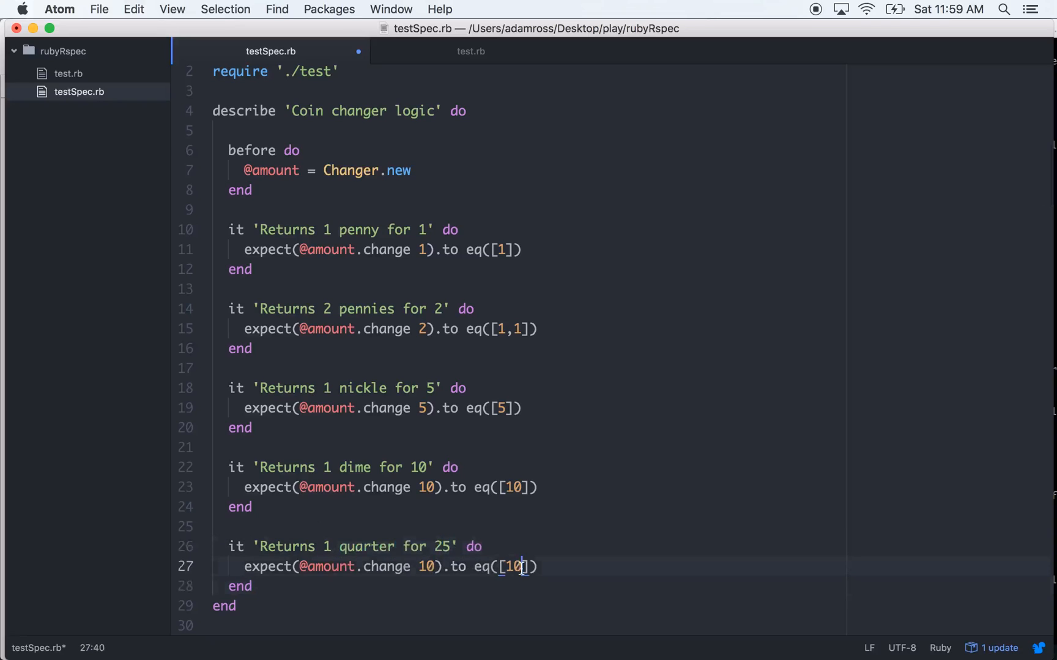
pyautogui.write('25')
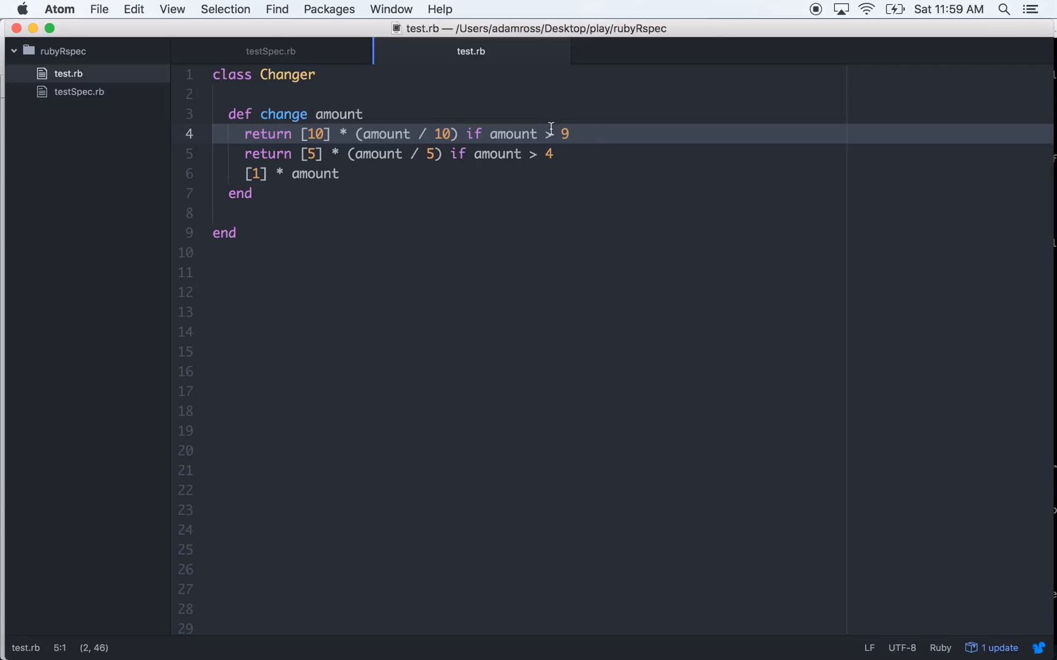
# Add the rule [25] * (amount / 25) if amount > 24 above the dime rule, and save test.rb.
pyautogui.press('enter')
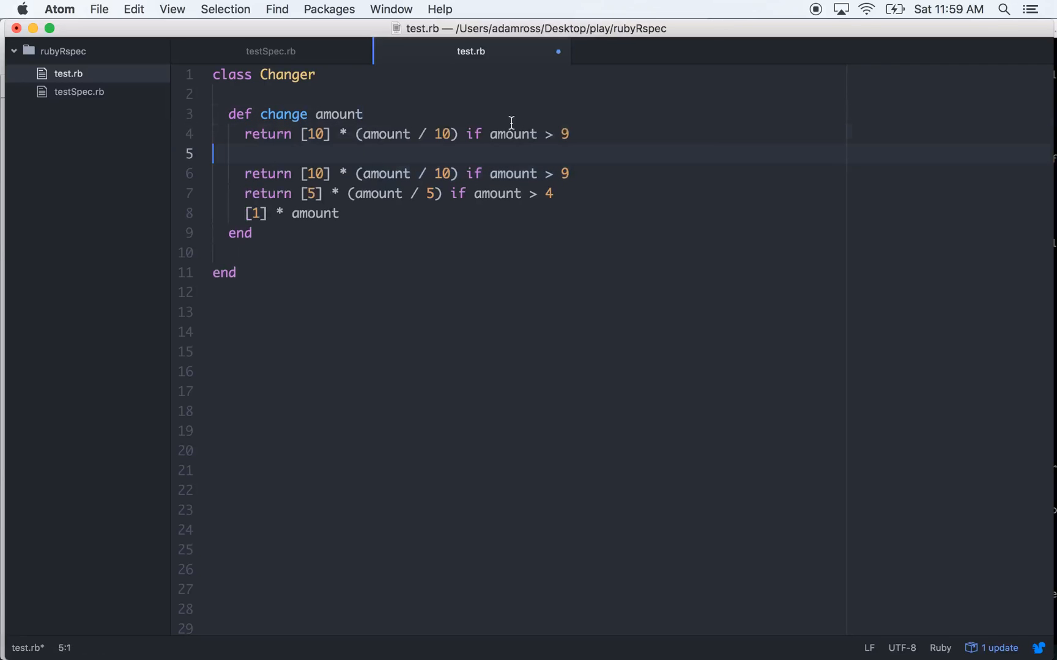
pyautogui.press('Backspace')
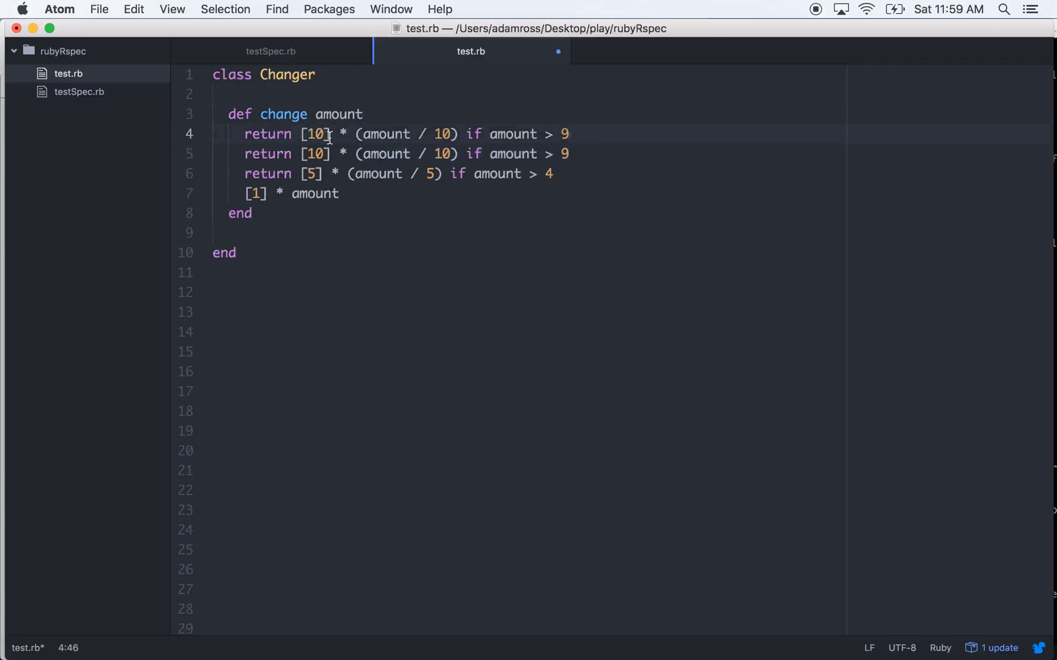
pyautogui.write('25')
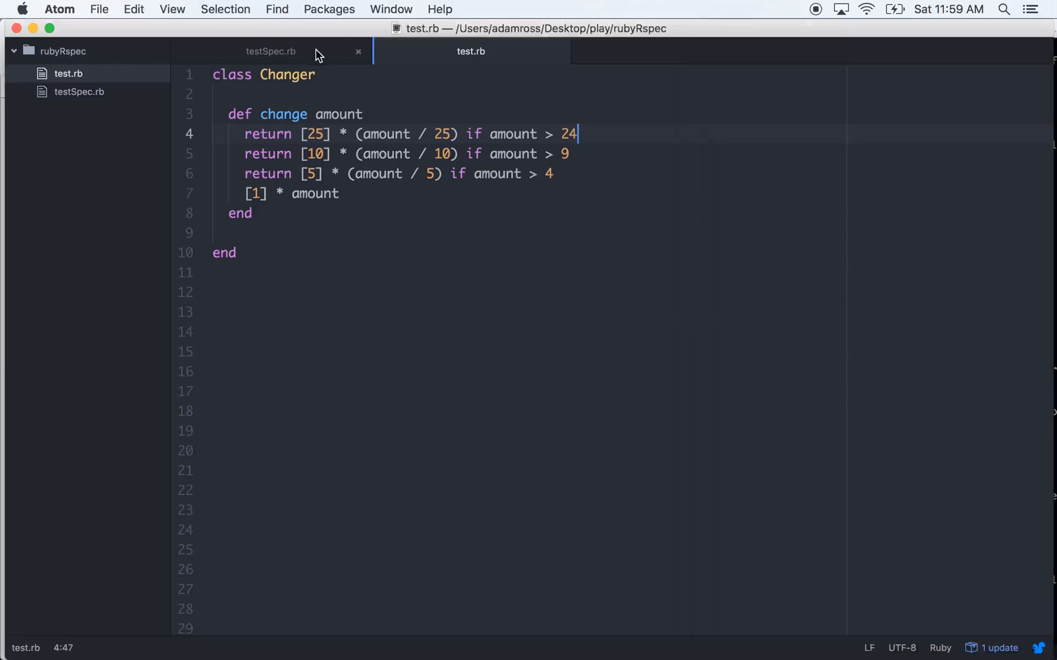
pyautogui.click(270, 52)
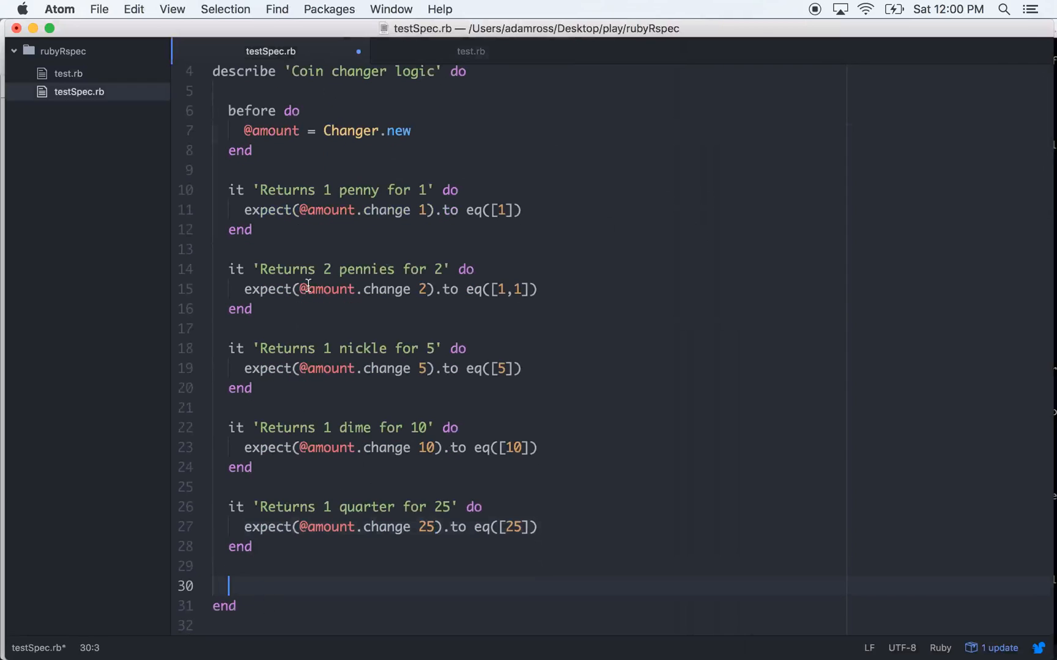
pyautogui.moveTo(361, 448)
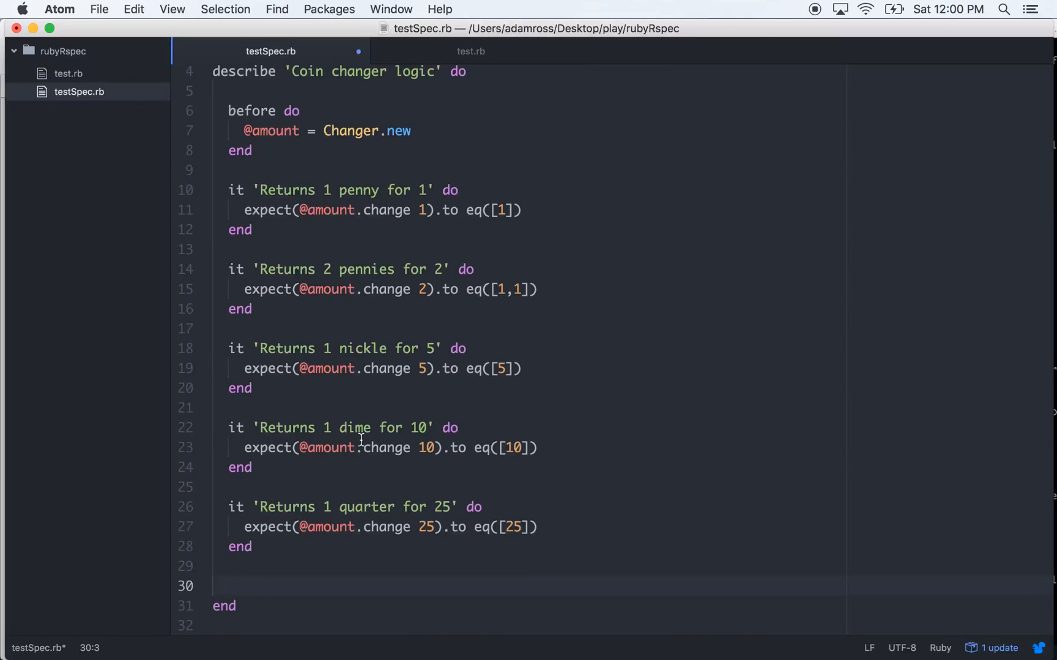
# Start a new example it 'Returns 1 dime and 4 pennies for 14' do.
pyautogui.write("it 'Retu")
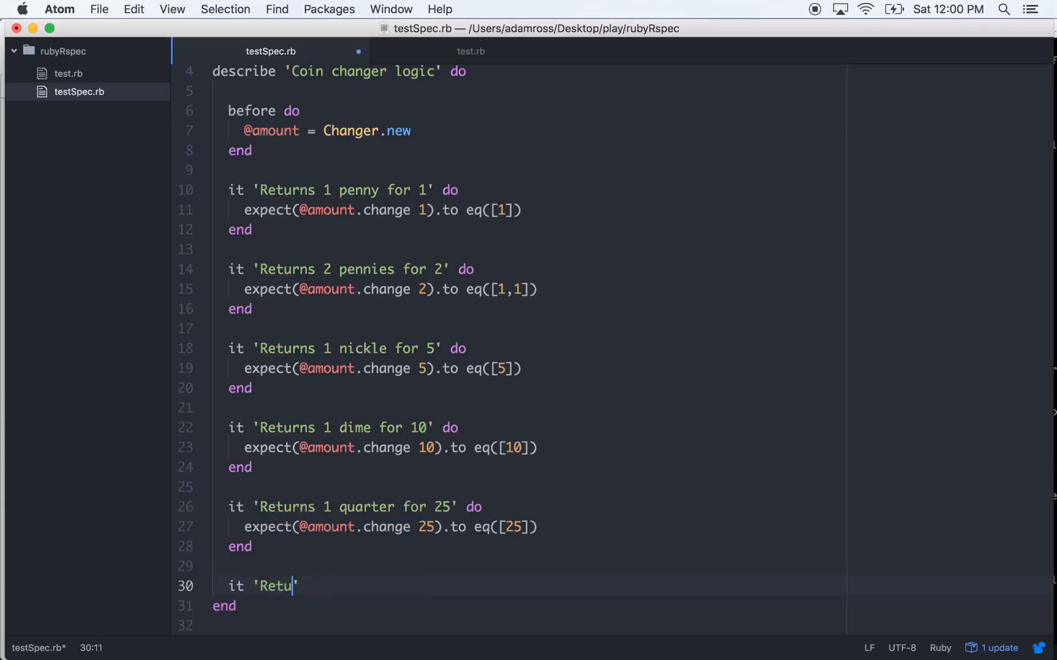
pyautogui.write('ns')
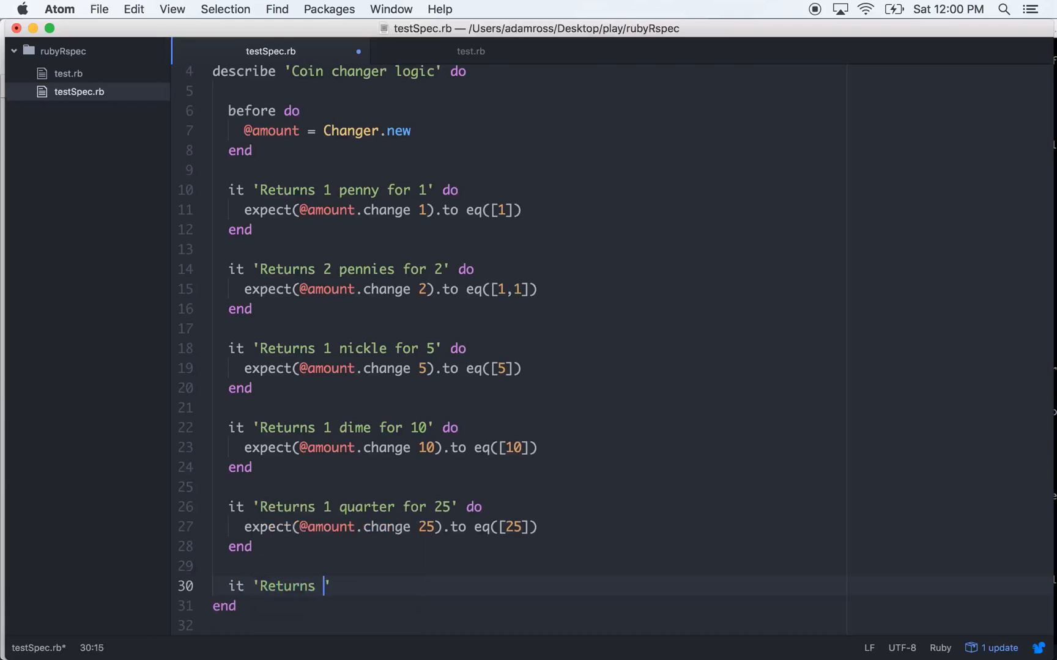
pyautogui.write('1 dime and 4 pennies for 1')
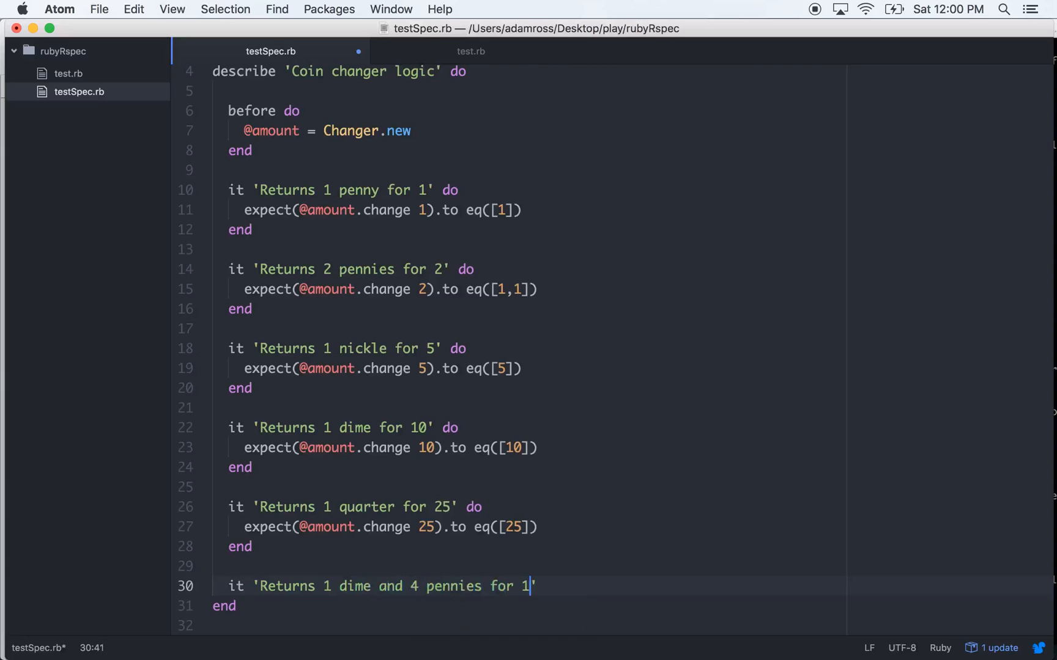
pyautogui.write("4' do")
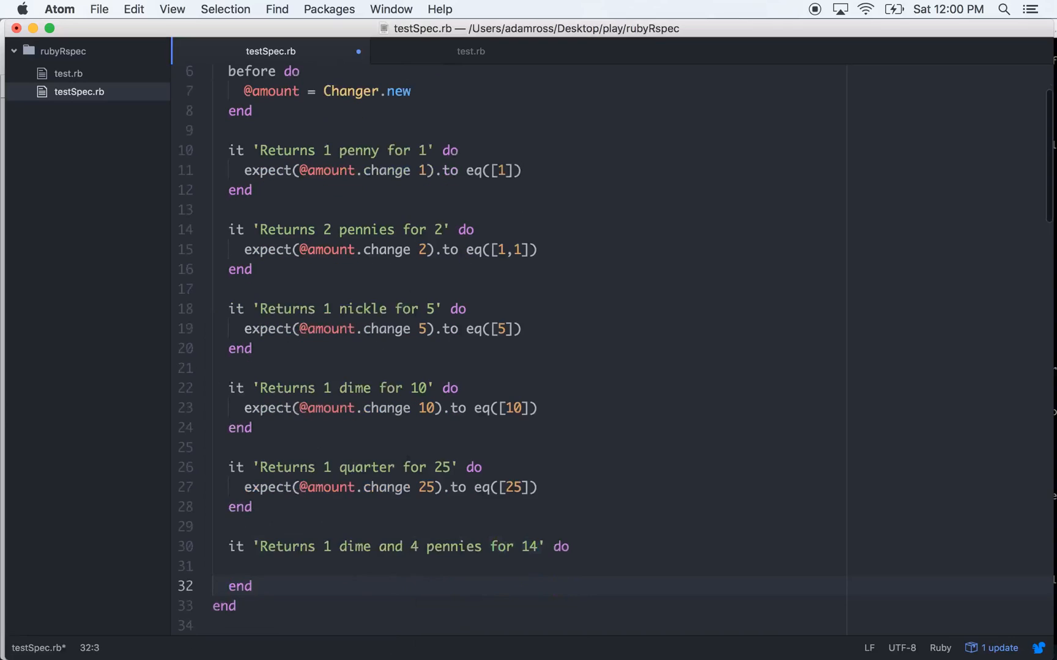
pyautogui.write('expec')
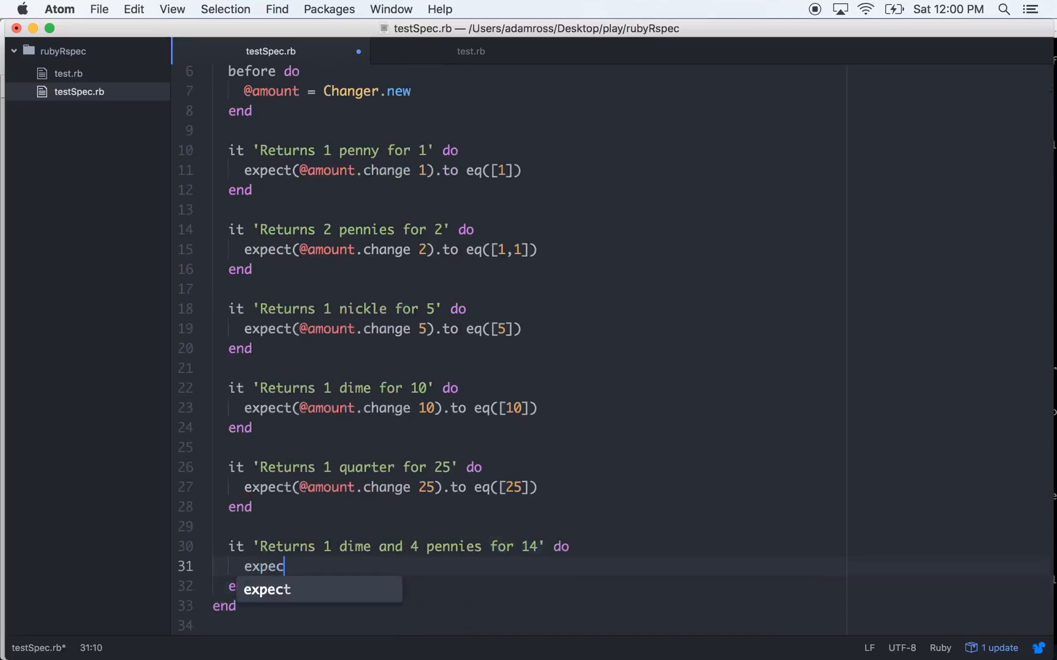
pyautogui.write('t()@a')
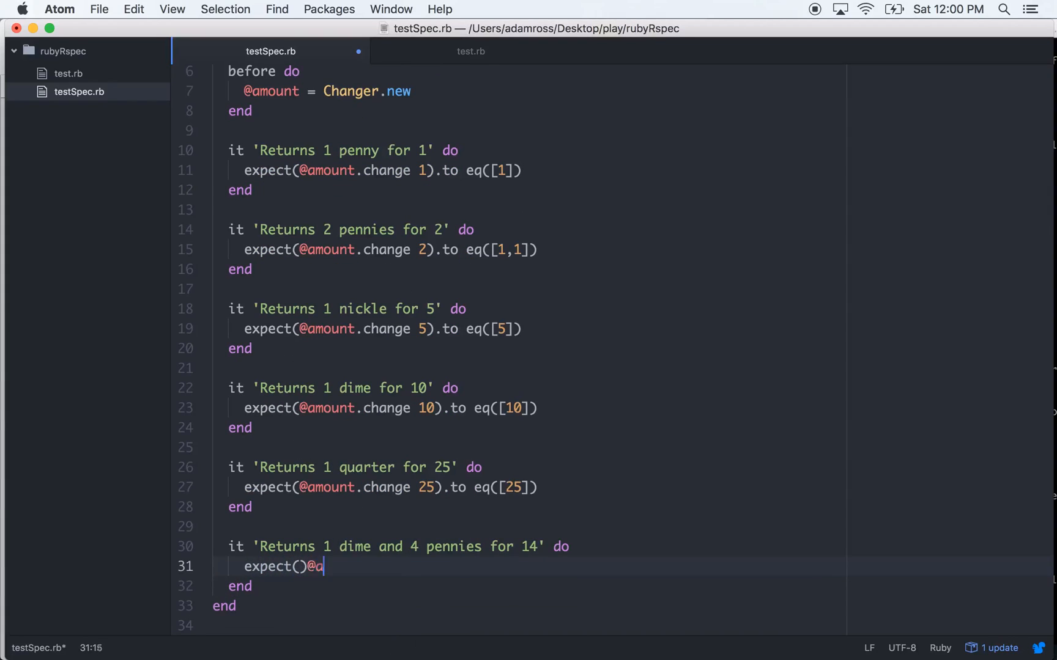
pyautogui.write('mount.ech')
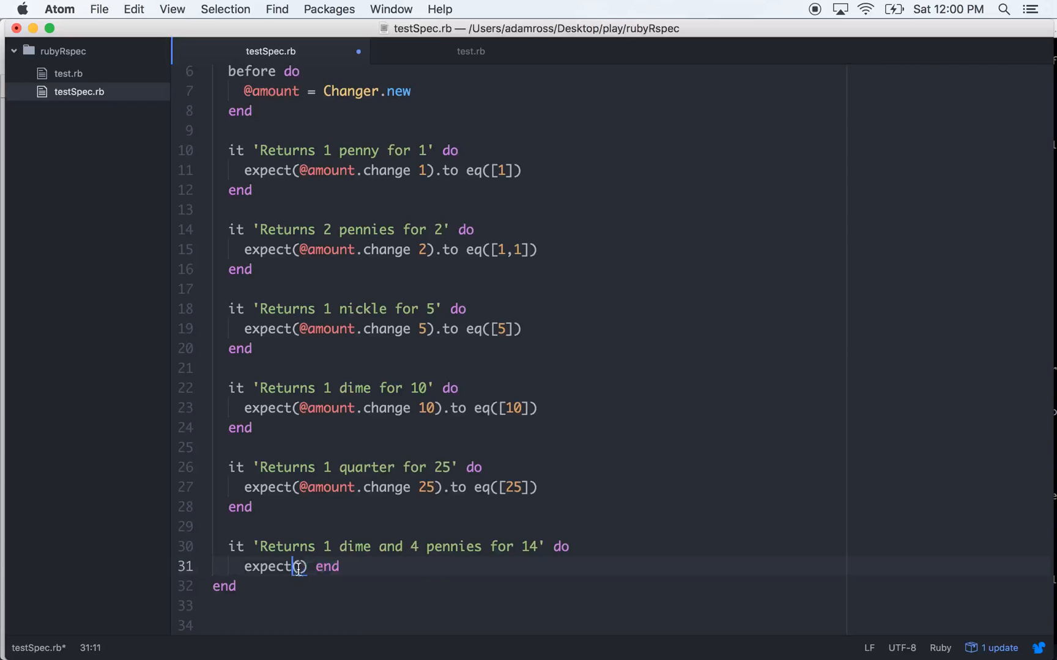
pyautogui.write('@amount.change 14')
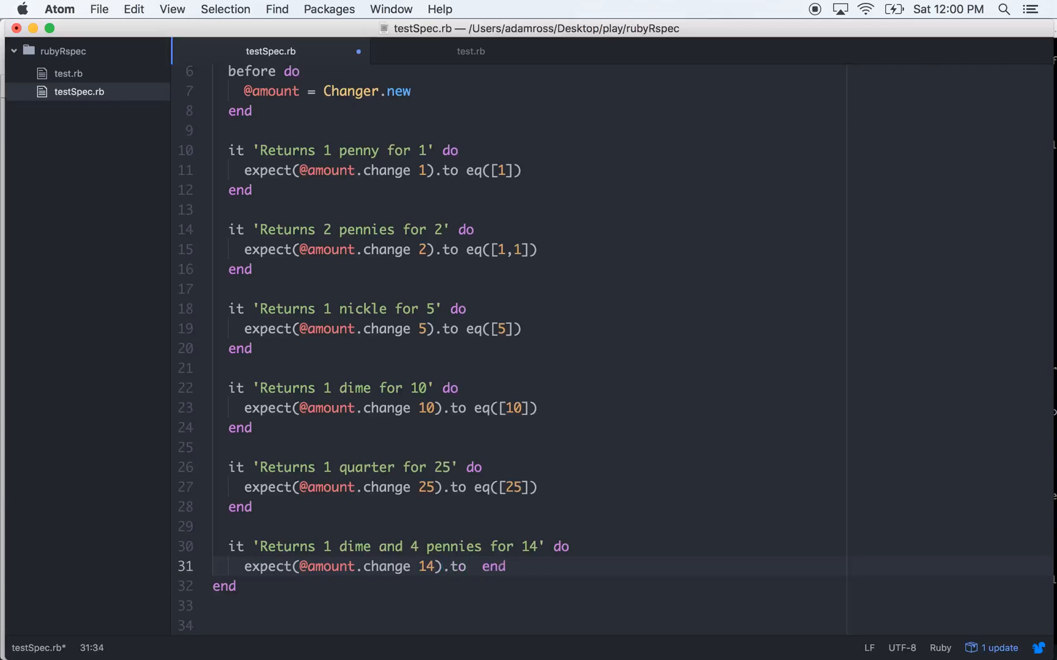
pyautogui.write('eq()')
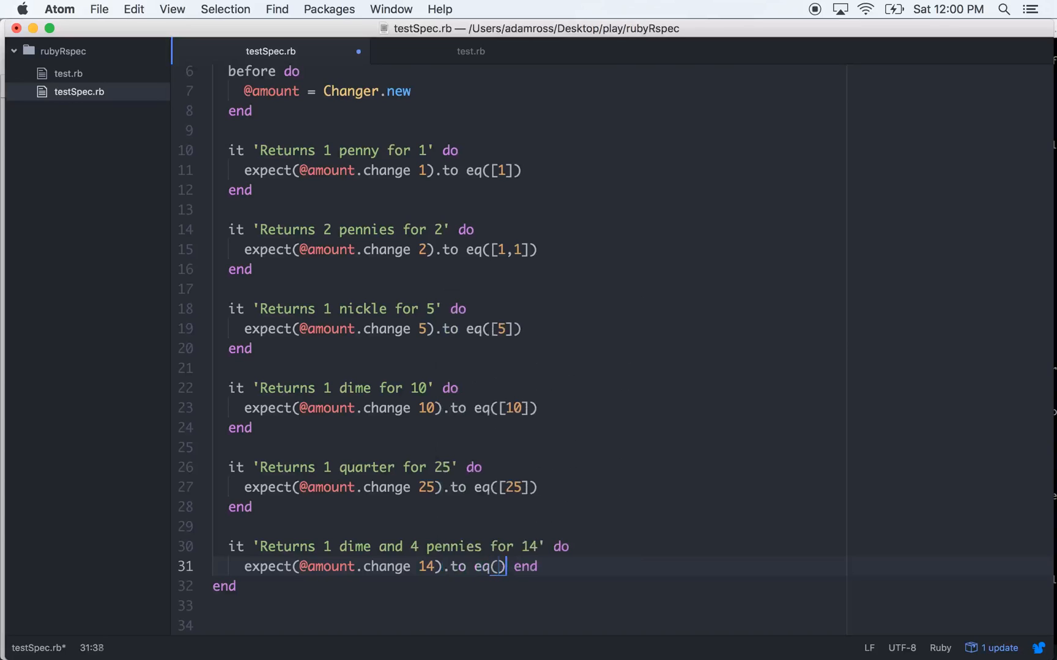
pyautogui.write('[]')
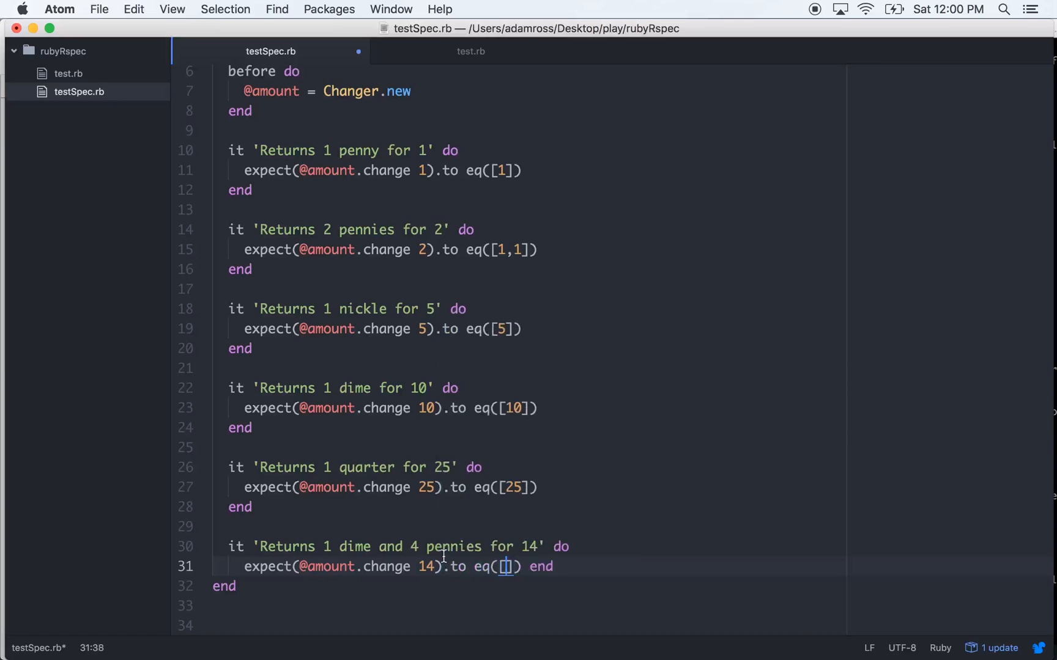
pyautogui.write('10, 1, ,')
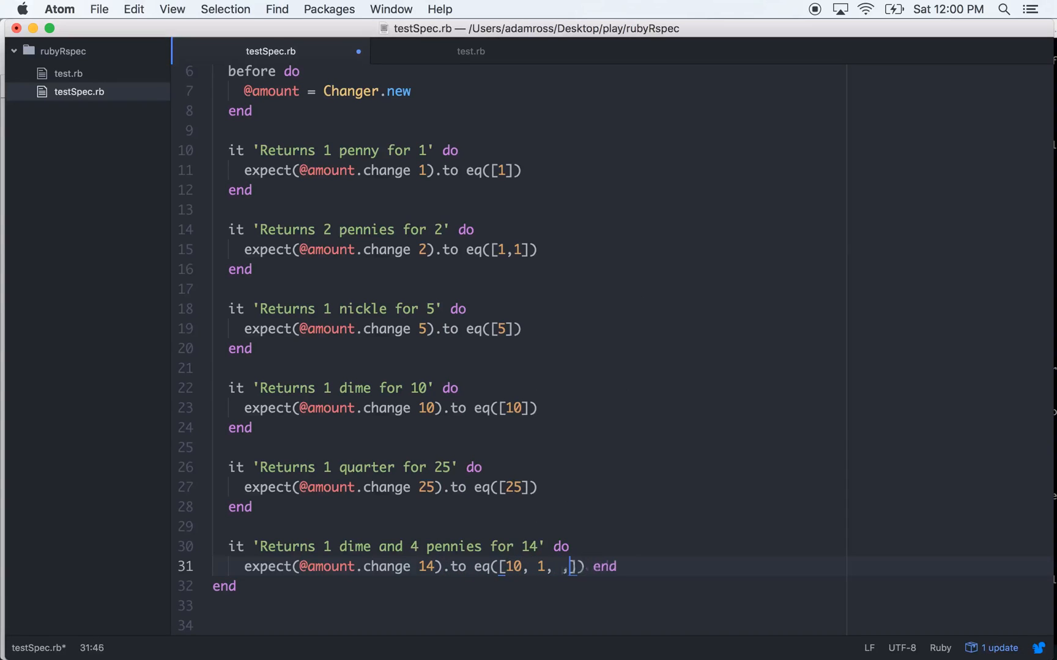
pyautogui.write('1')
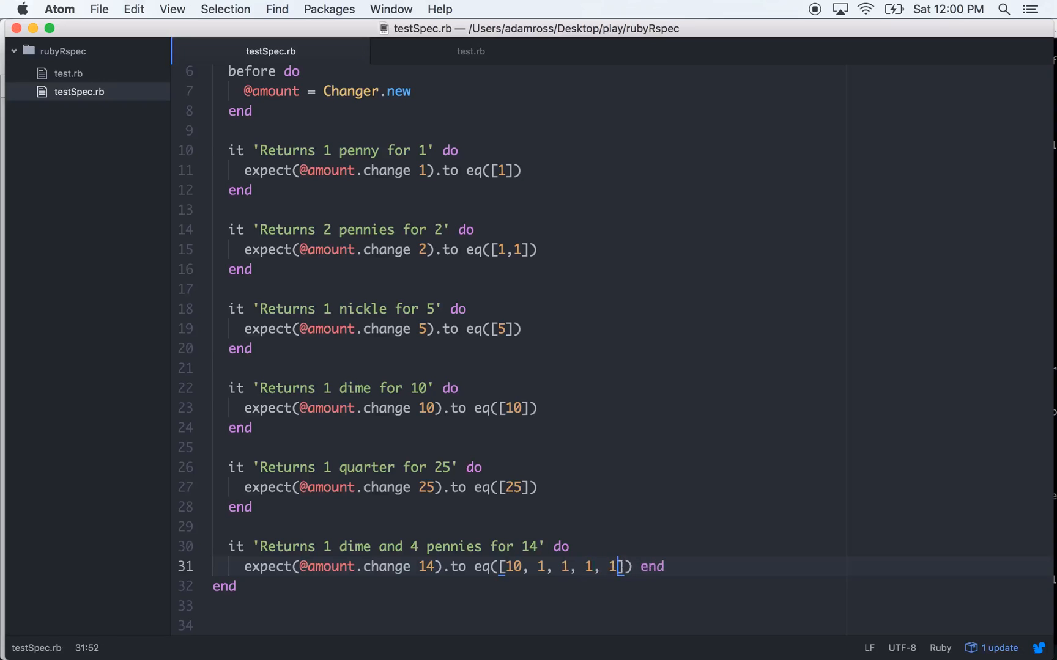
pyautogui.moveTo(636, 566)
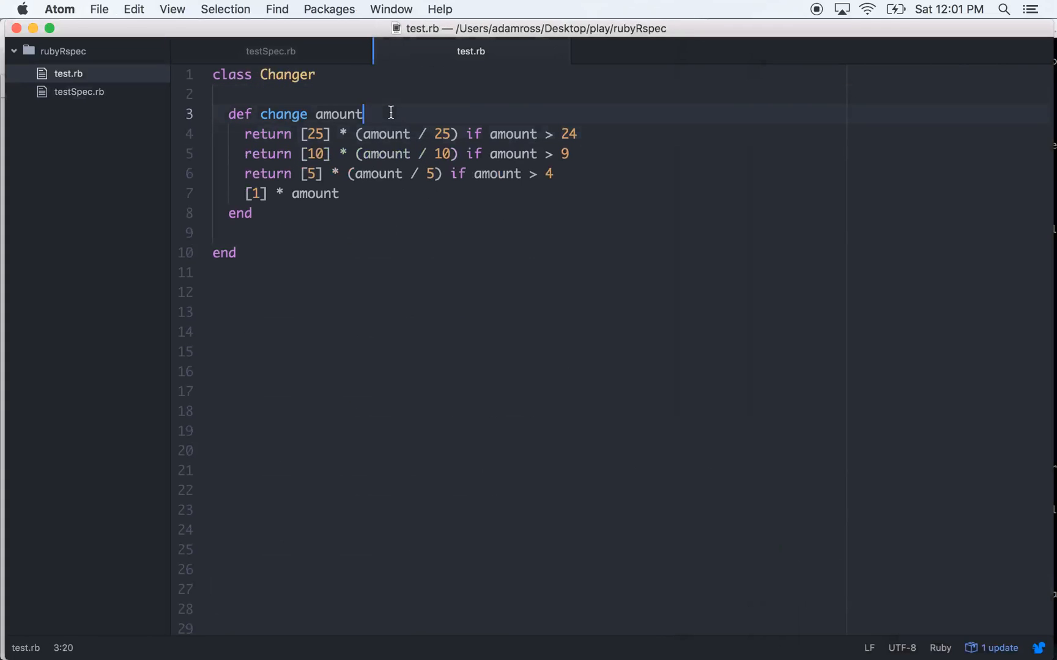
# Make each coin line use return_amount <<, with the penny line appending only if amount > 0, and save.
pyautogui.press('enter')
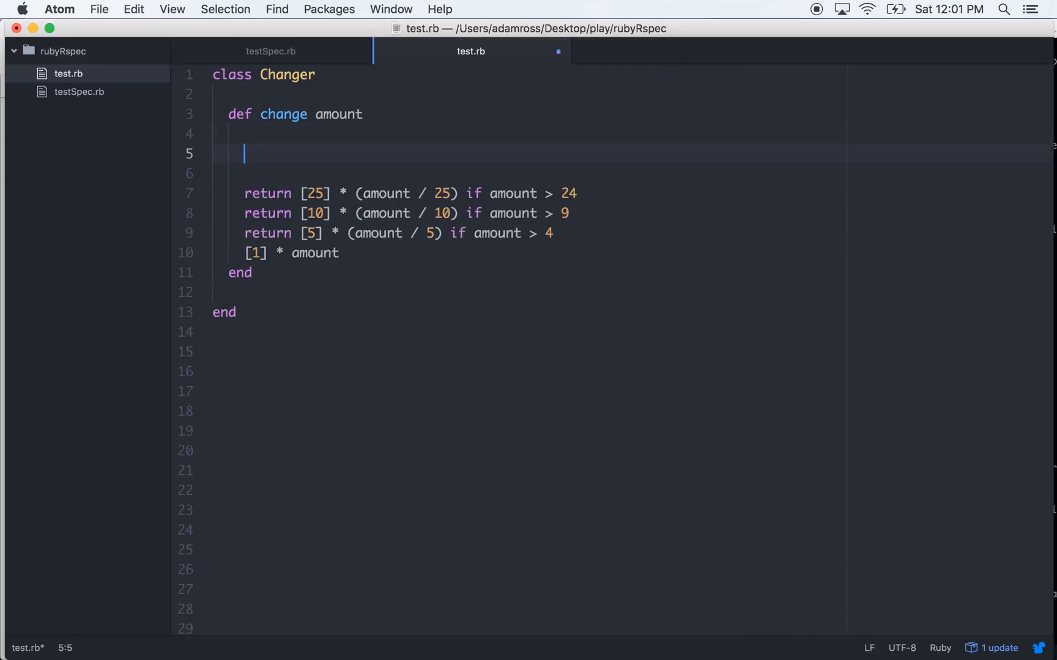
pyautogui.write('return_amount = [')
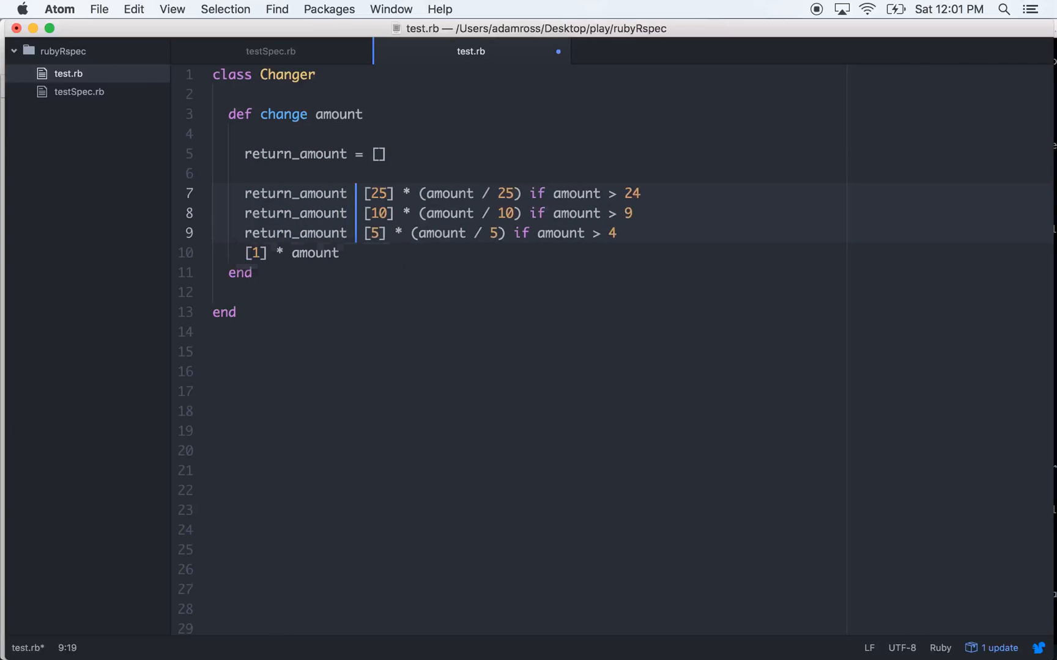
pyautogui.write('<<')
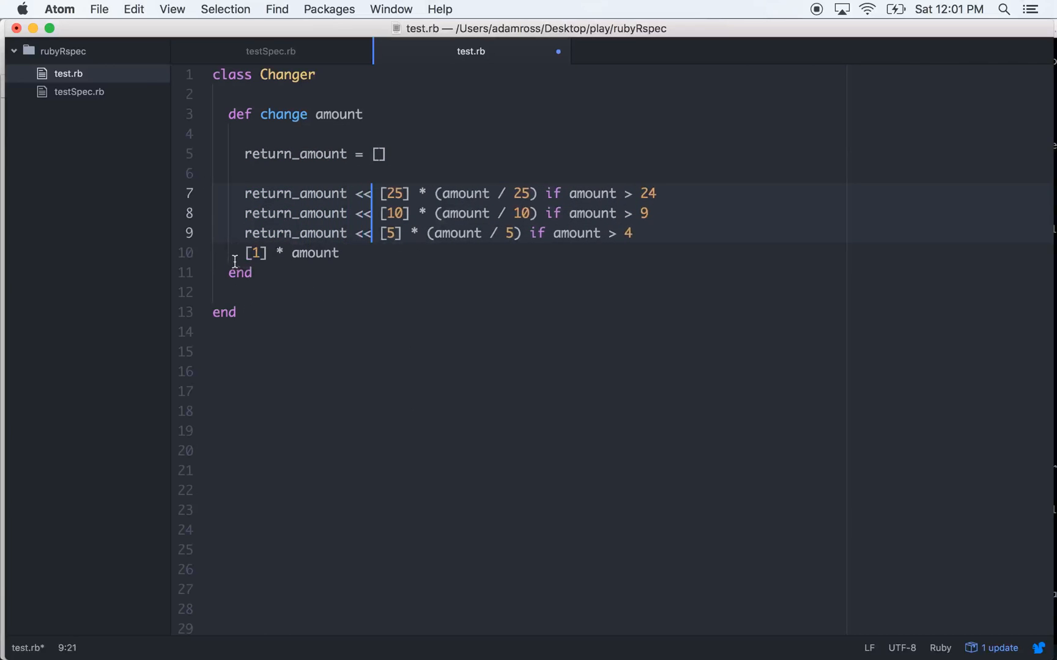
pyautogui.write('return_amount <<')
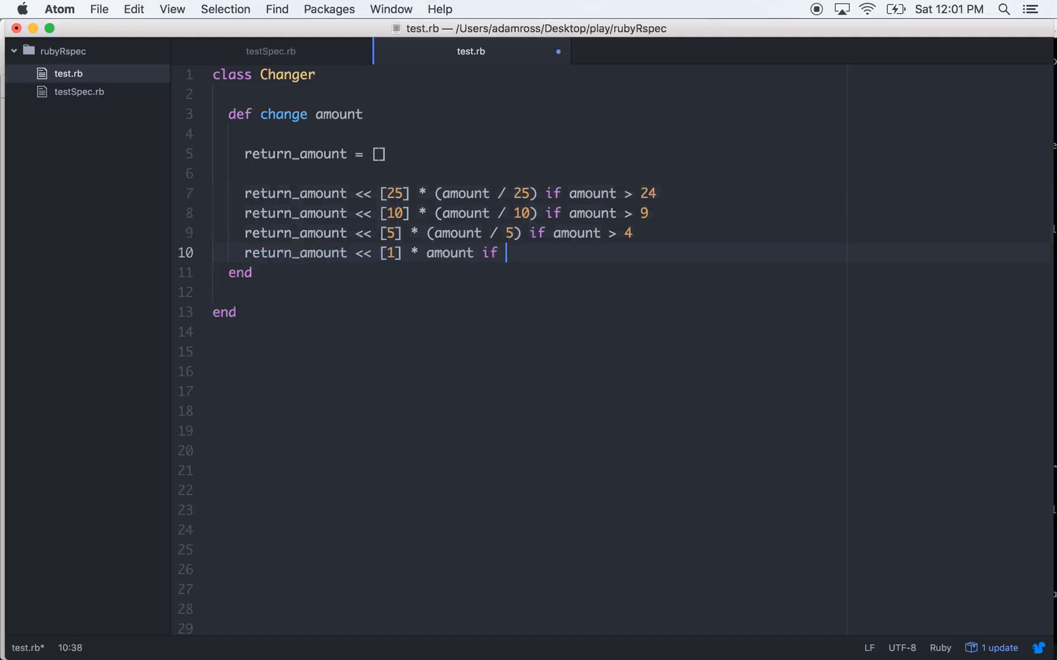
pyautogui.write('amount > 0')
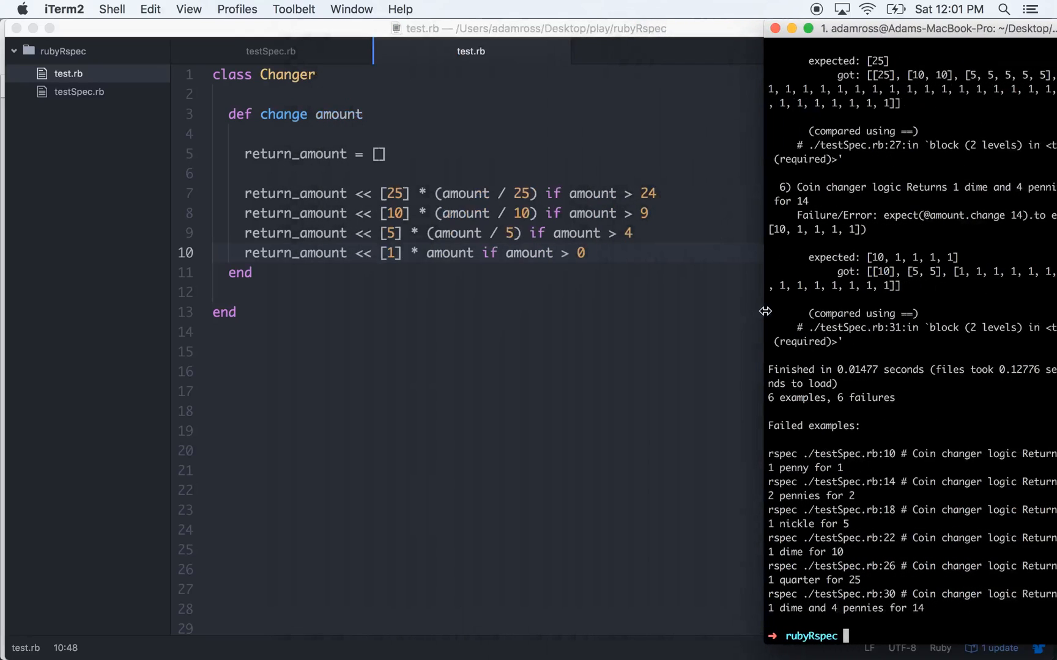
pyautogui.moveTo(503, 312)
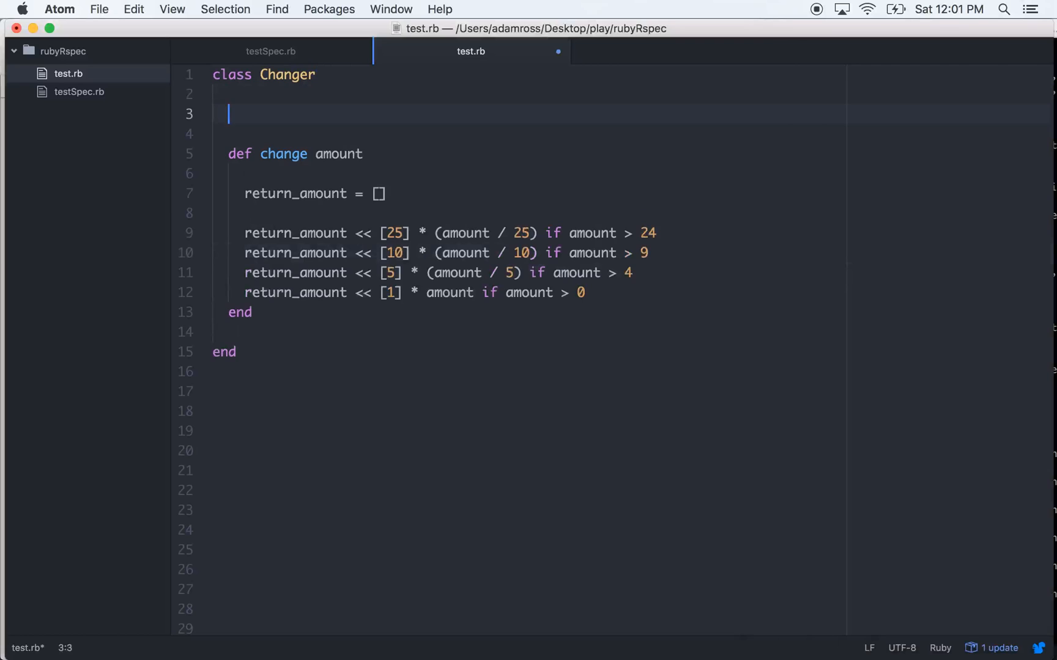
# Define COINS = [25,10,5,1] at the top of the Changer class.
pyautogui.write('COINS')
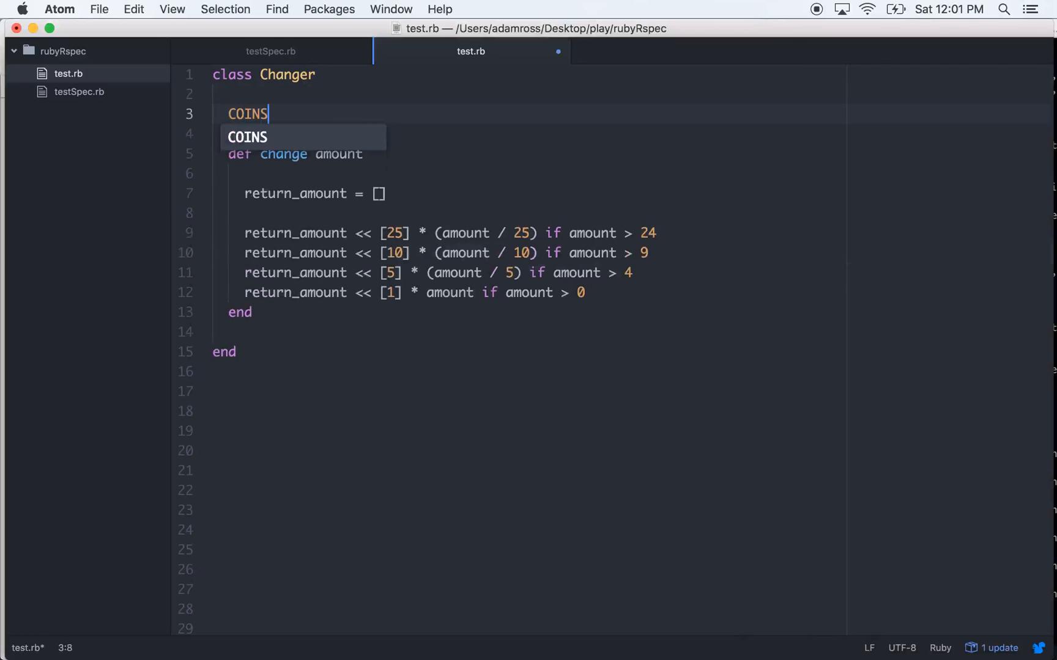
pyautogui.write('=')
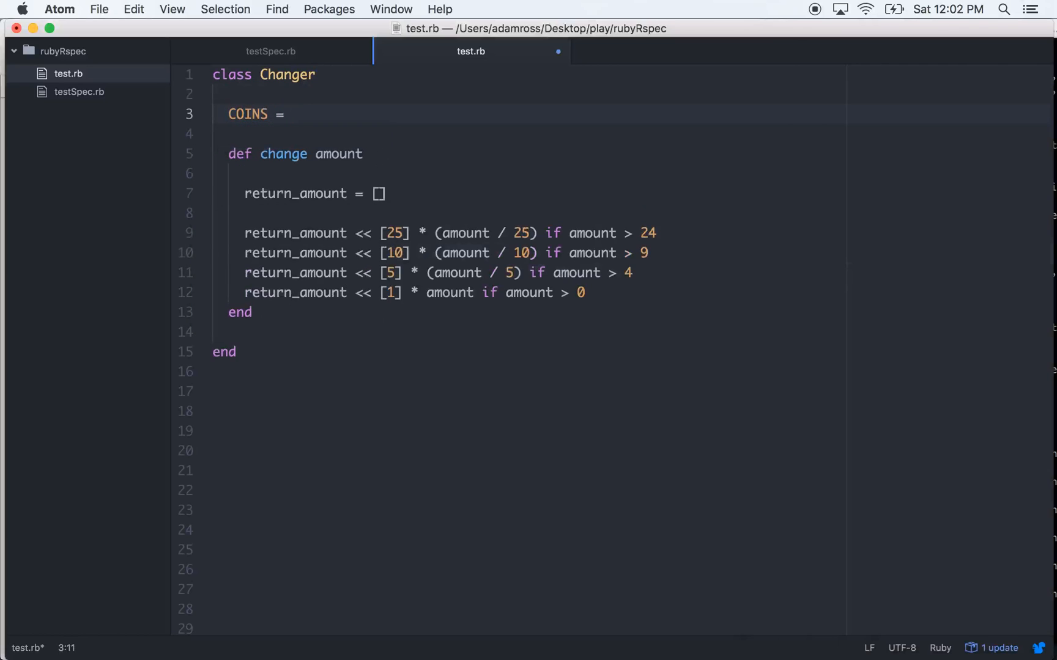
pyautogui.write('[2]')
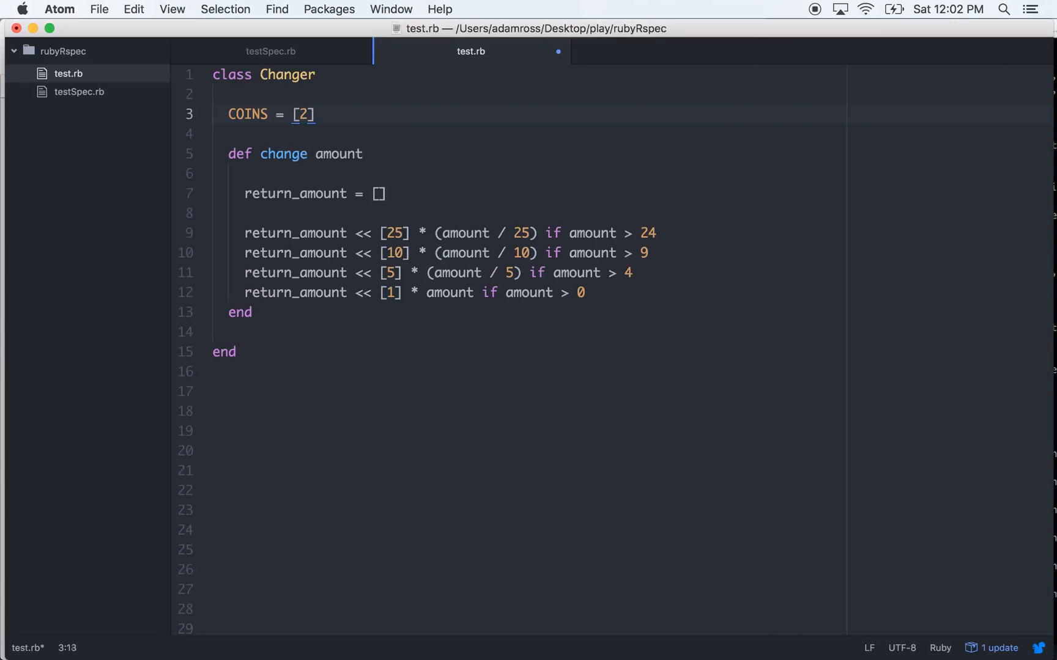
pyautogui.write('5, 10, 5')
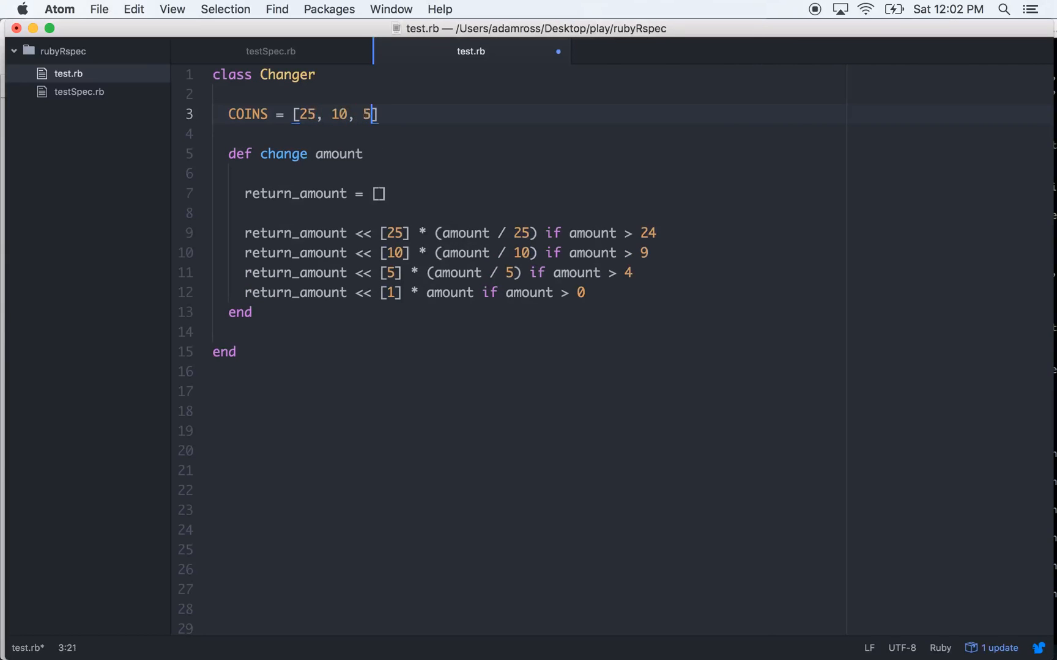
pyautogui.write(', 1')
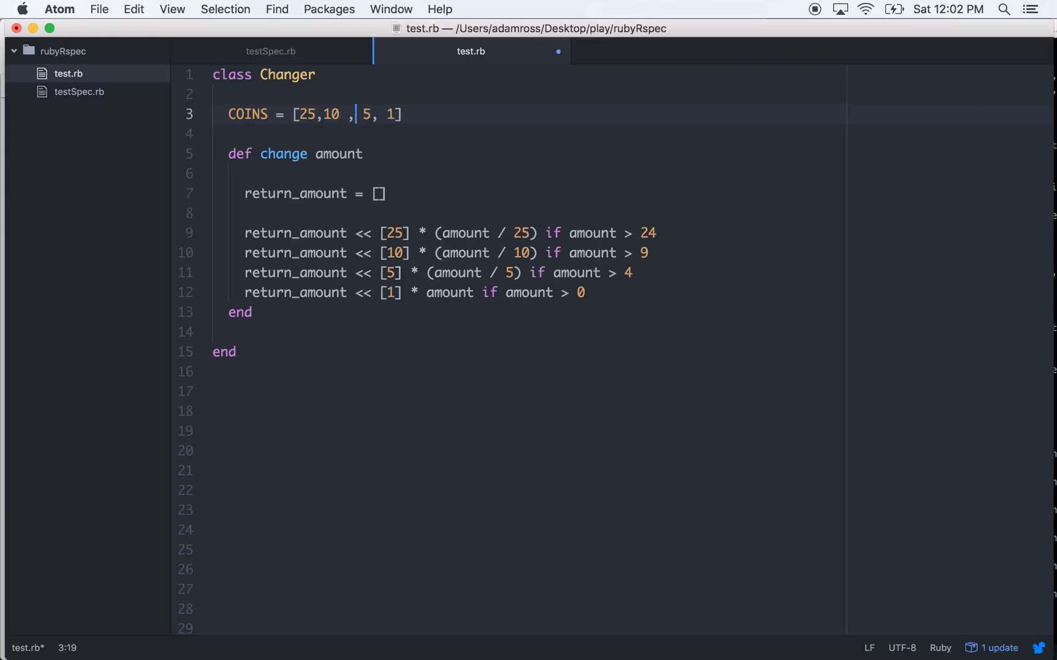
pyautogui.press('Backspace')
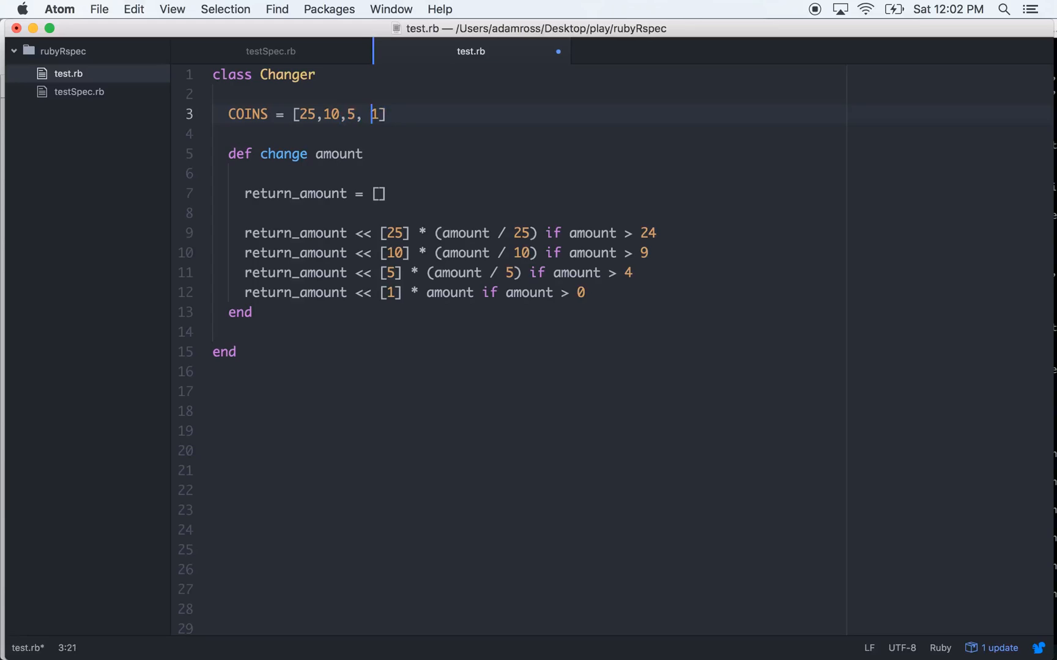
pyautogui.press('backspace')
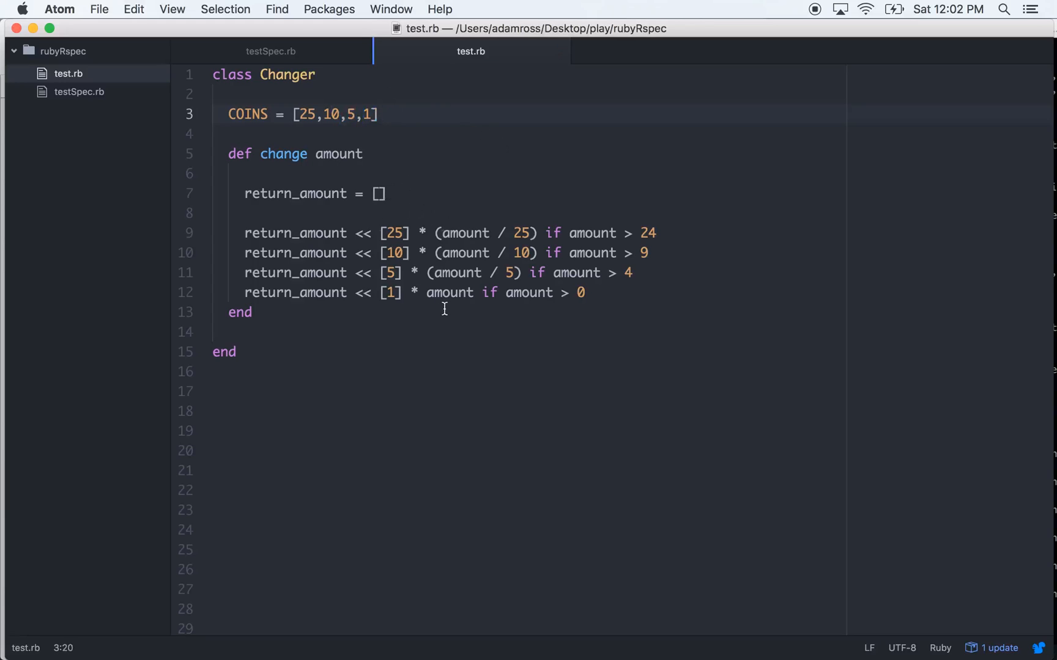
# Delete the four hard-coded return_amount coin lines from change.
pyautogui.moveTo(245, 234); pyautogui.dragTo(585, 292)
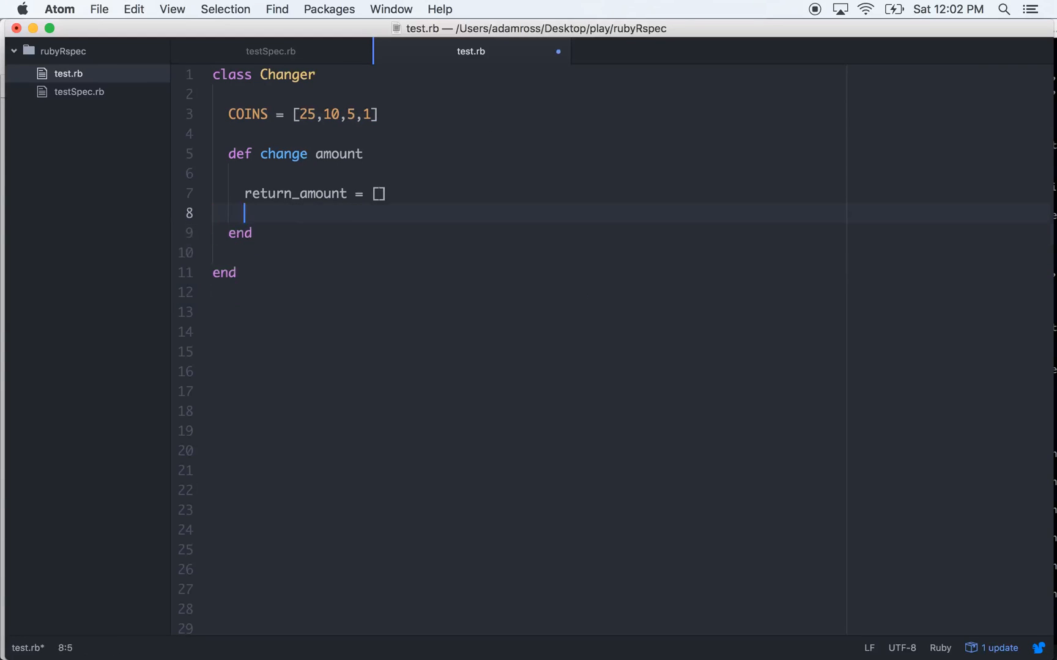
pyautogui.press('Return')
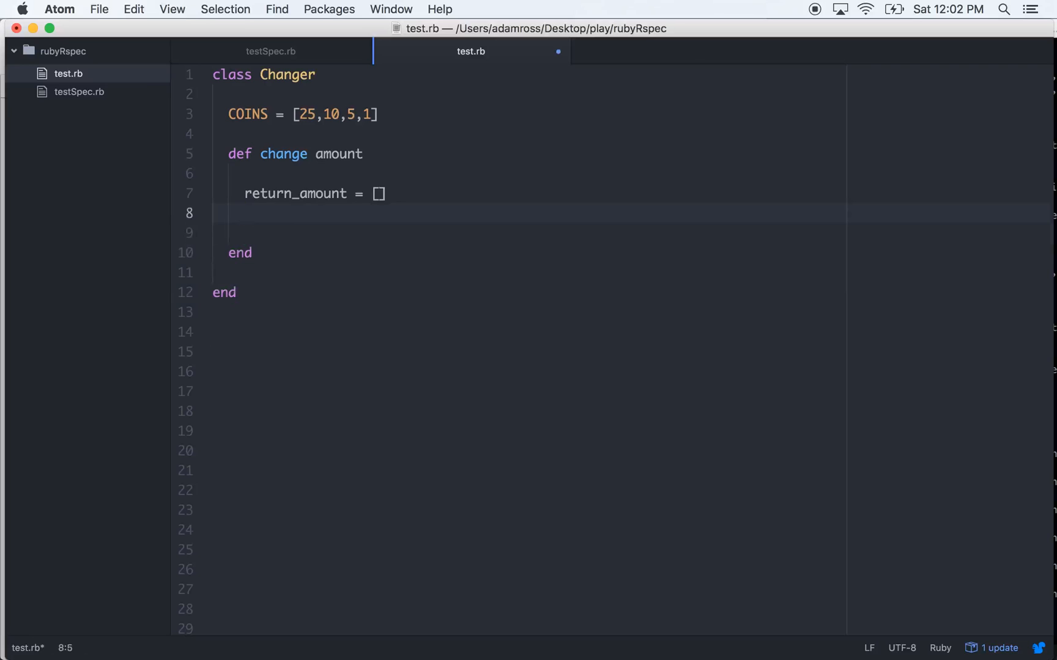
# Write a COINS.each do |coin| ... end loop inside change.
pyautogui.write('COINS')
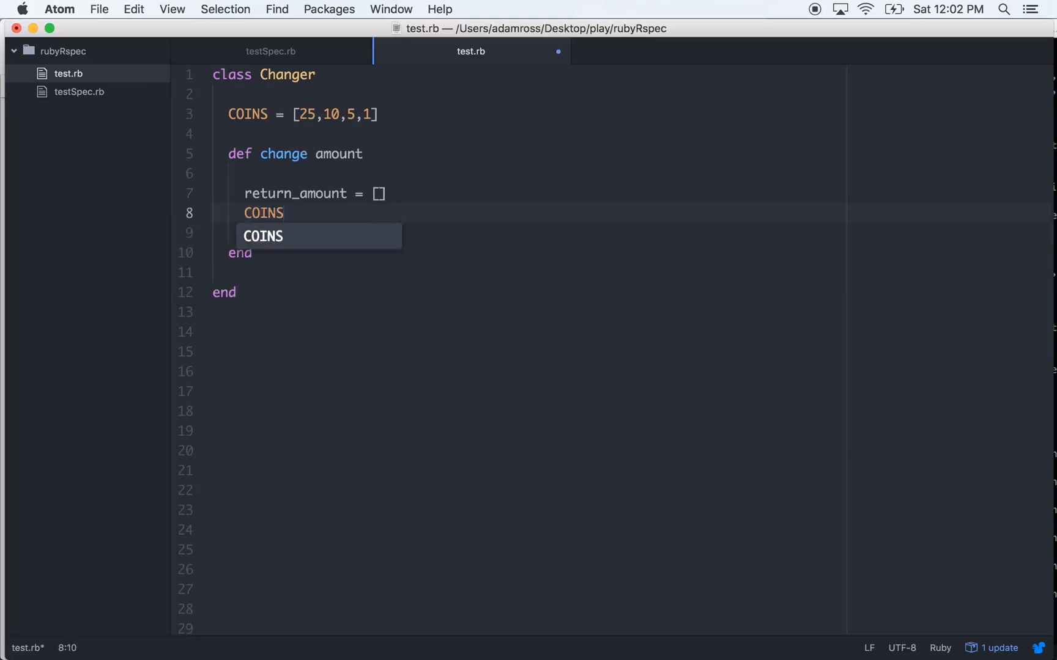
pyautogui.write('.each do ||')
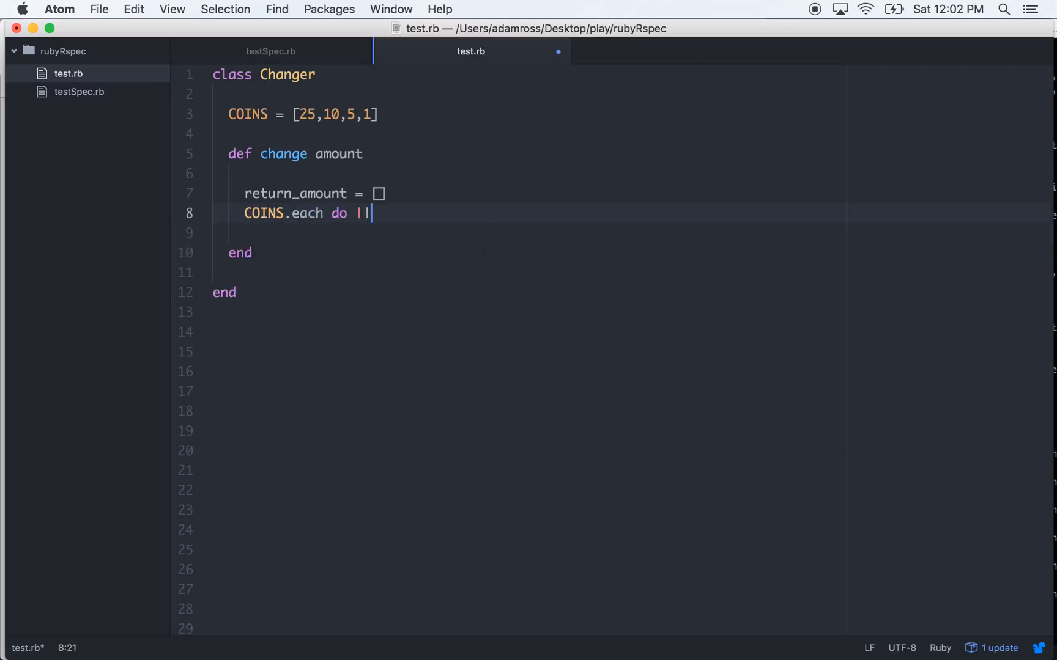
pyautogui.write('ci')
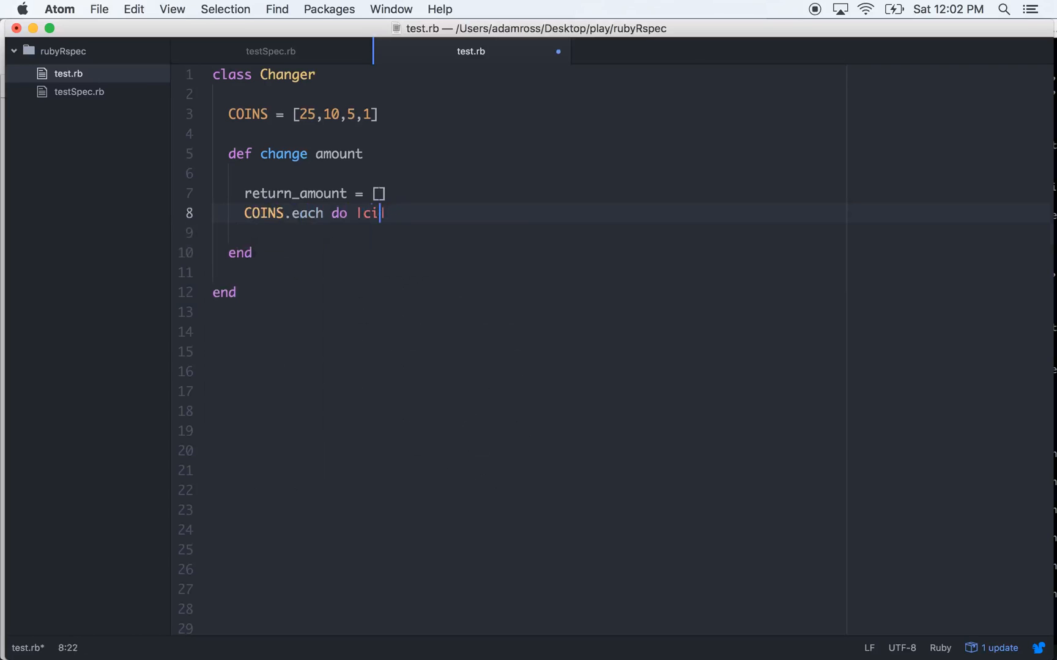
pyautogui.write('oin')
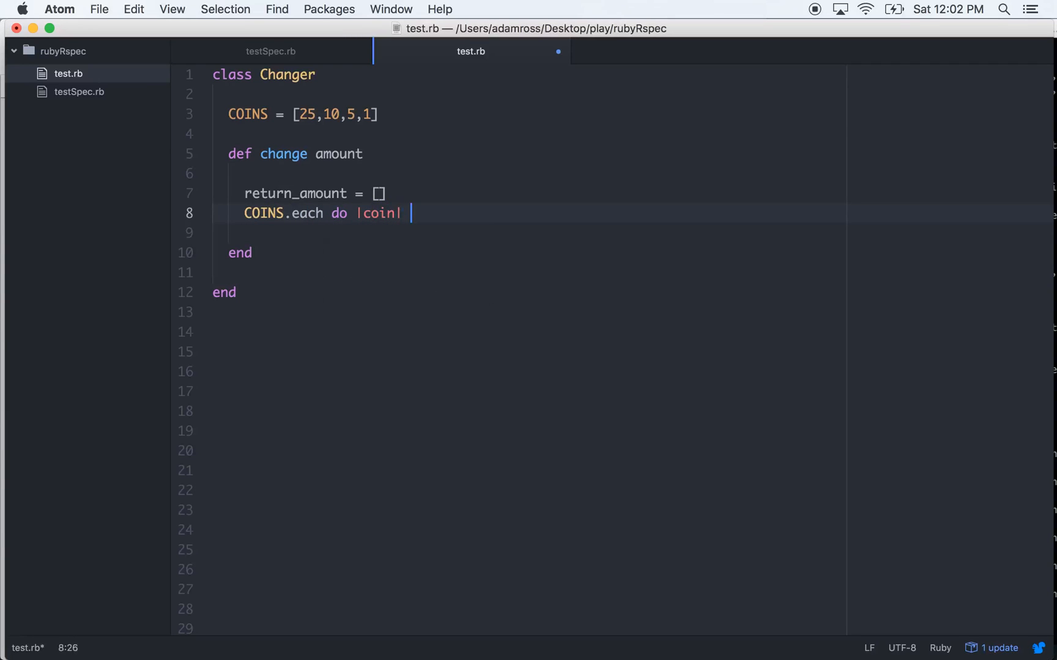
pyautogui.write('end')
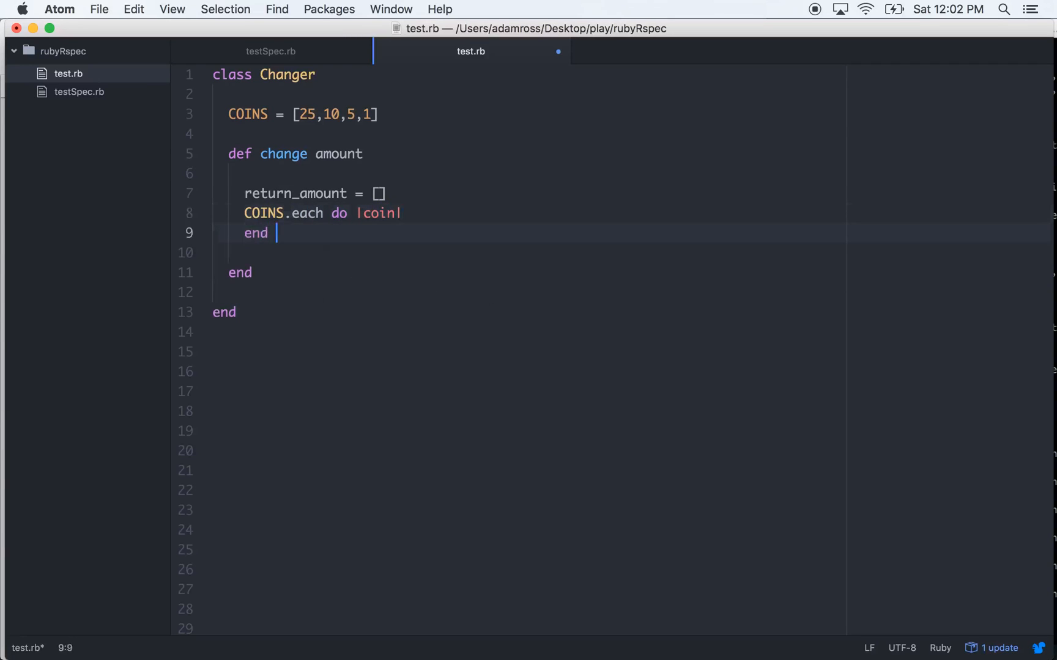
pyautogui.press('enter')
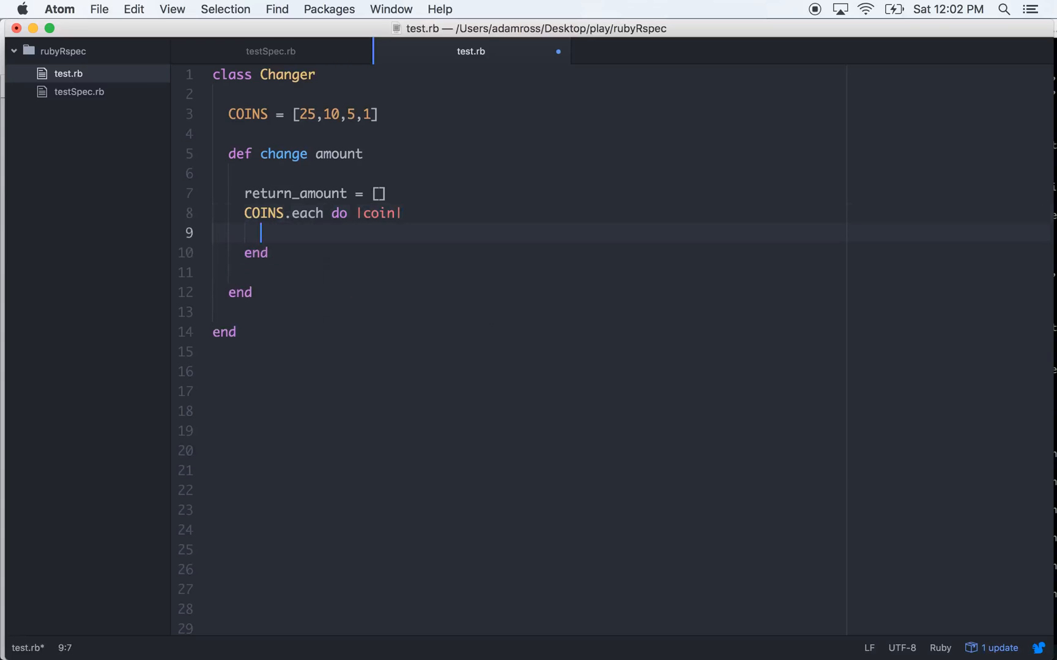
# Inside the loop append [coin] * (amount / coin) to return_amount if amount >= coin, then return return_amount.
pyautogui.write('return')
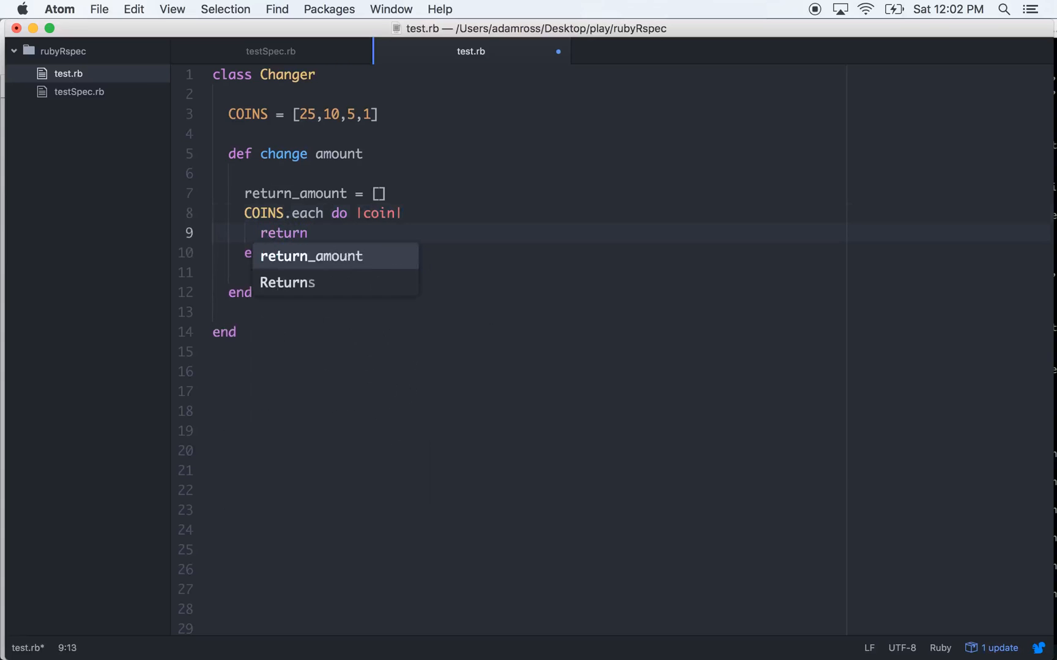
pyautogui.write('_a')
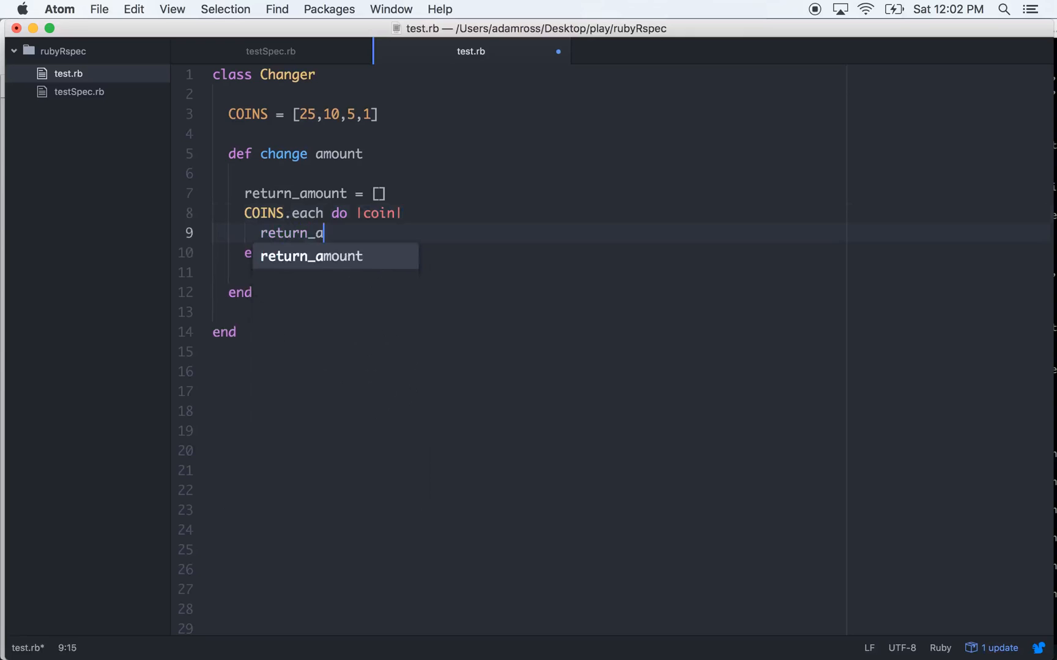
pyautogui.write('mount << [')
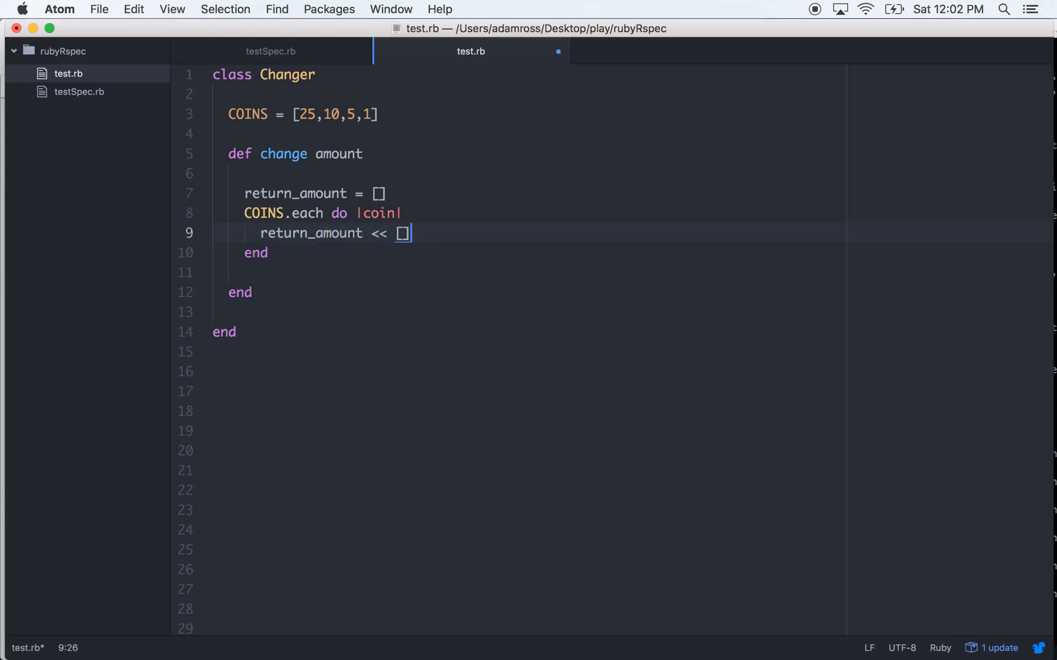
pyautogui.write('coin')
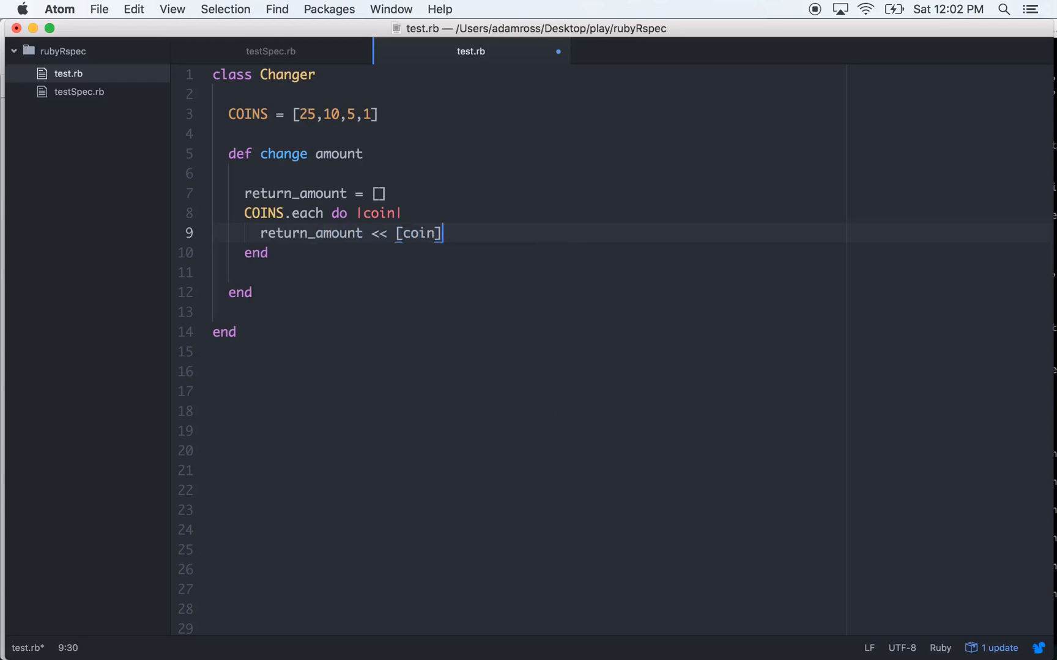
pyautogui.press('right')
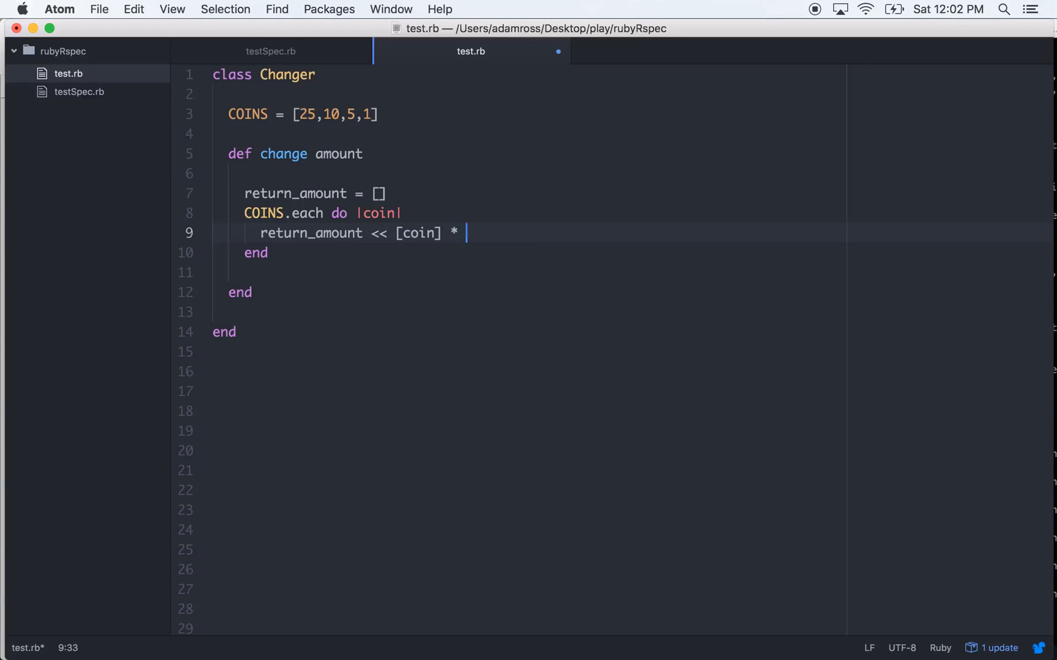
pyautogui.write('(amount)')
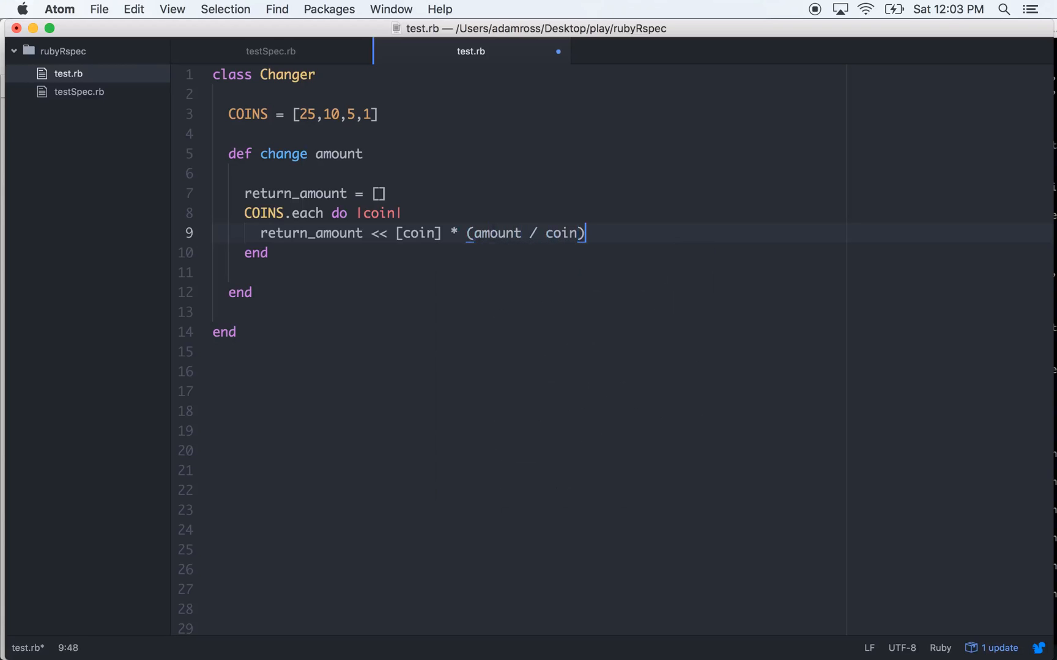
pyautogui.write('if amount')
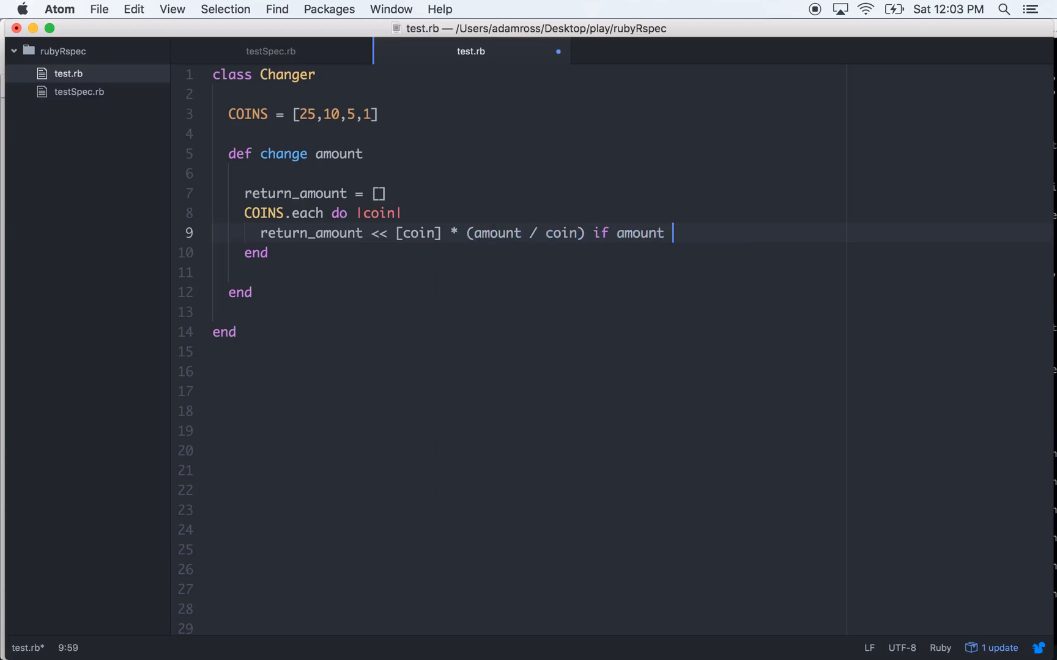
pyautogui.write('>=')
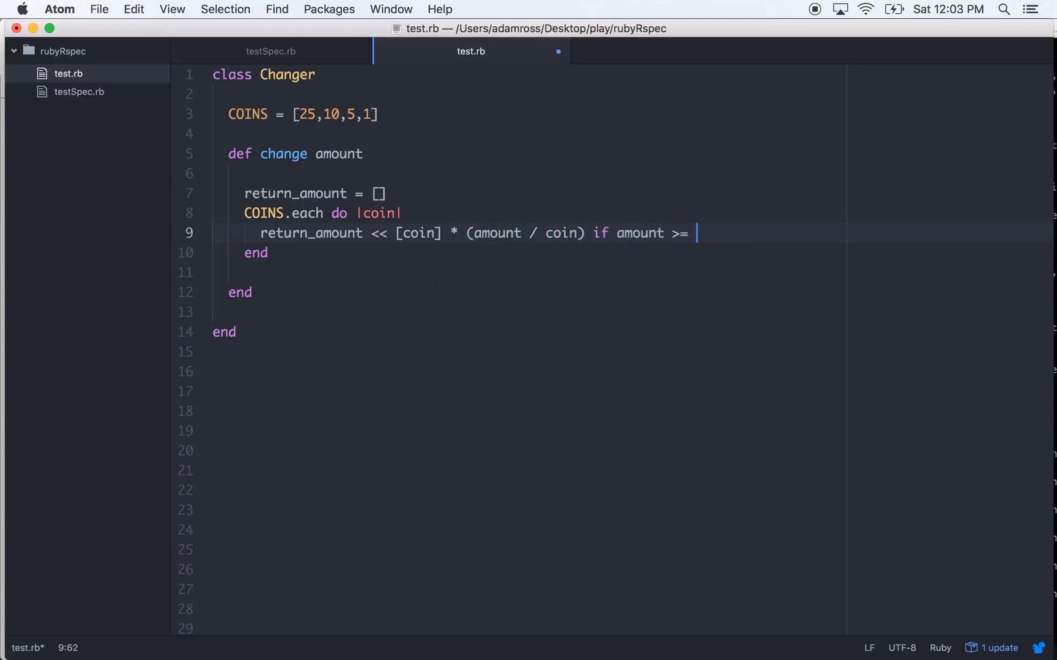
pyautogui.write('coin')
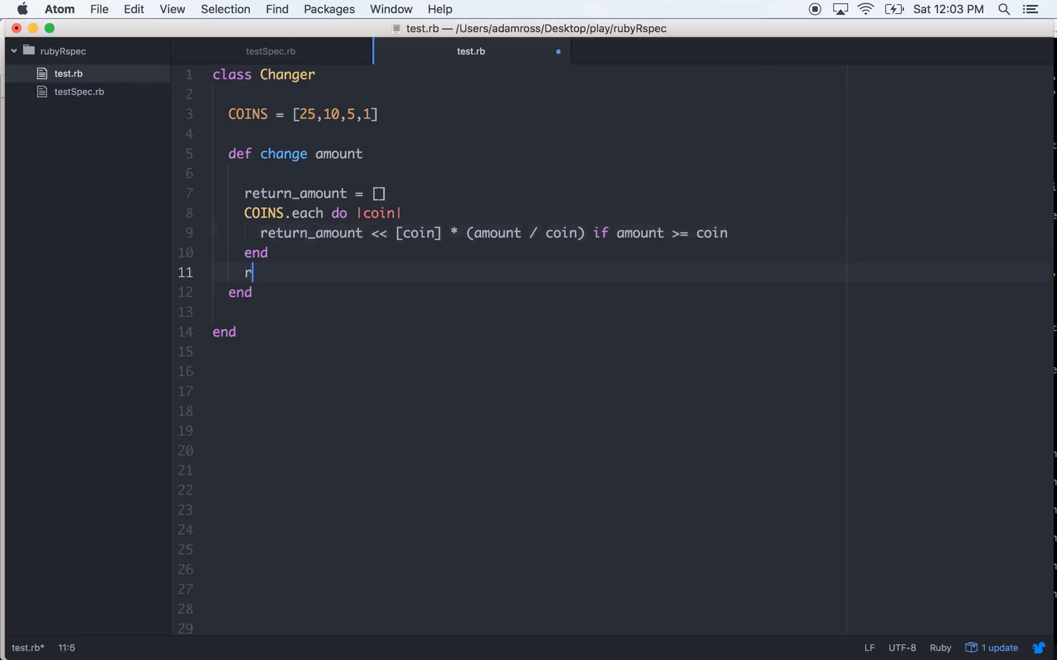
pyautogui.write('eturn_')
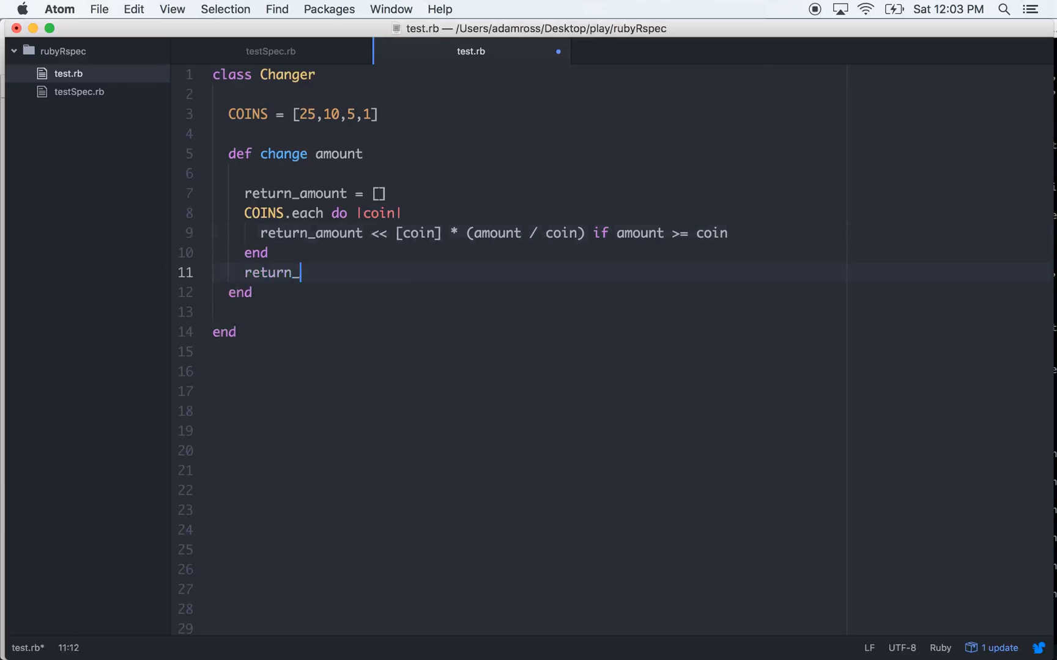
pyautogui.write('amout')
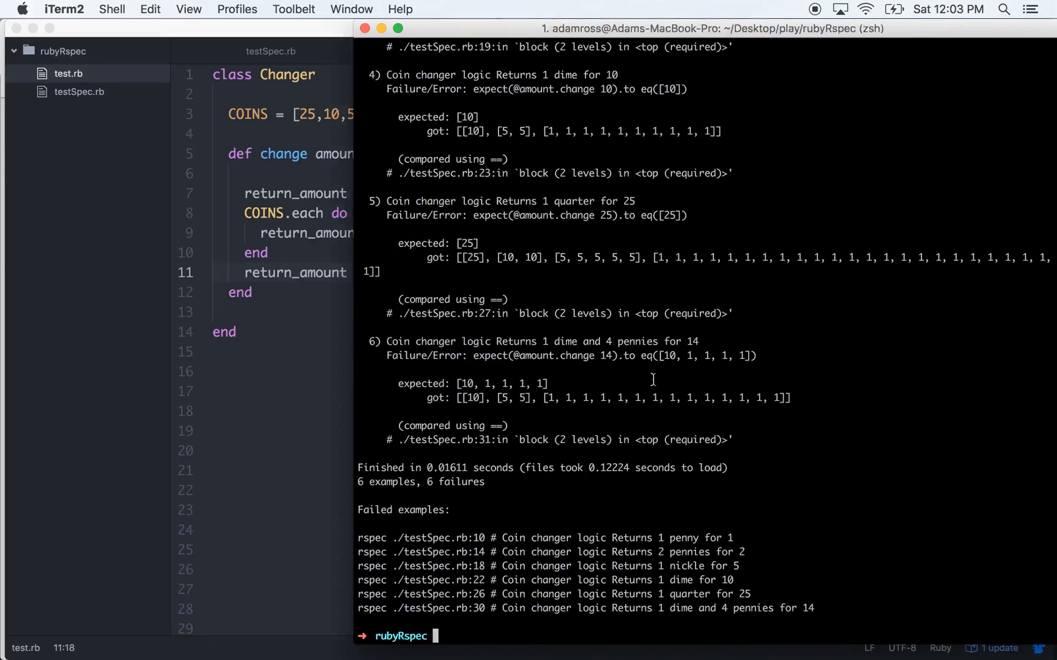
pyautogui.moveTo(494, 402)
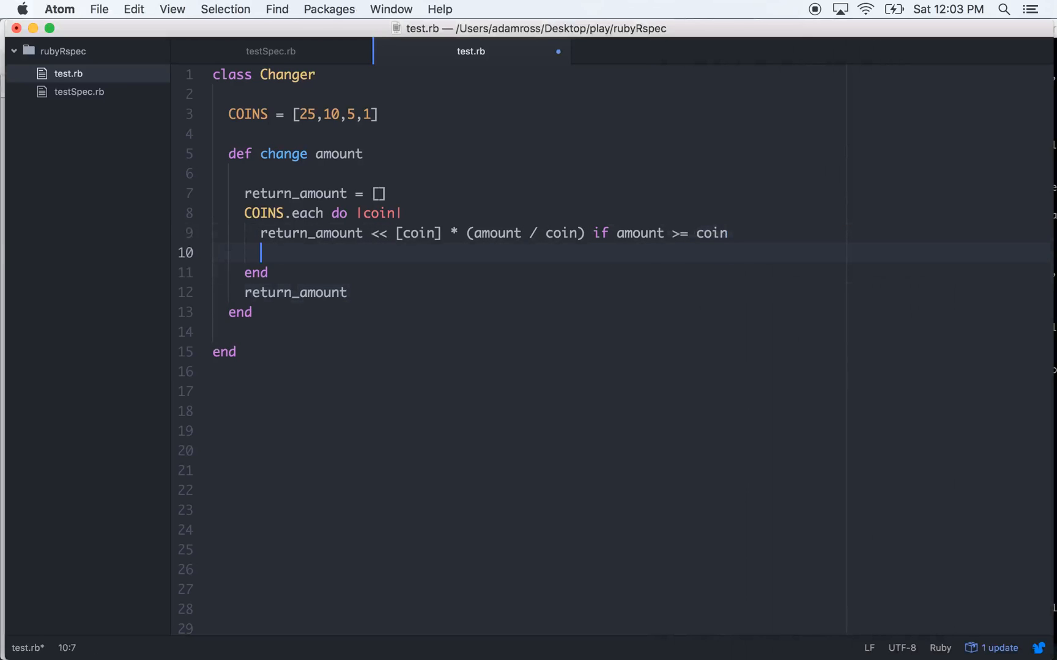
# Inside the loop write amount = amount - (coin * (amount / coin)).
pyautogui.write('amount =')
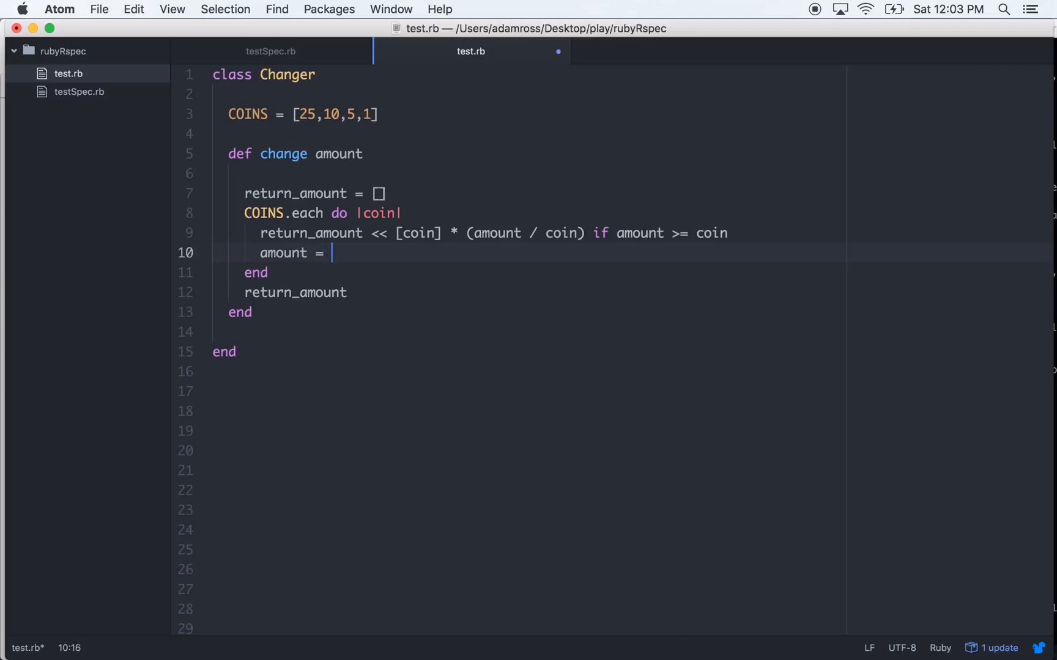
pyautogui.write('amount')
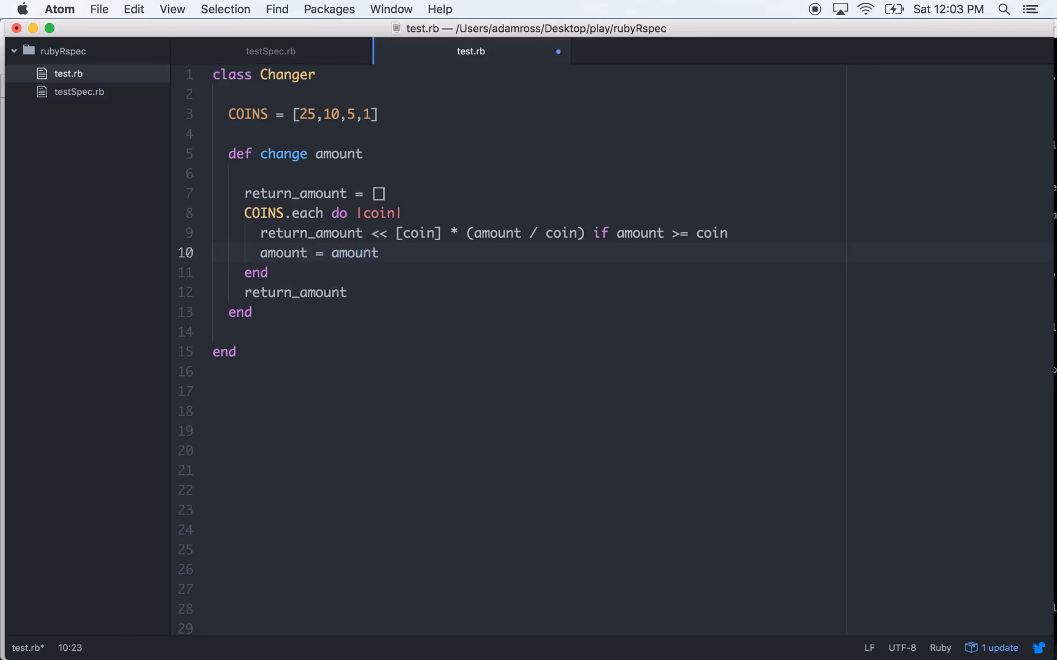
pyautogui.write('-')
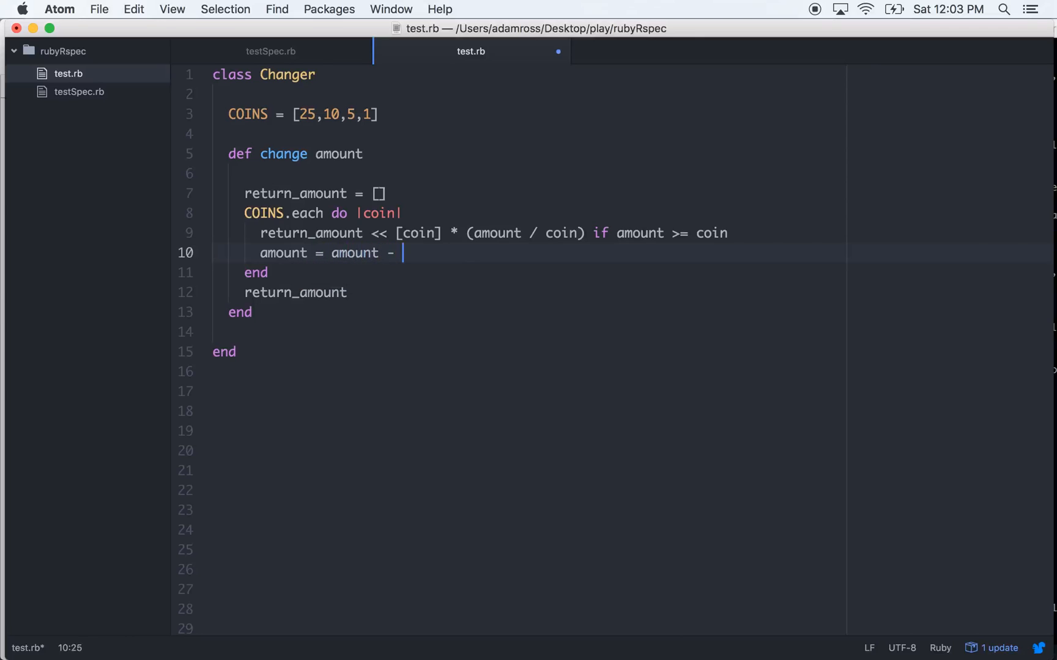
pyautogui.write('()')
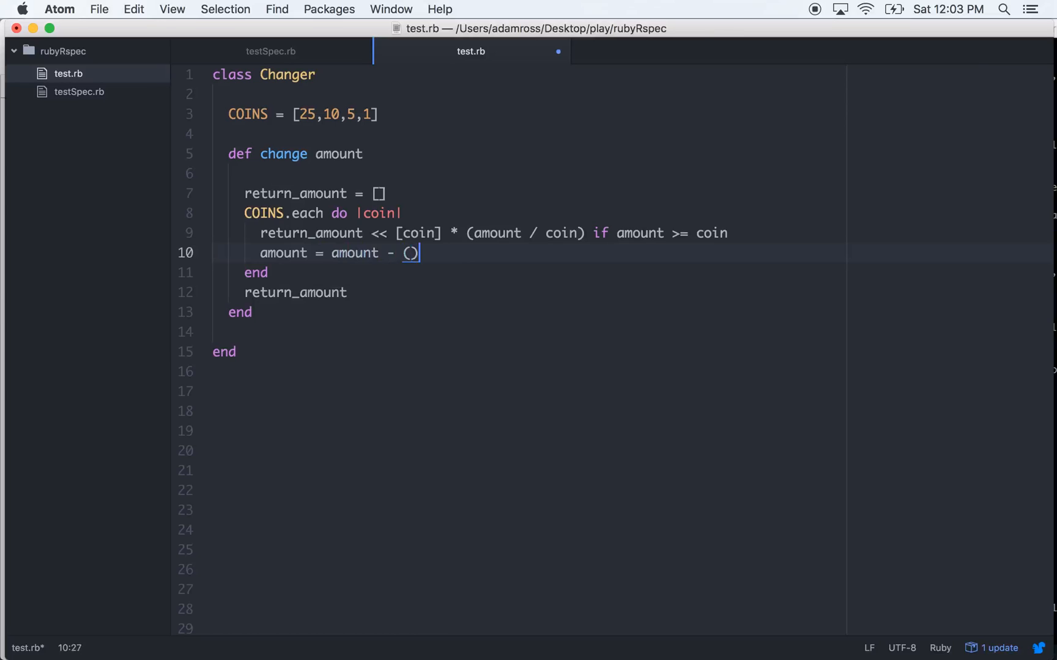
pyautogui.write('coint')
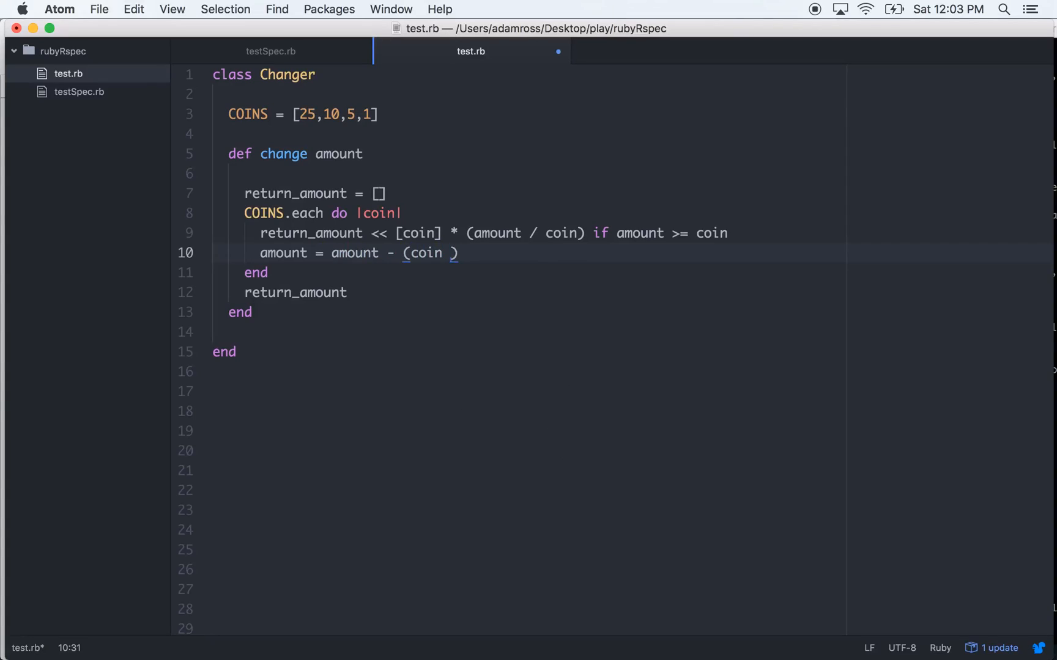
pyautogui.write('*')
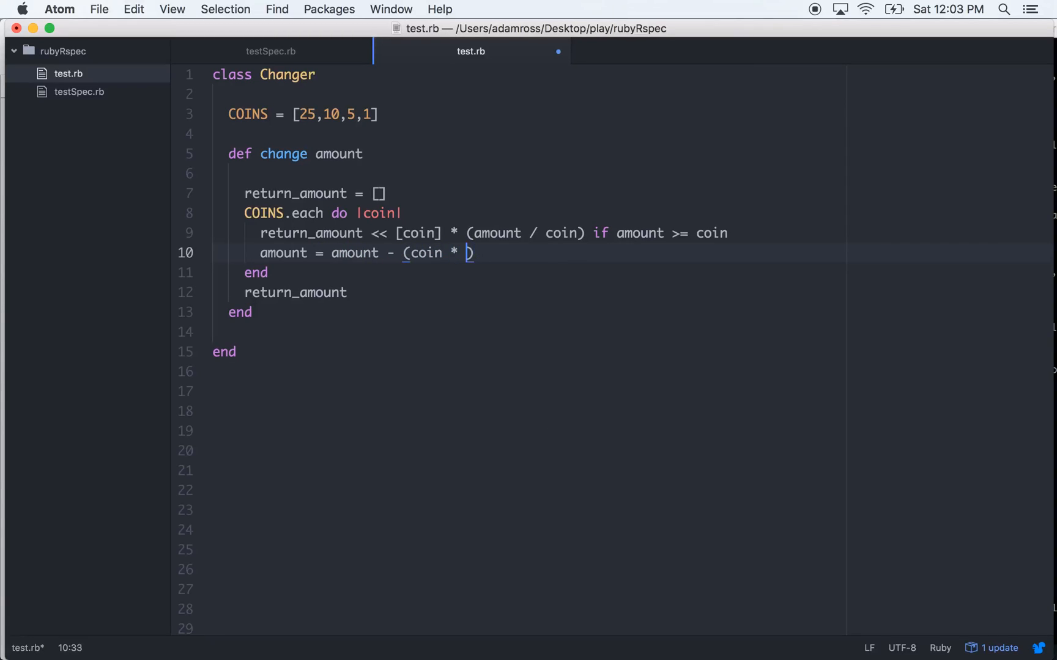
pyautogui.write('(amount /')
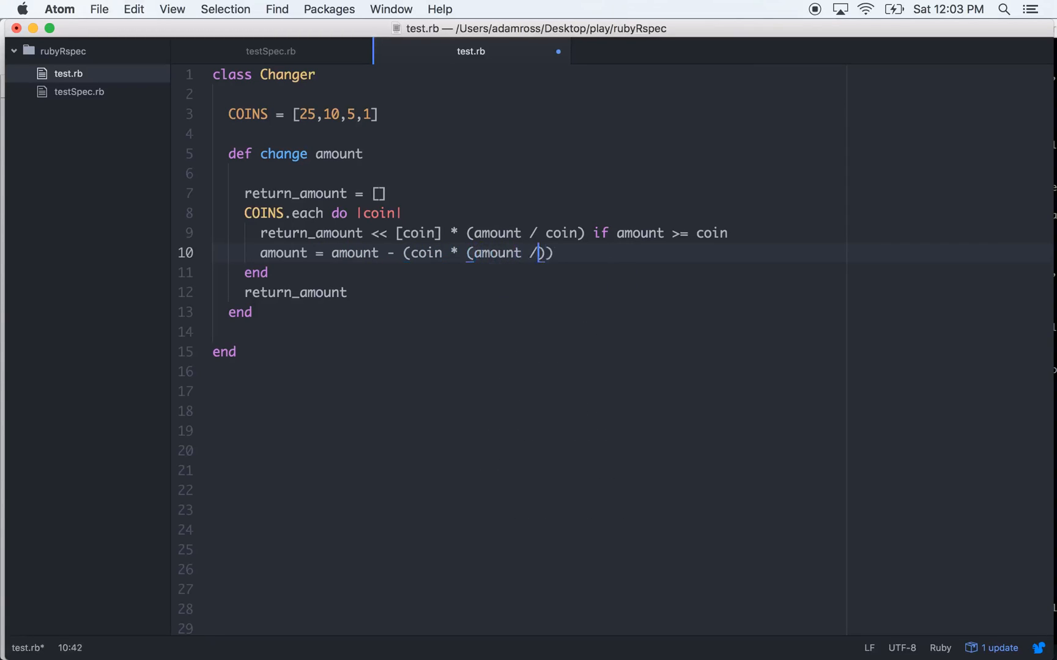
pyautogui.write('coin)')
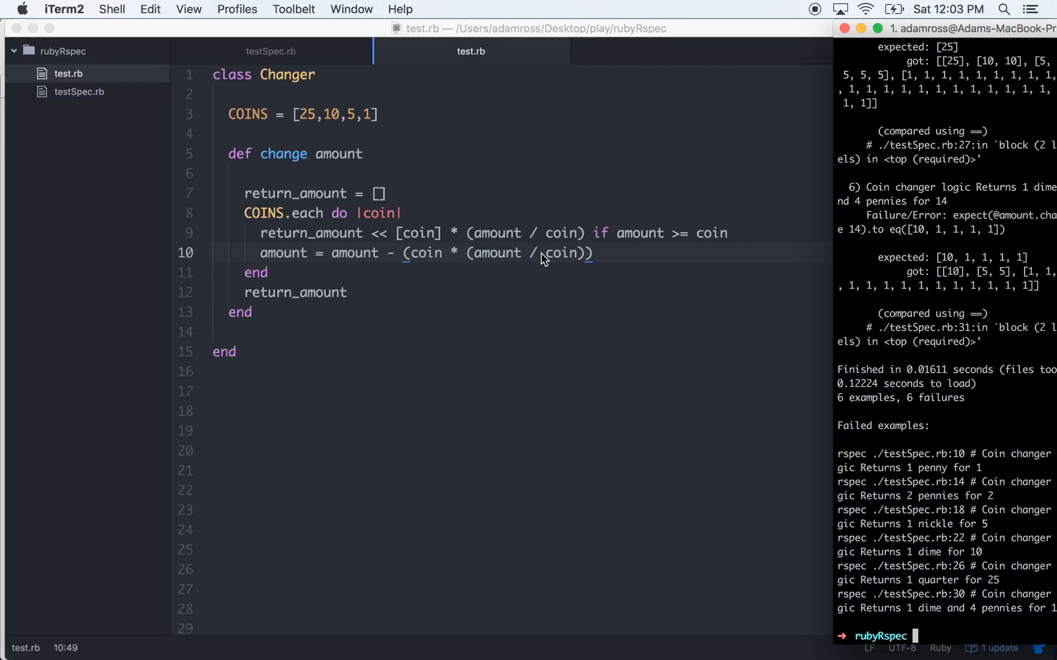
# Run rspec testSpec.rb, then make change return return_amount.flatten and save test.rb.
pyautogui.write('rspec testSpec.rb')
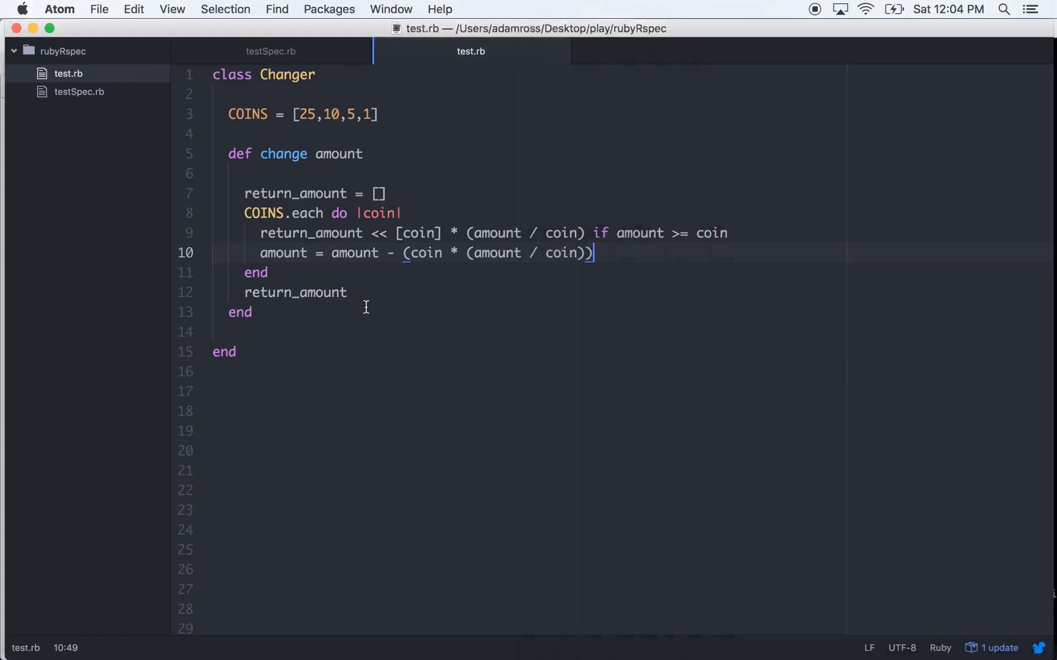
pyautogui.write('.flatten')
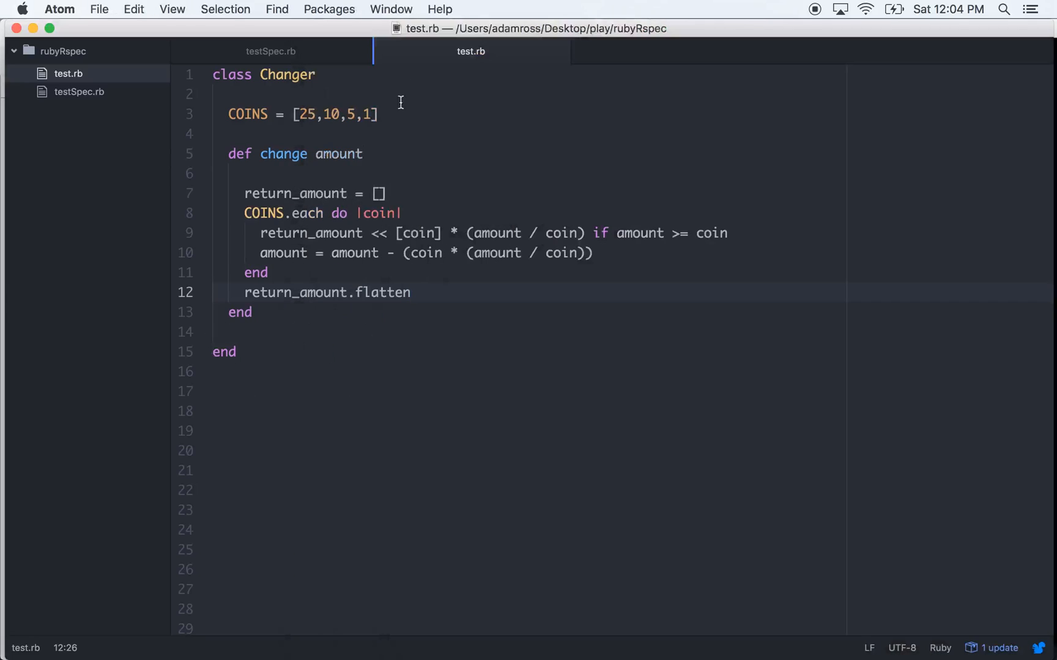
# Start a new 'Returns the correct change for 99' example block in testSpec.rb.
pyautogui.click(270, 52)
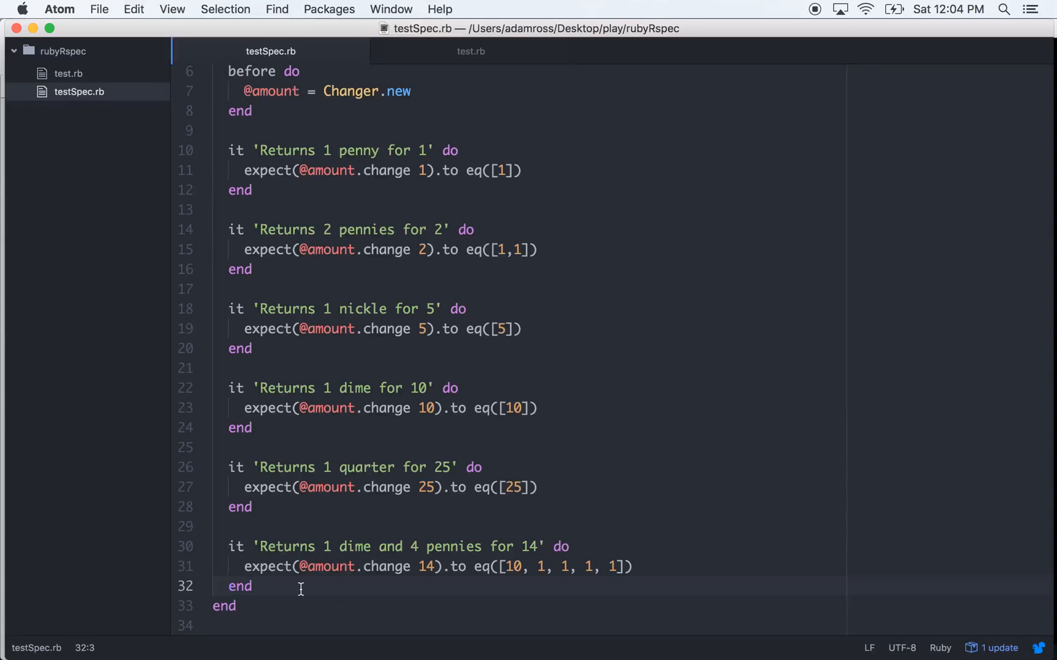
pyautogui.write("it '")
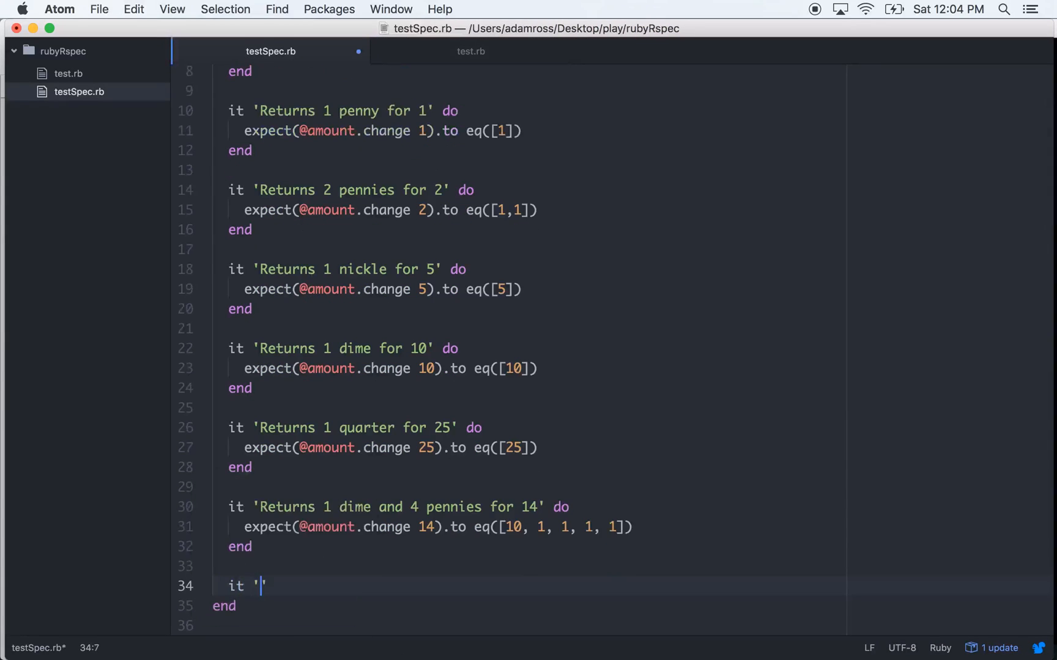
pyautogui.write('Returns th')
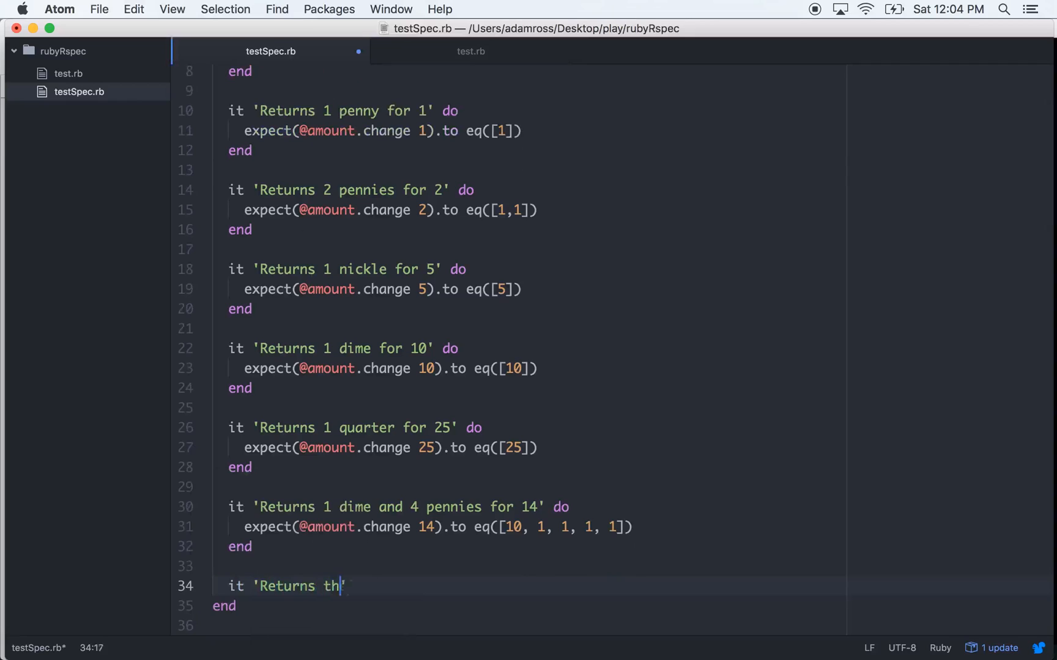
pyautogui.write('e correct change for')
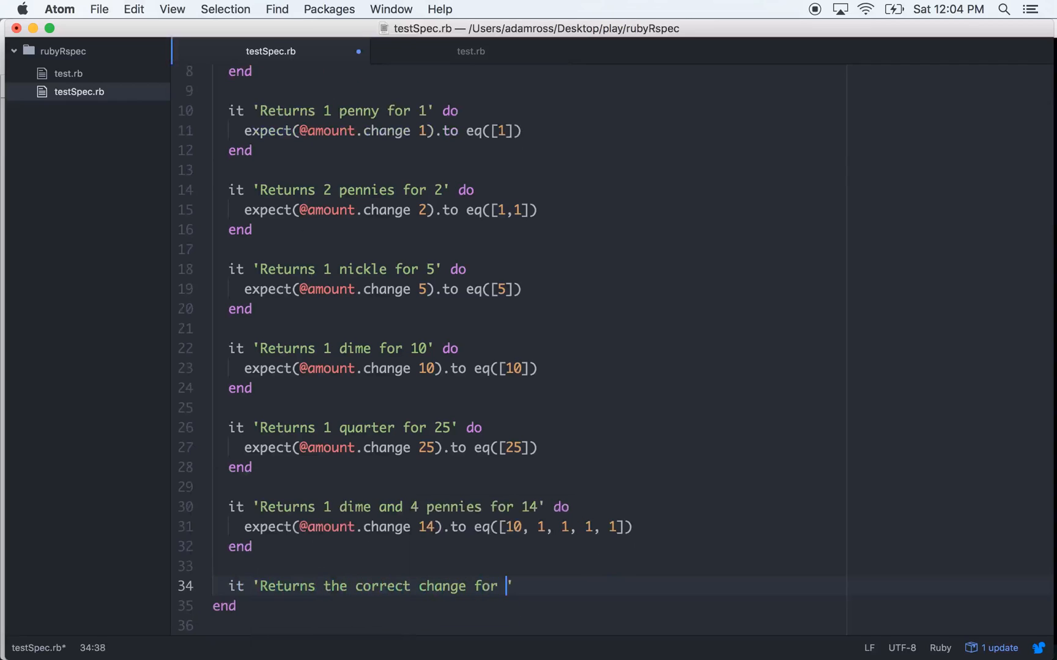
pyautogui.write("99' jdo")
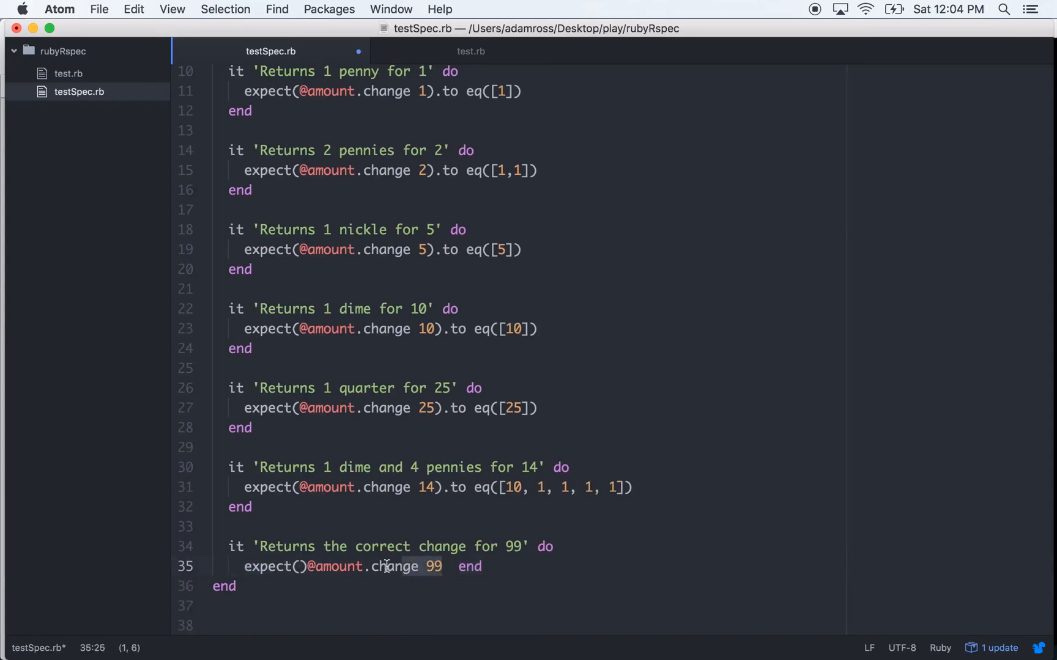
pyautogui.press('Backspace')
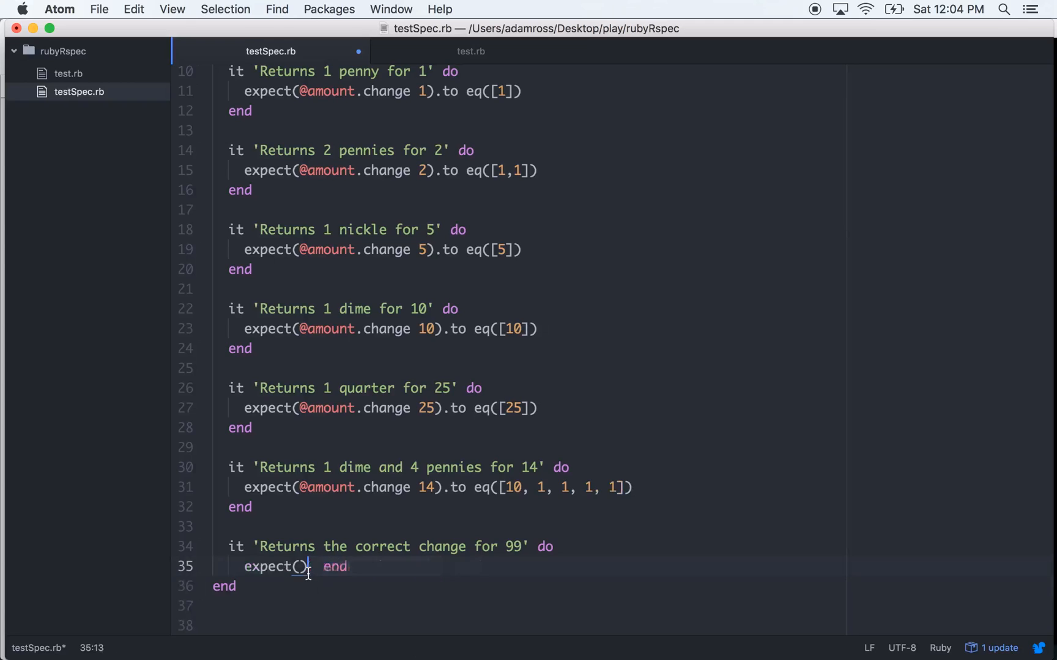
pyautogui.write('@amount.change 99')
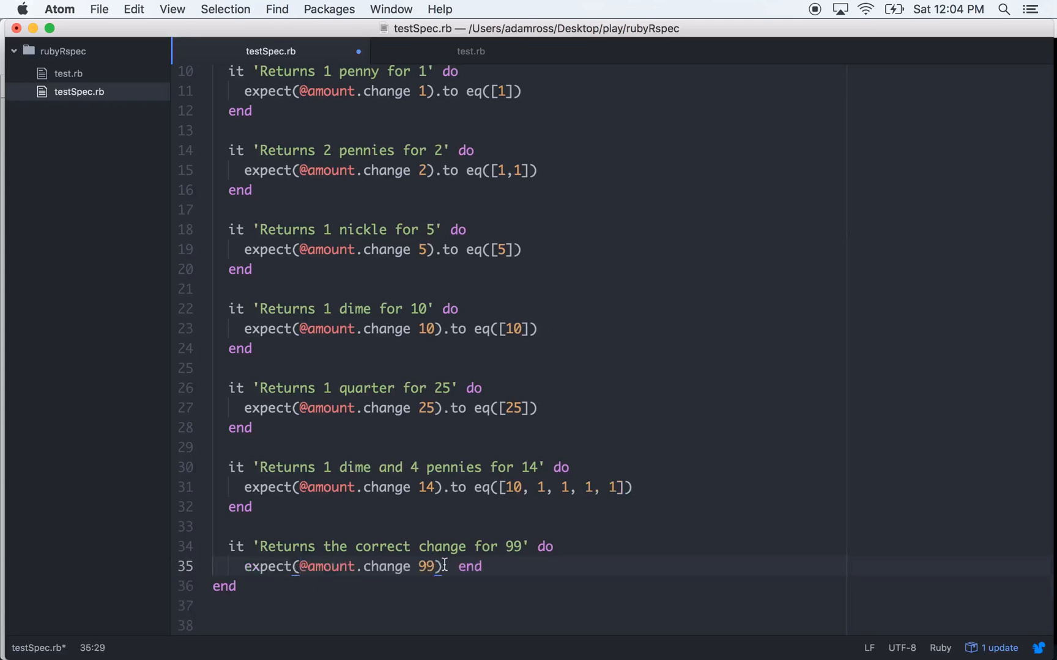
pyautogui.write('.to')
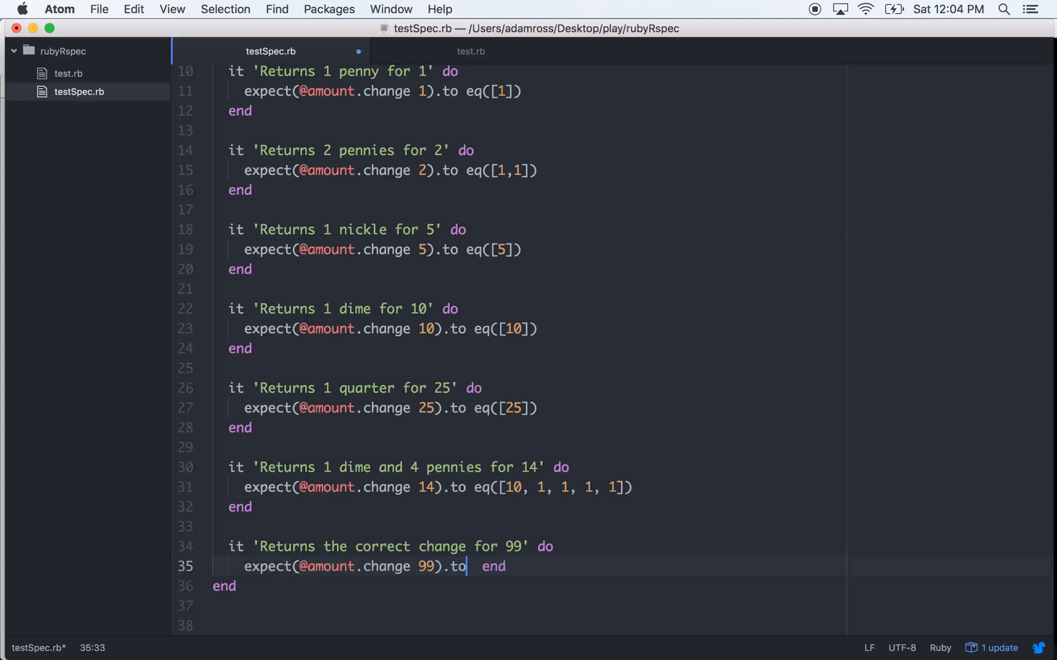
pyautogui.write('eq(')
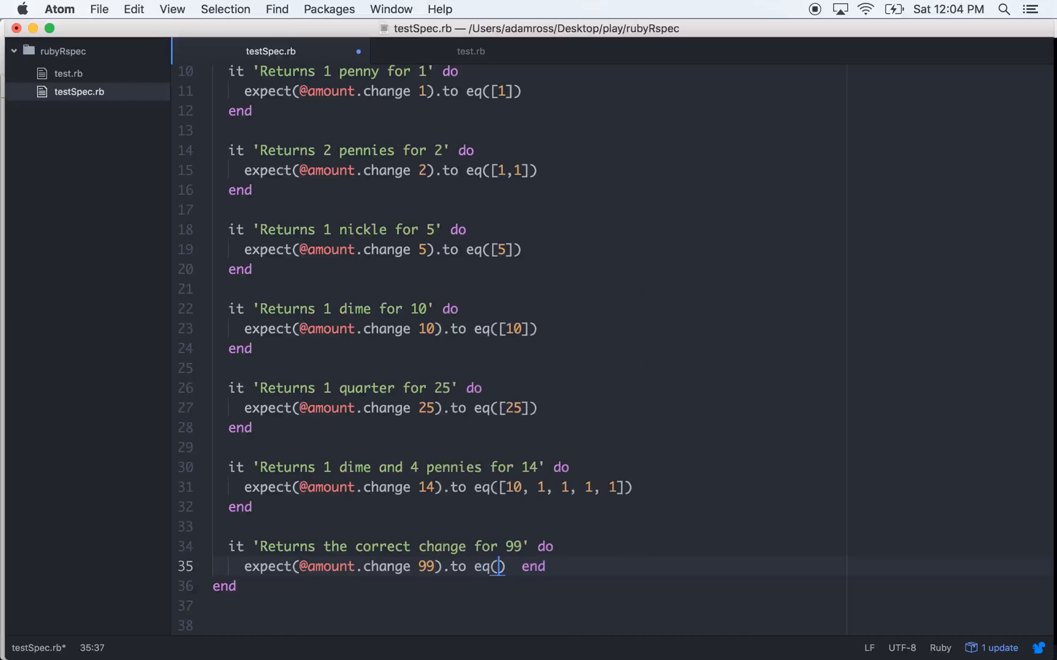
pyautogui.write('25, 25, 25')
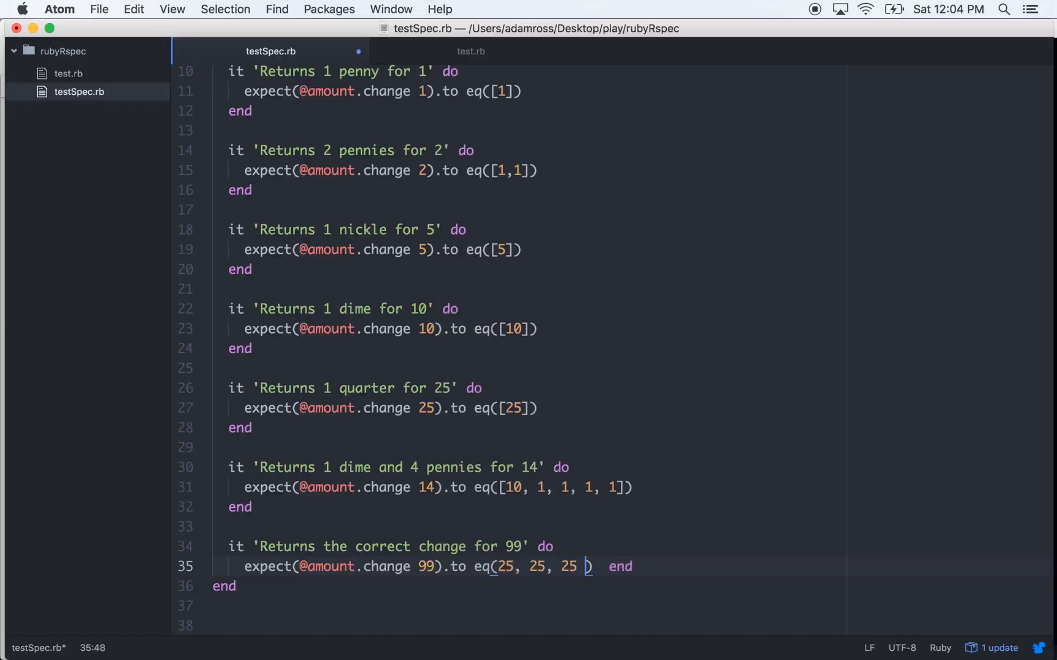
pyautogui.write('10 , 10, 1, 1,')
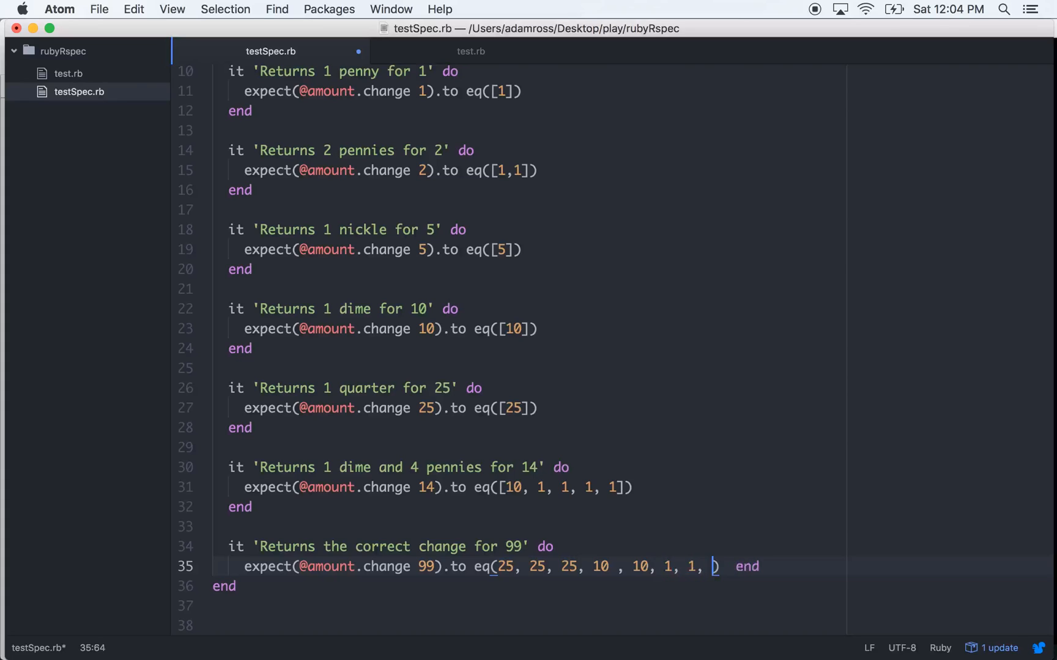
pyautogui.write('1')
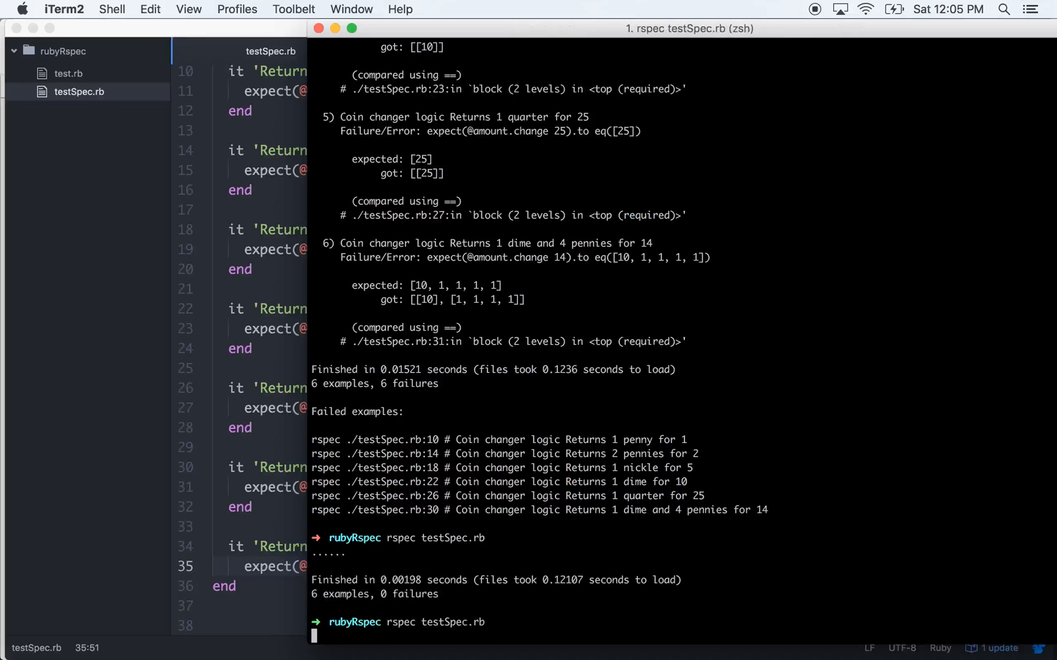
# Rerun rspec testSpec.rb in iTerm2 to see the six specs pass.
pyautogui.press('Return')
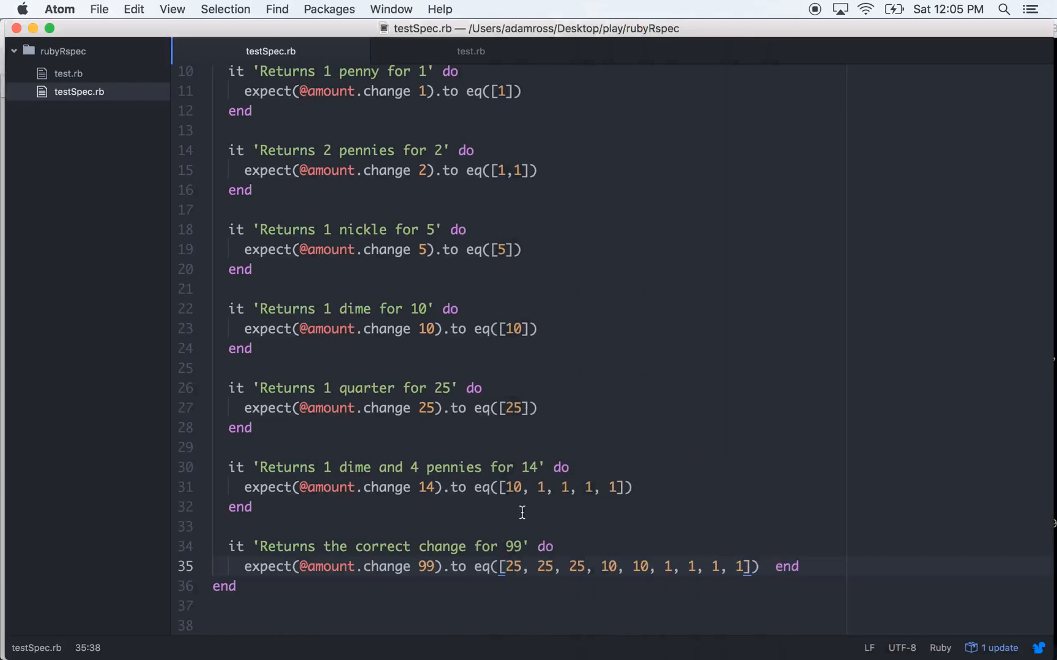
# Add a '# all done.' comment below the Changer class in test.rb.
pyautogui.click(470, 51)
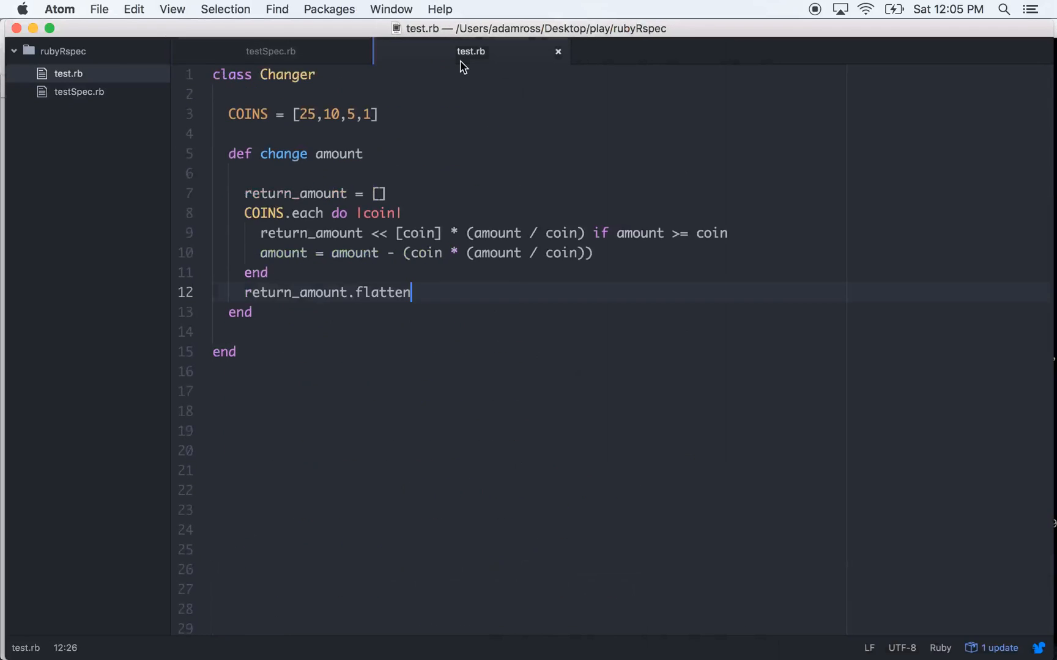
pyautogui.moveTo(349, 220)
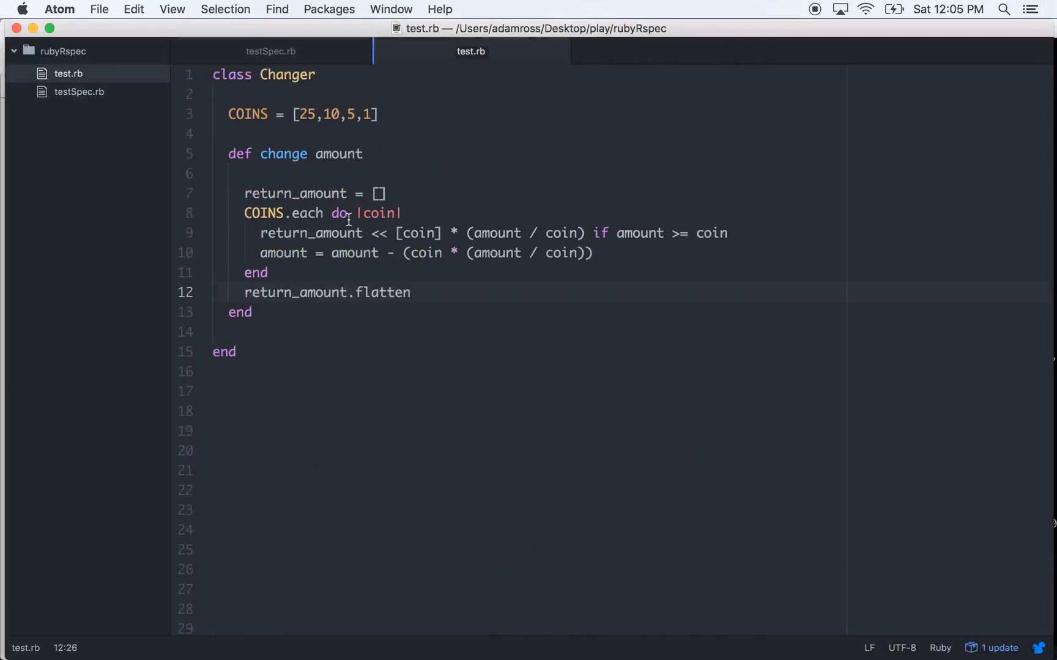
pyautogui.write('# all done.')
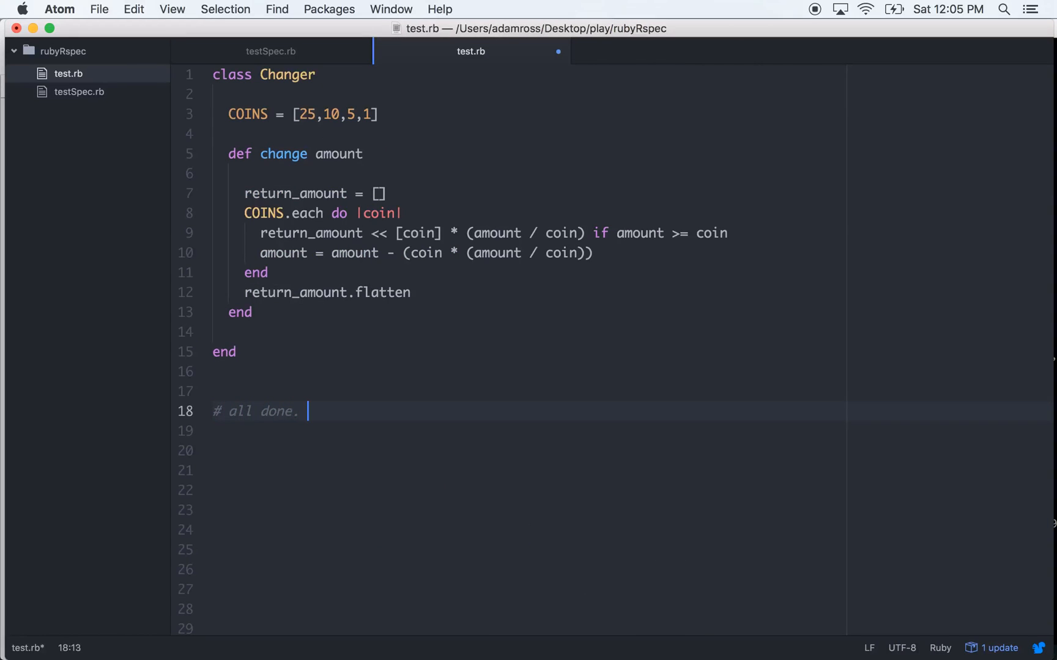
pyautogui.click(502, 253)
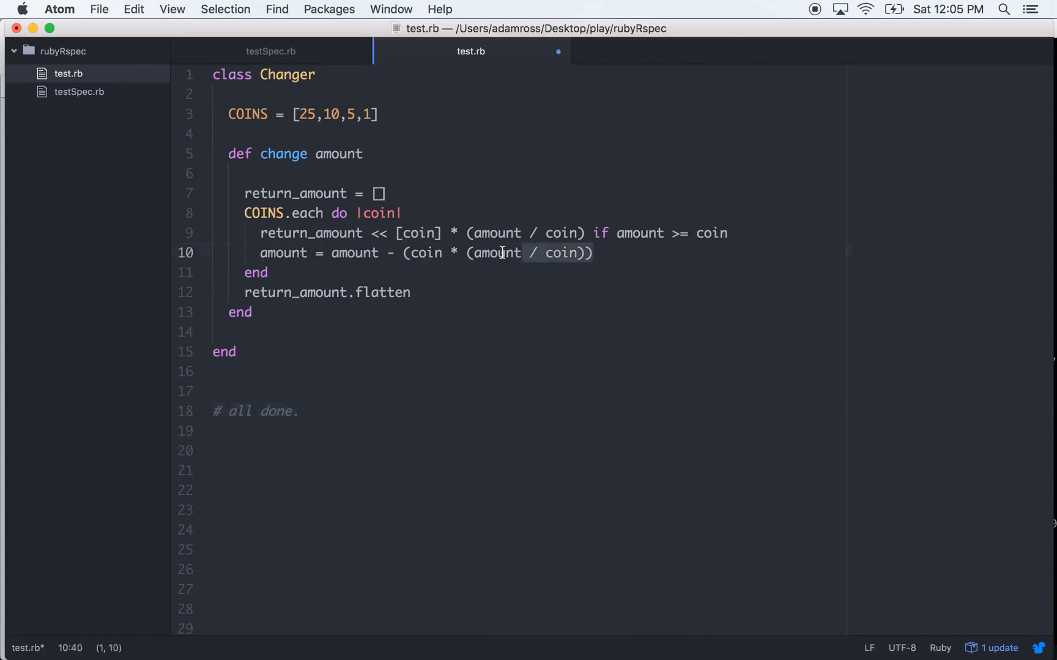